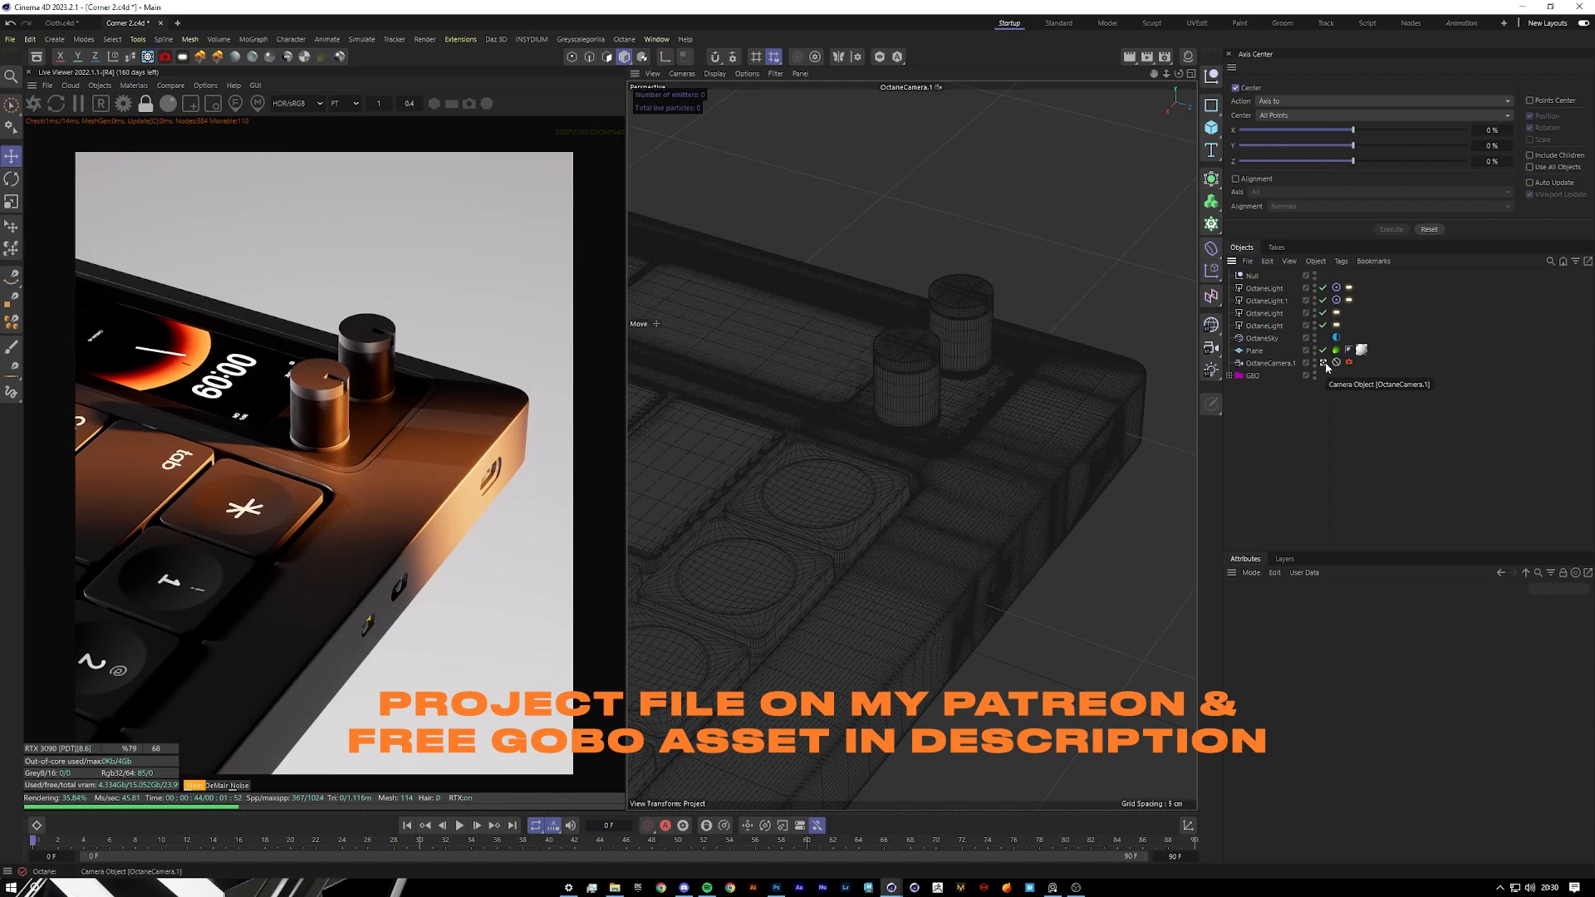
{"action": "mouse_move", "coordinate": [1315, 444]}
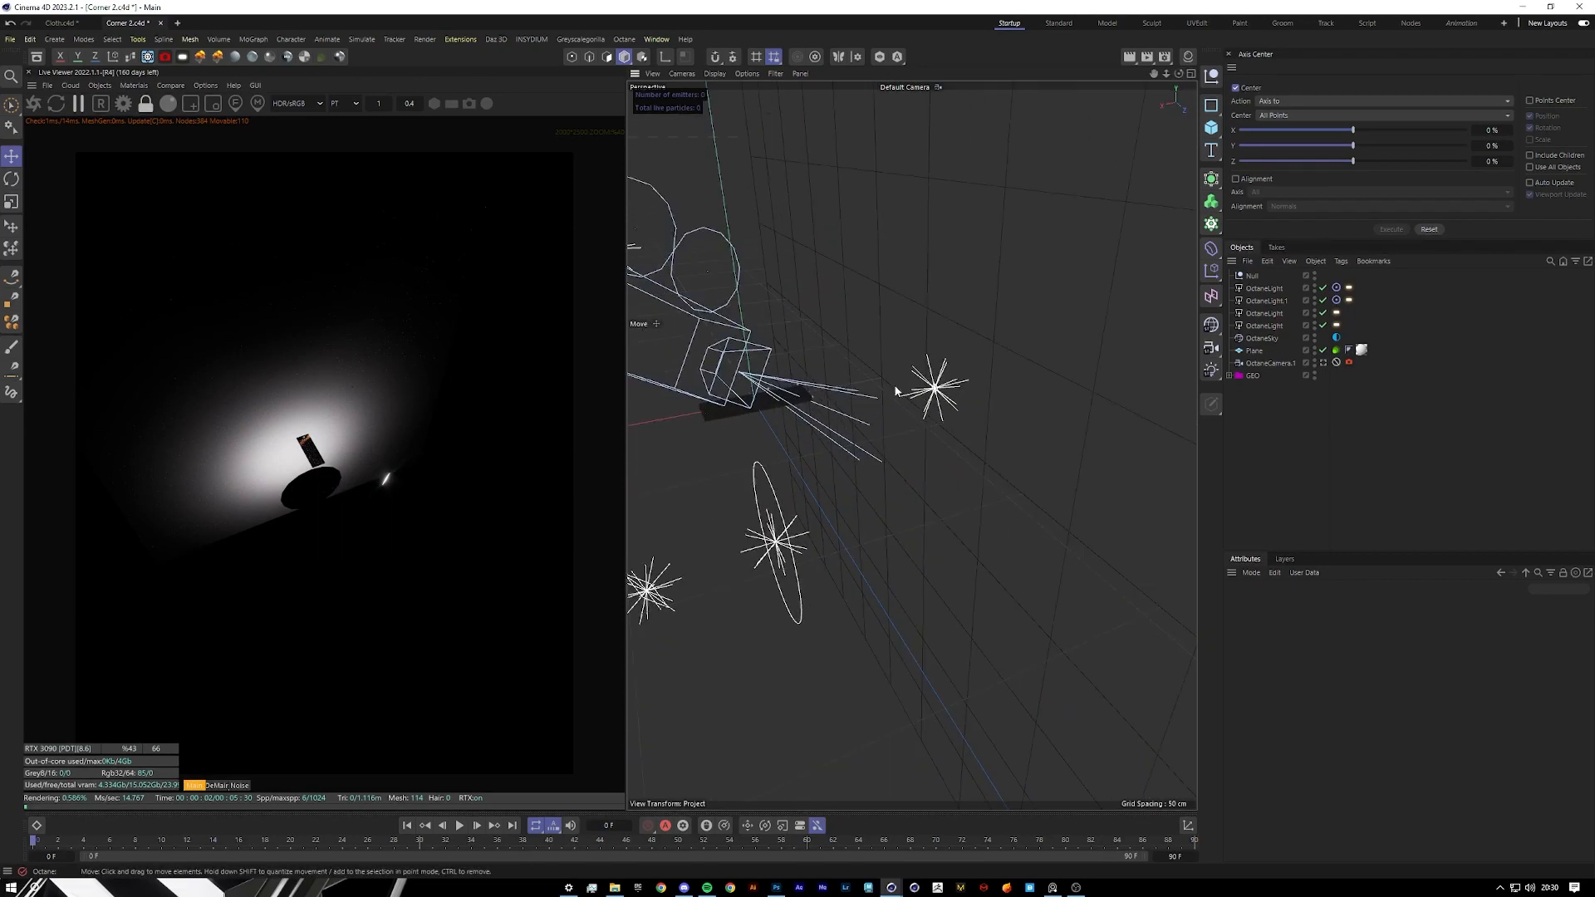
{"action": "mouse_move", "coordinate": [832, 350]}
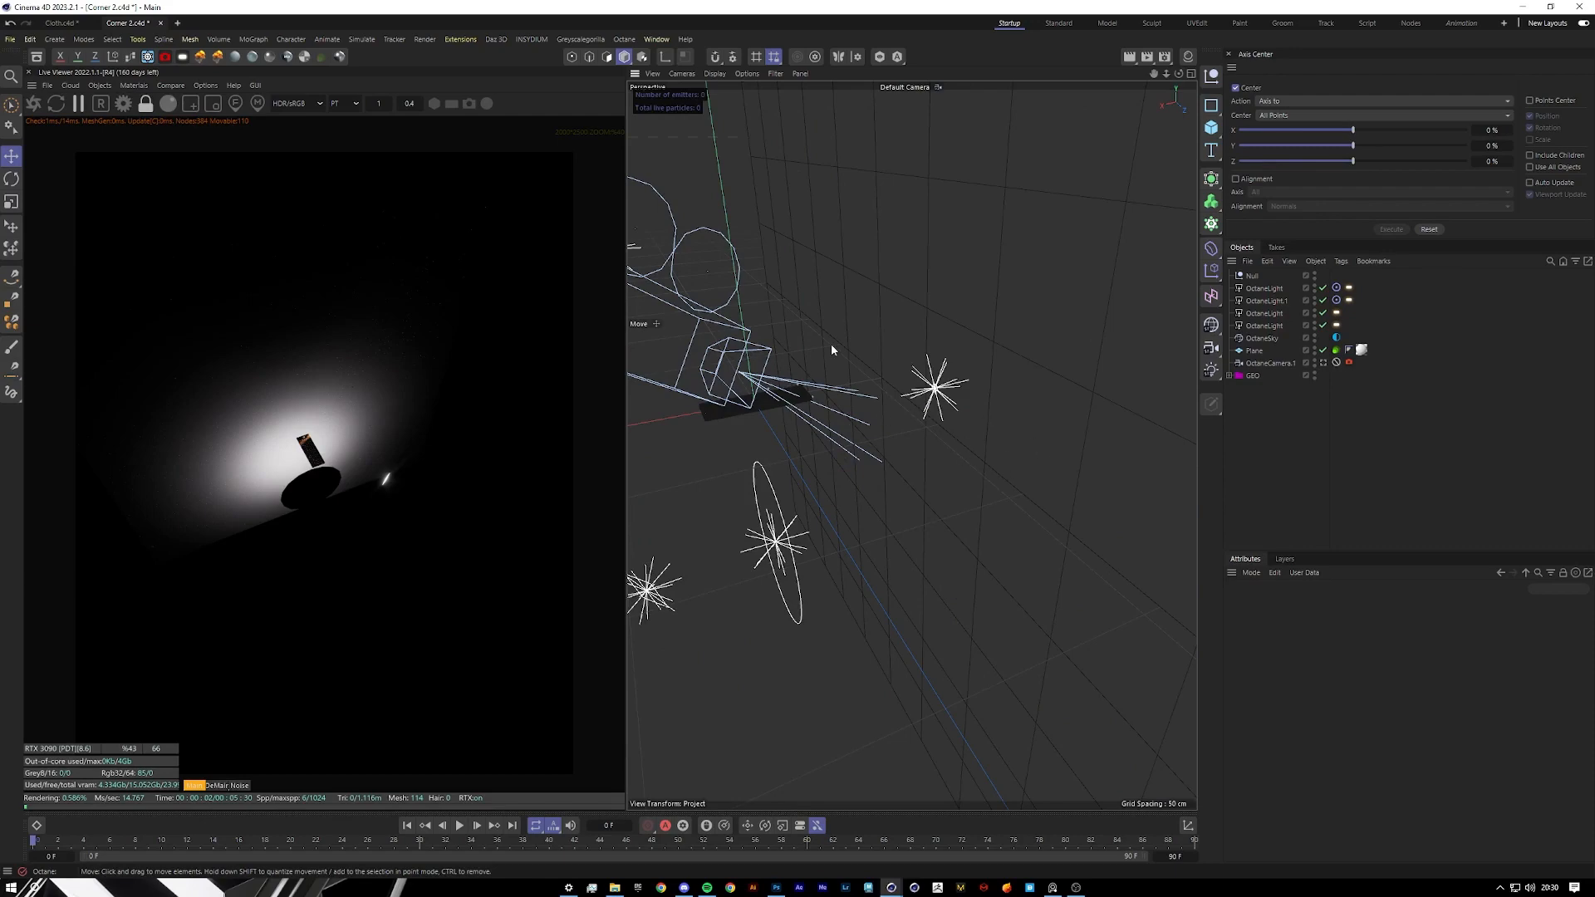
Orbit the default camera view around the light rig to see it from both sides.
{"action": "left_click_drag", "start_coordinate": [834, 350], "coordinate": [910, 441]}
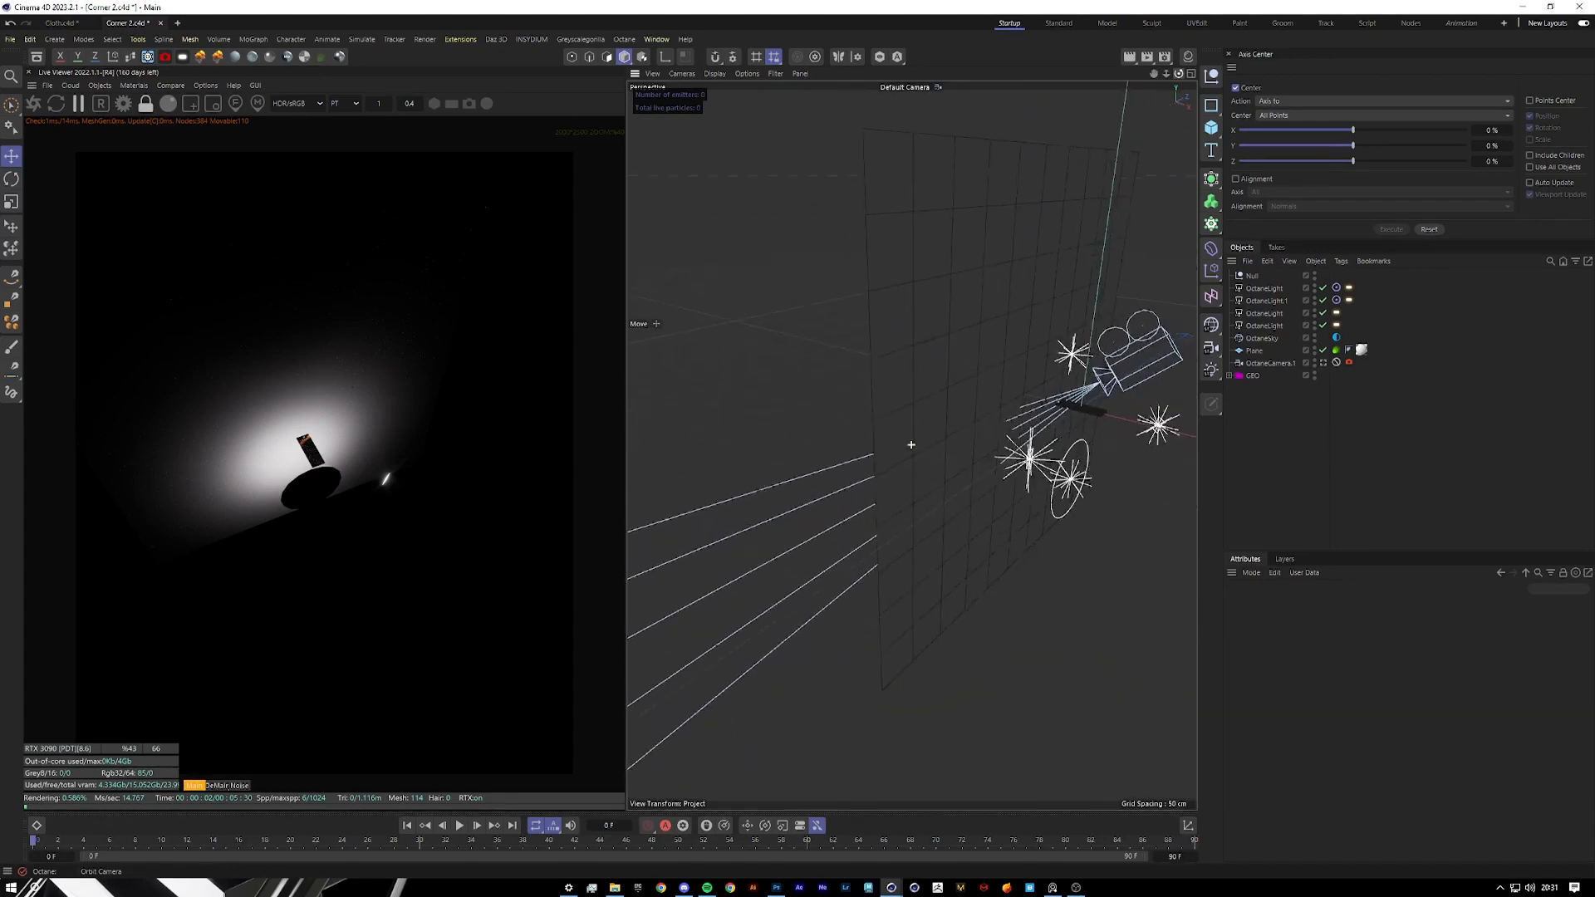
{"action": "left_click_drag", "start_coordinate": [915, 458], "coordinate": [910, 445]}
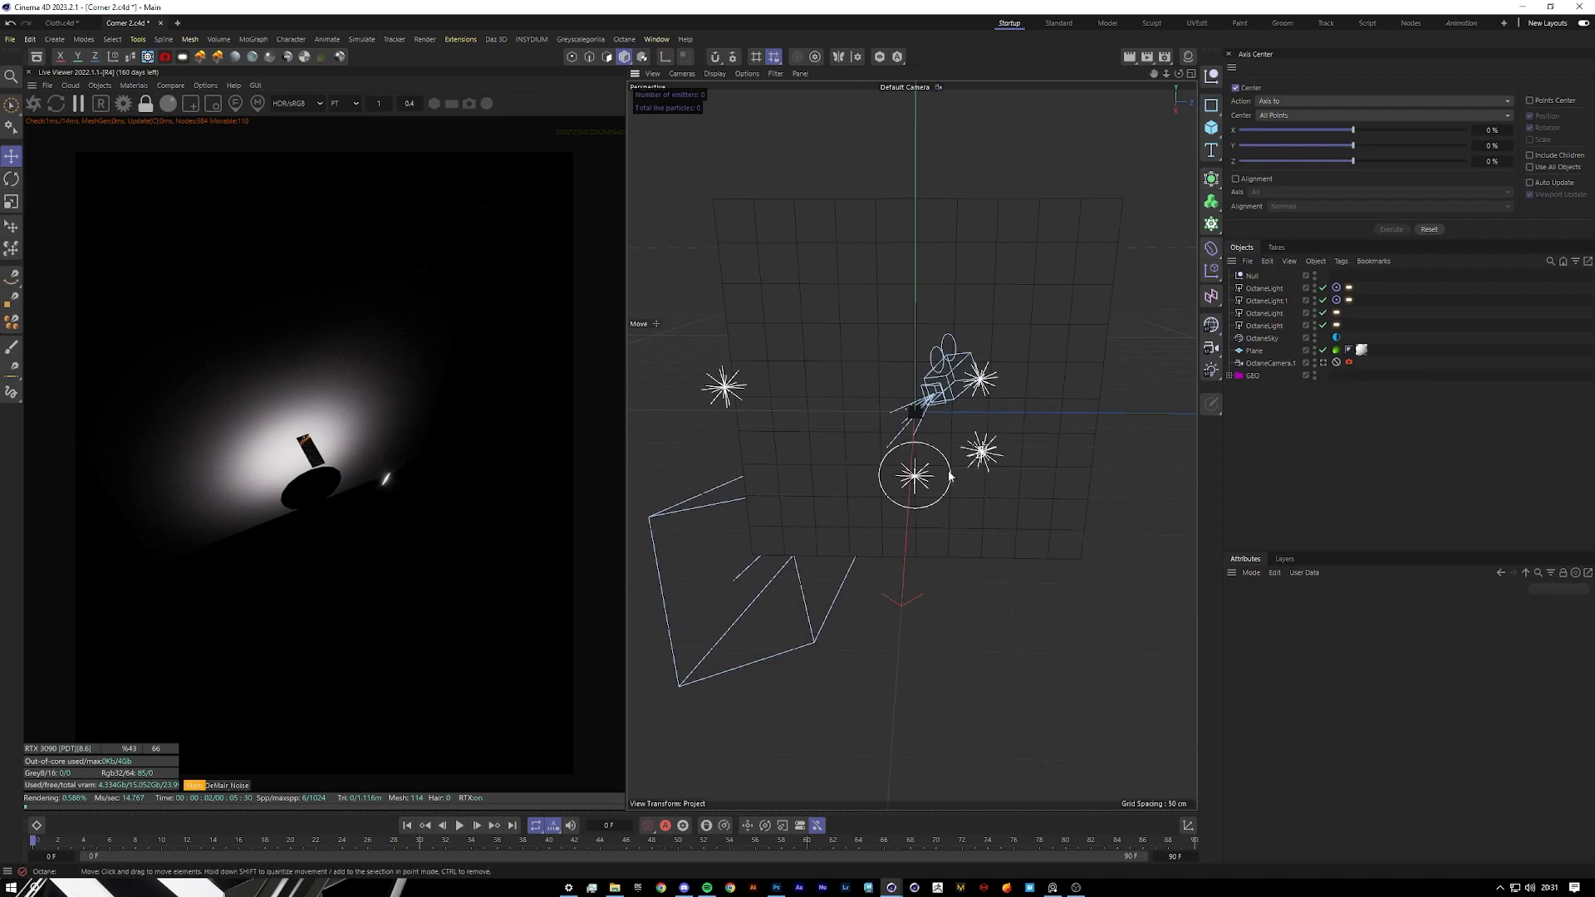
{"action": "mouse_move", "coordinate": [975, 476]}
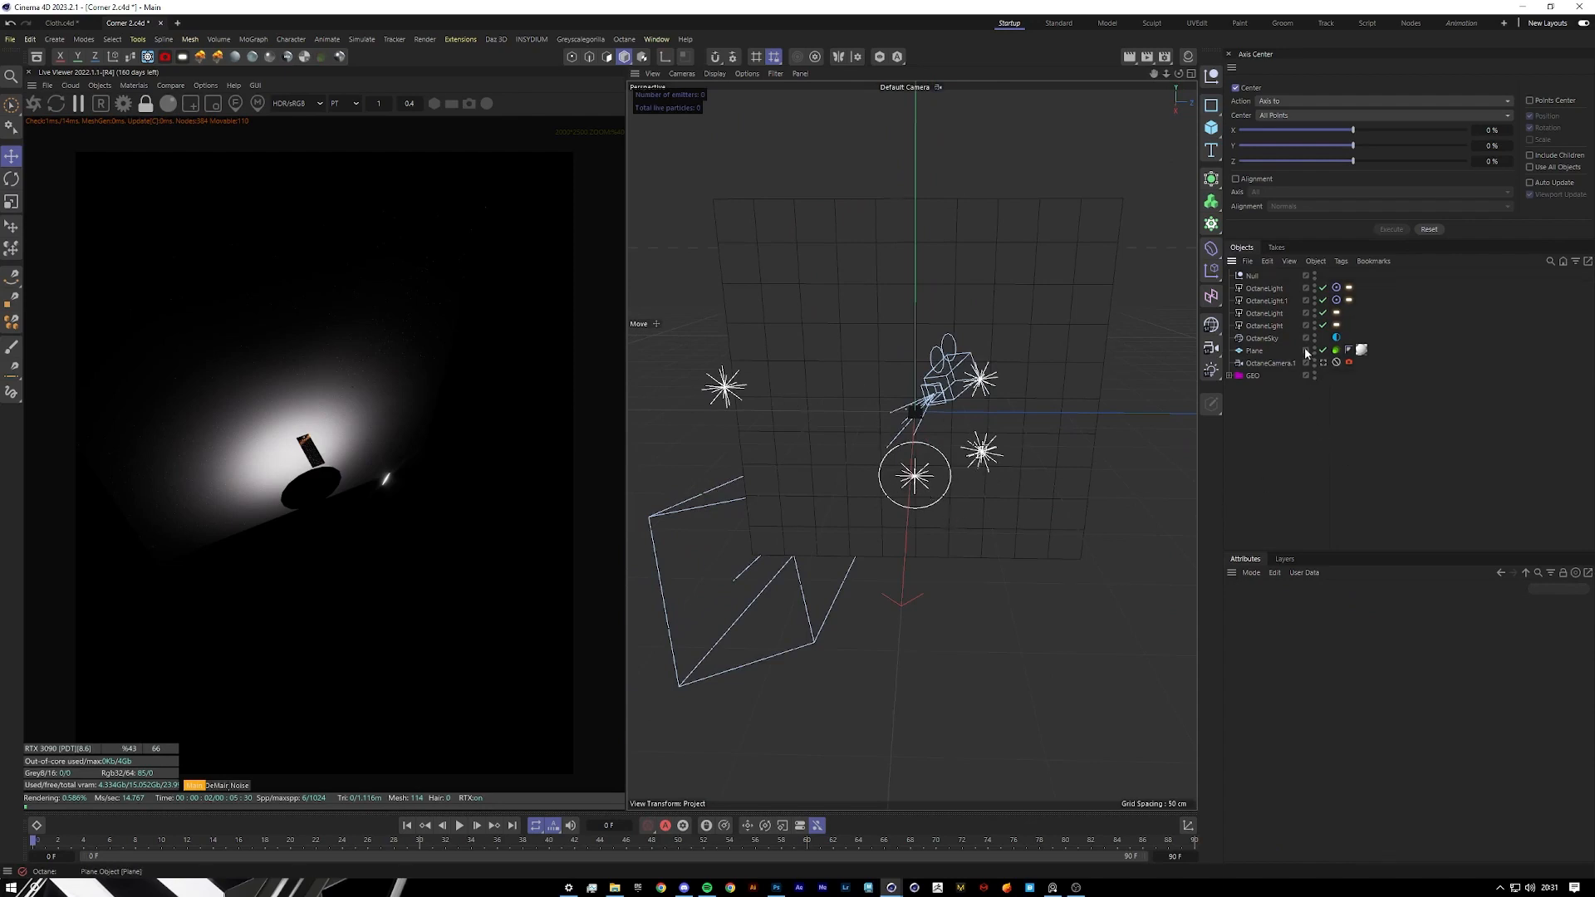
Create a new Octane Arealight by searching 'octane' in the commander.
{"action": "left_click", "coordinate": [1262, 325]}
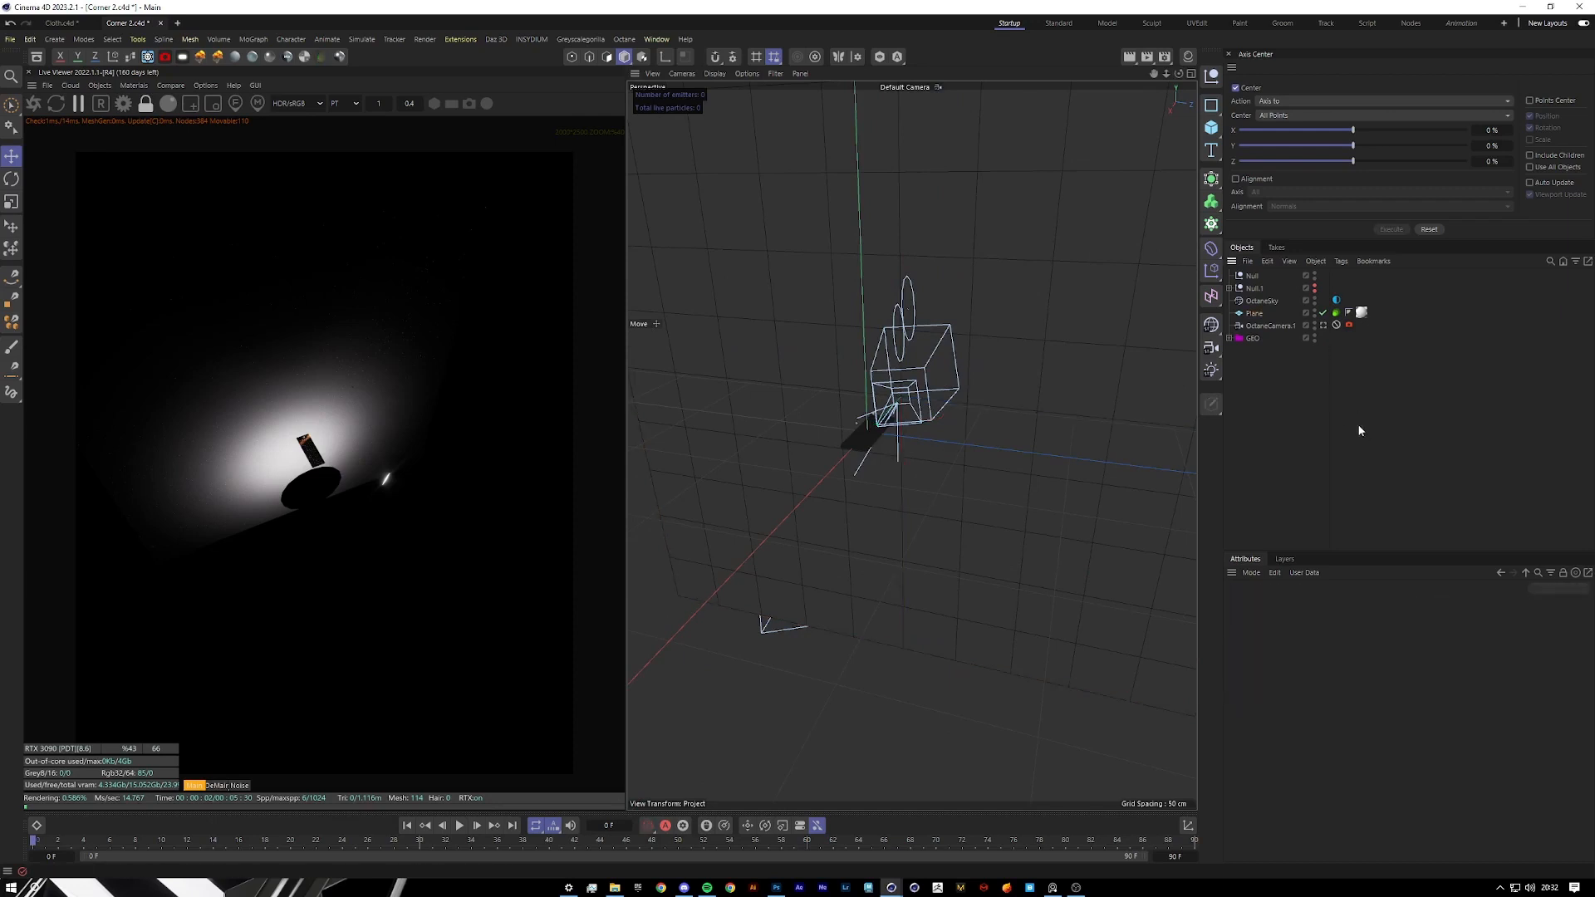
{"action": "mouse_move", "coordinate": [1284, 437]}
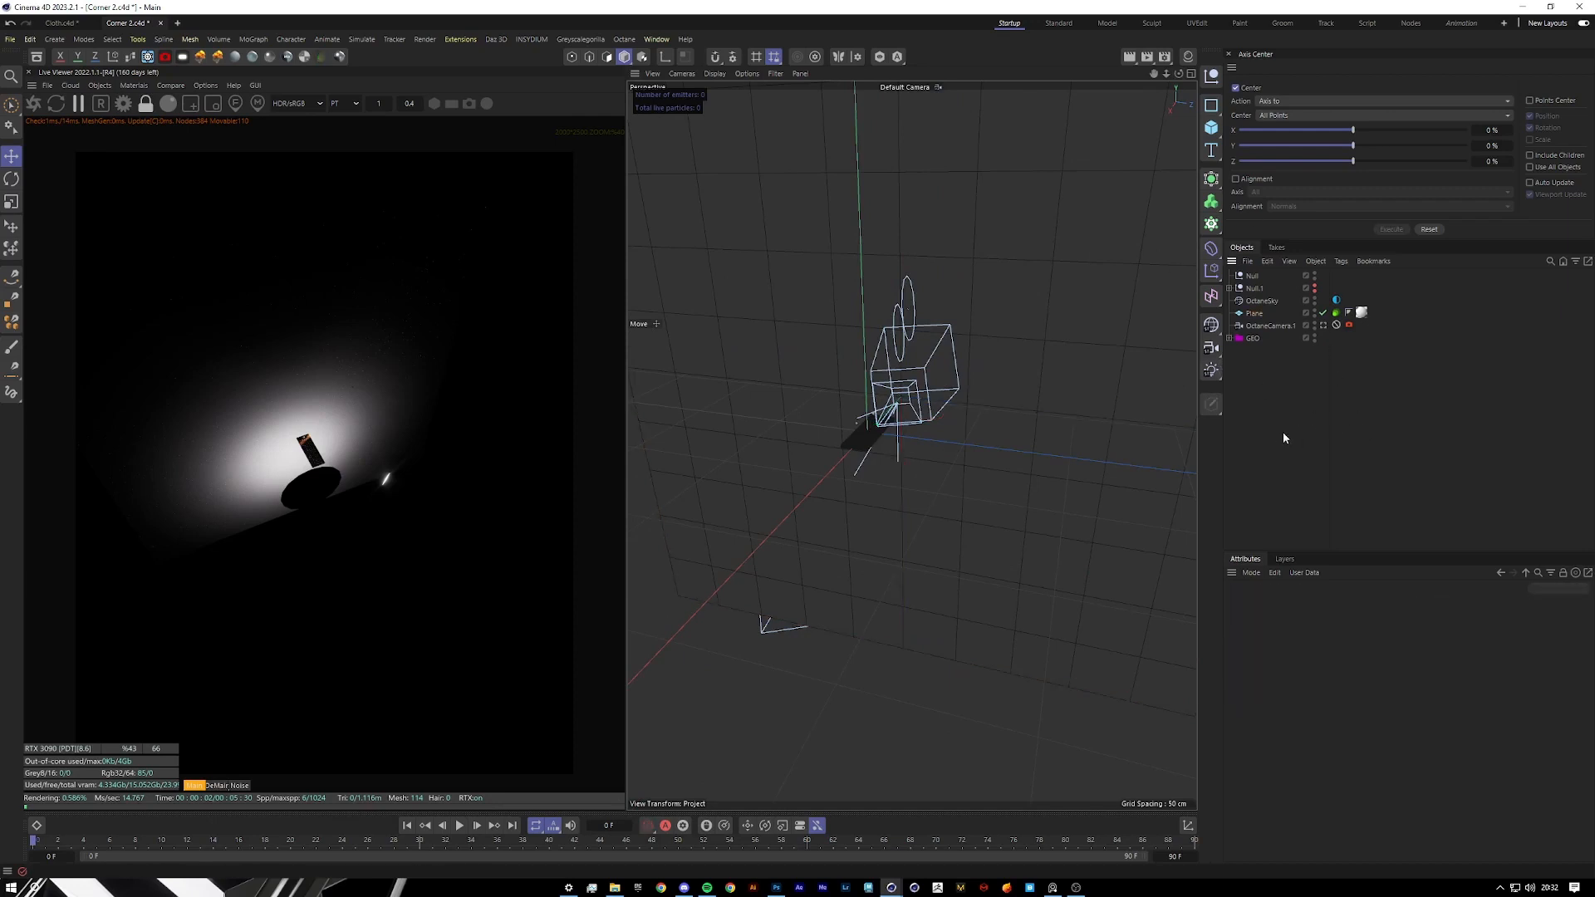
{"action": "type", "text": "octane"}
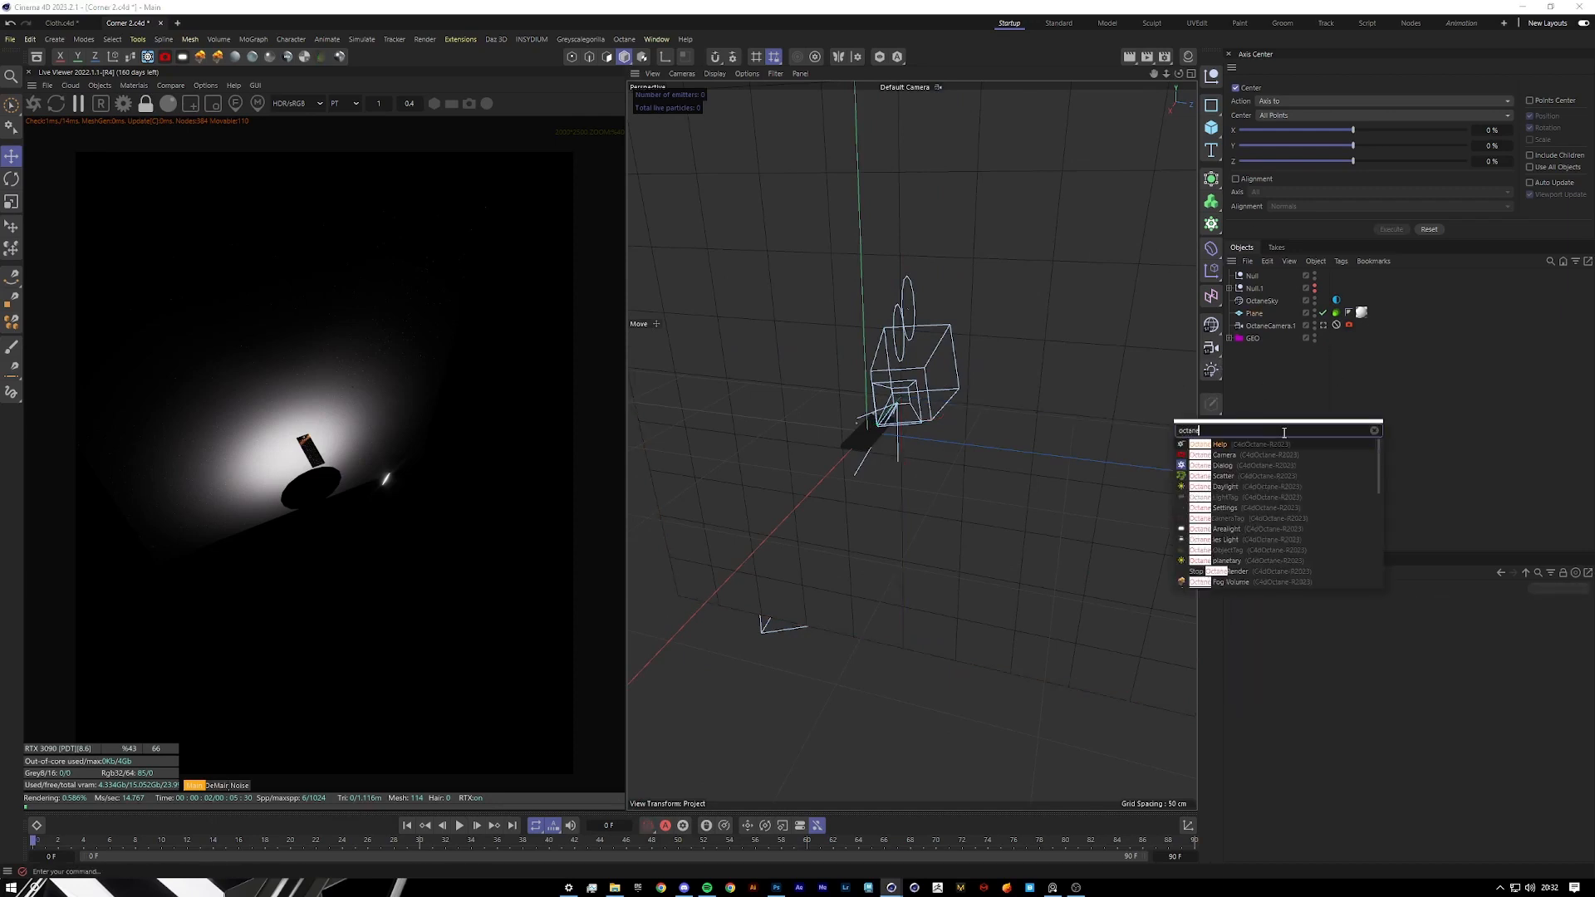
{"action": "left_click", "coordinate": [1226, 528]}
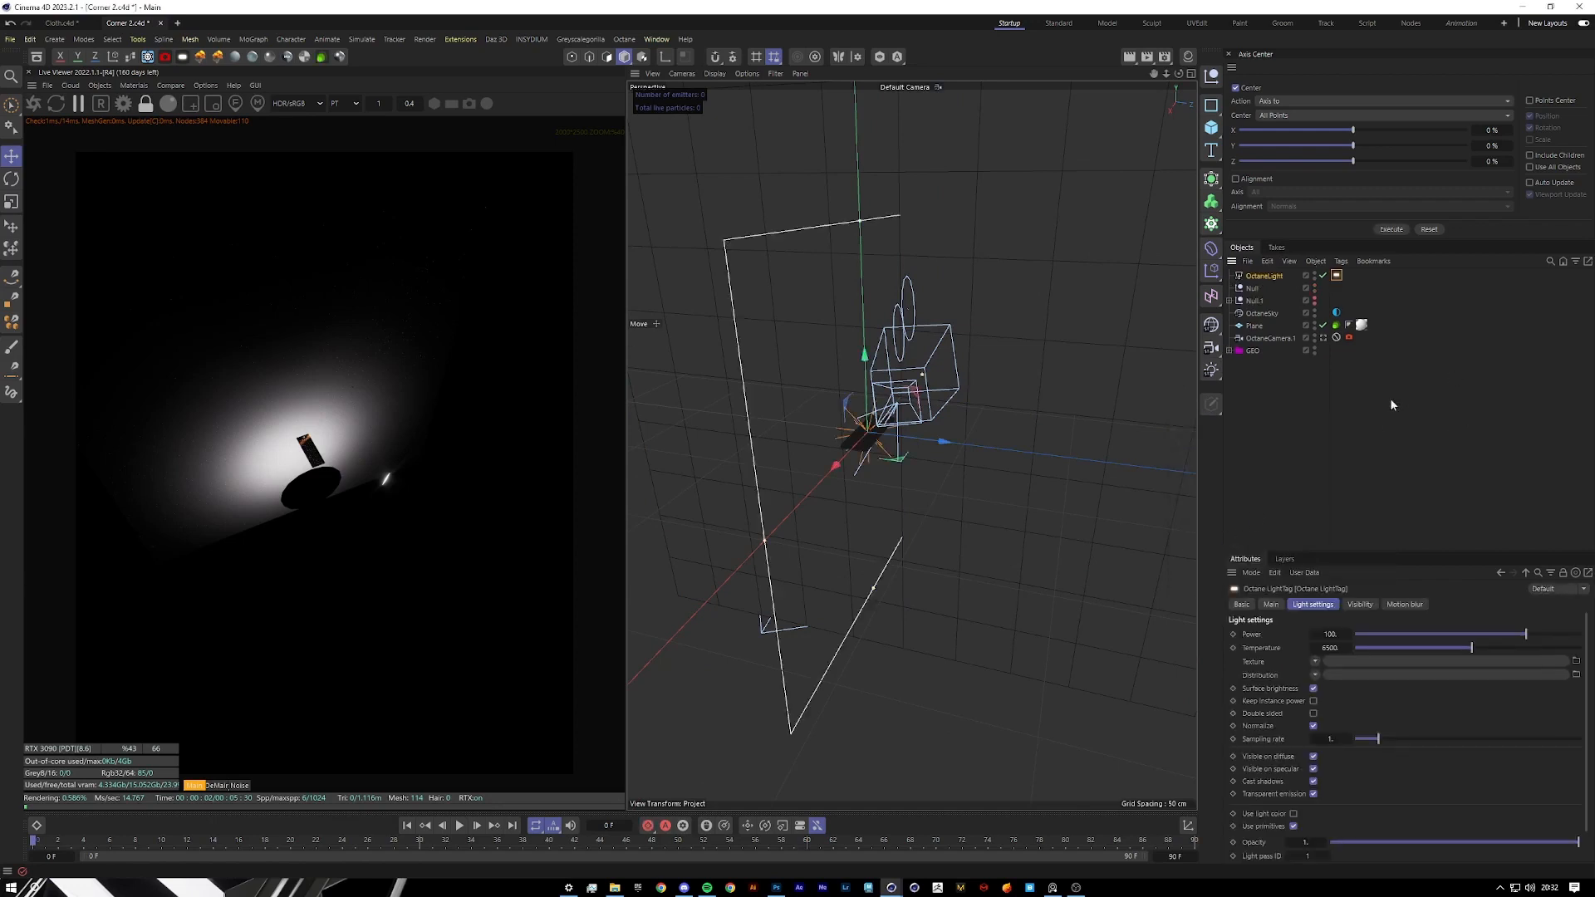
Move the new light down below the camera and show its area shape choices.
{"action": "left_click", "coordinate": [13, 179]}
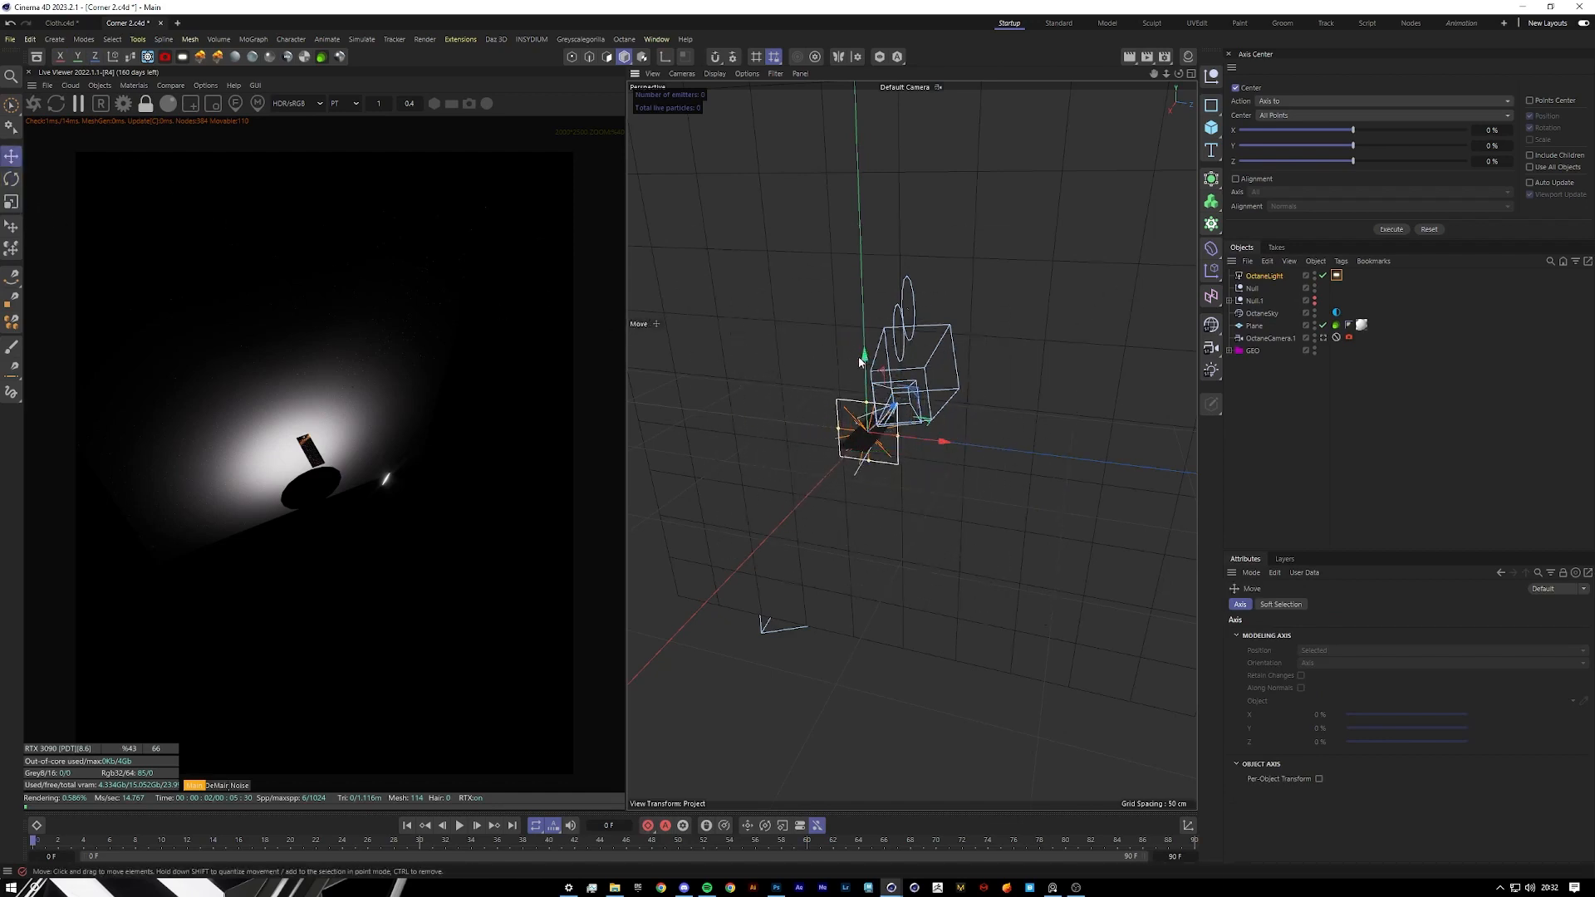
{"action": "left_click_drag", "start_coordinate": [905, 407], "coordinate": [915, 447]}
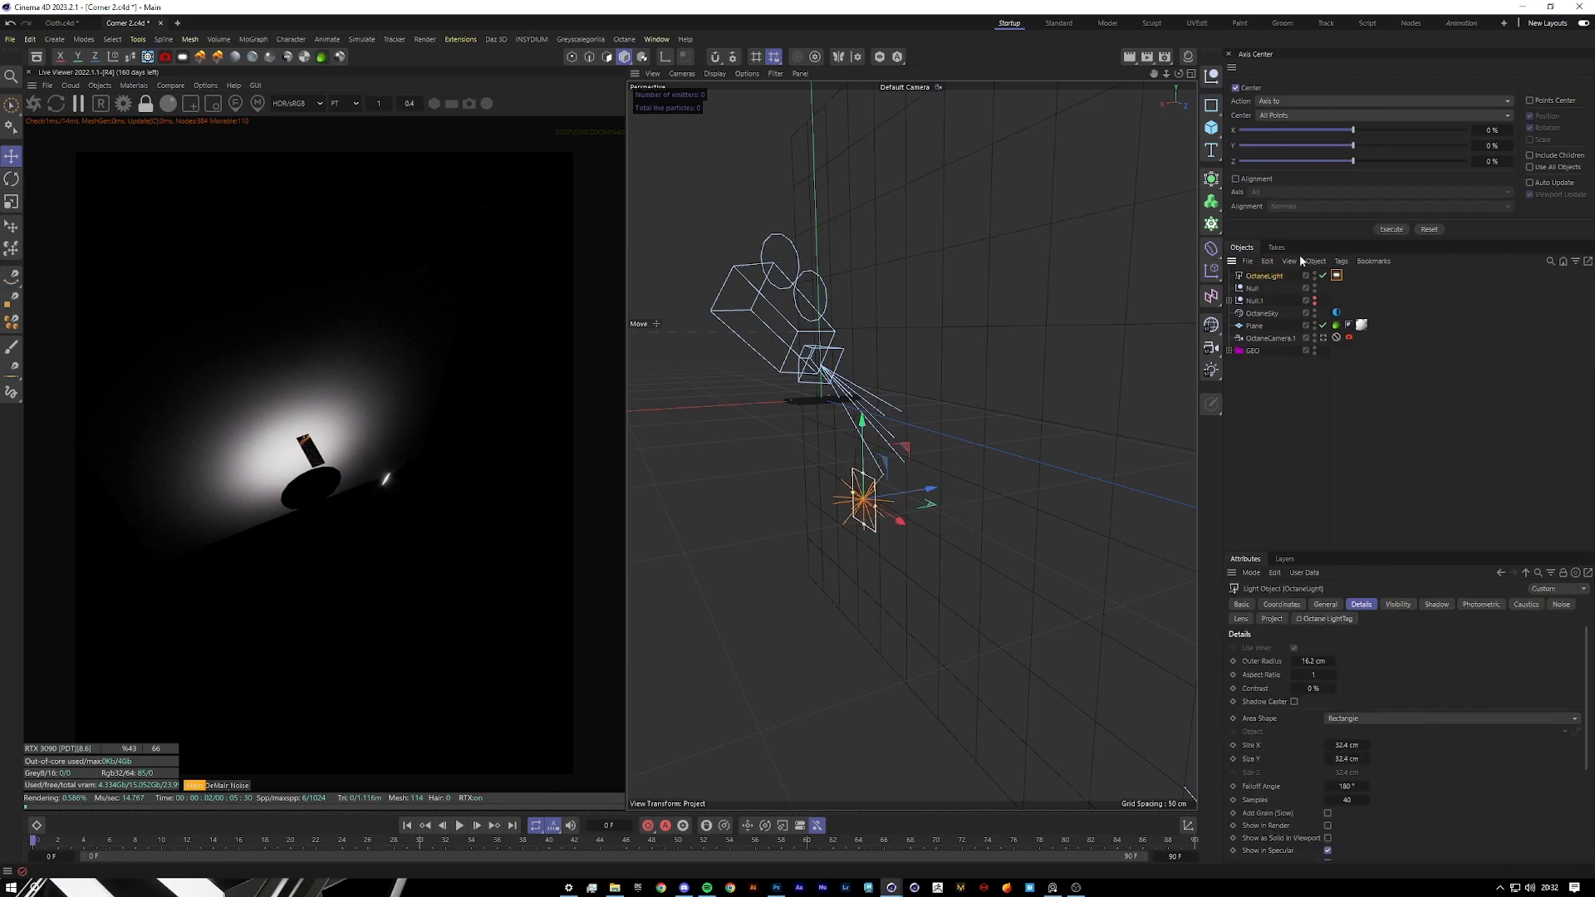
{"action": "mouse_move", "coordinate": [1362, 727]}
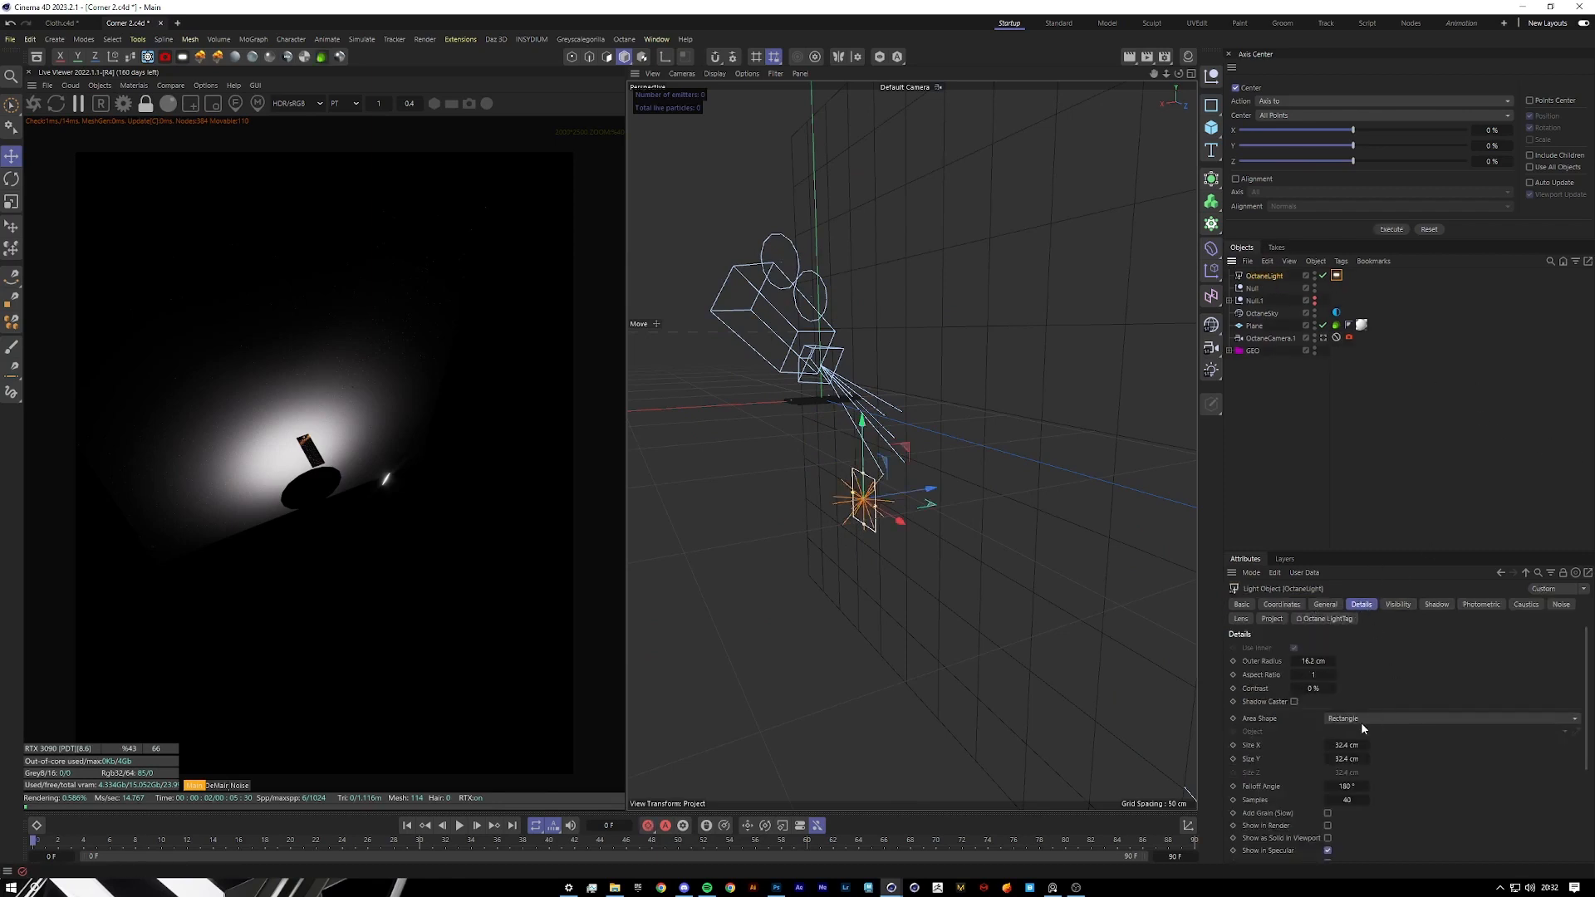
{"action": "left_click", "coordinate": [1449, 717]}
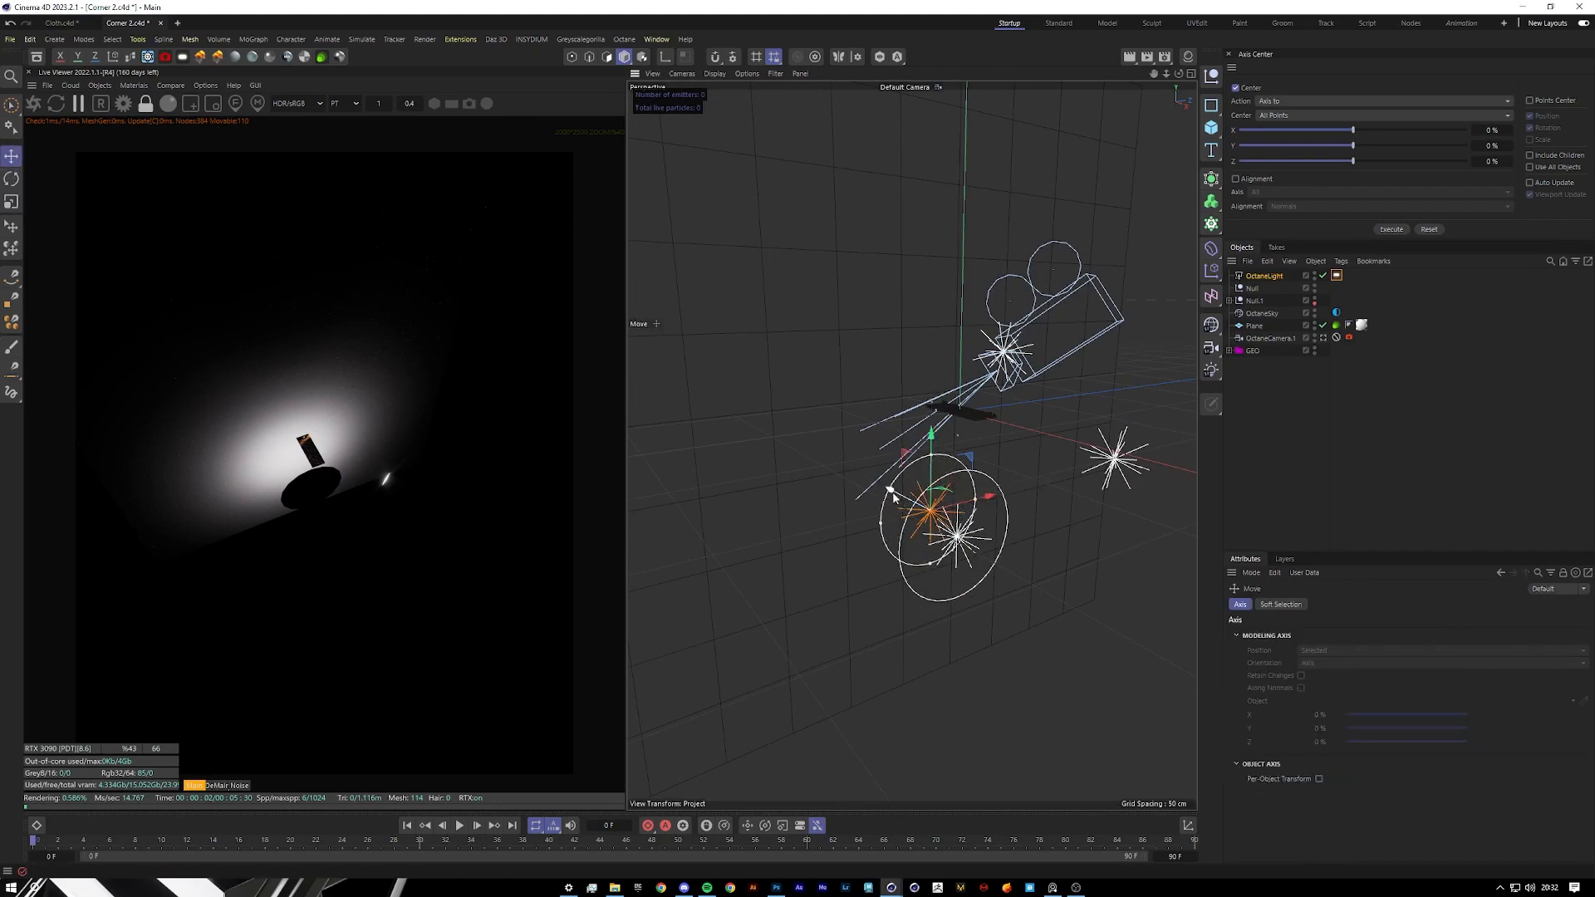
Create a Null object (Null.2) above the new OctaneLight in the Object Manager.
{"action": "left_click", "coordinate": [1256, 300]}
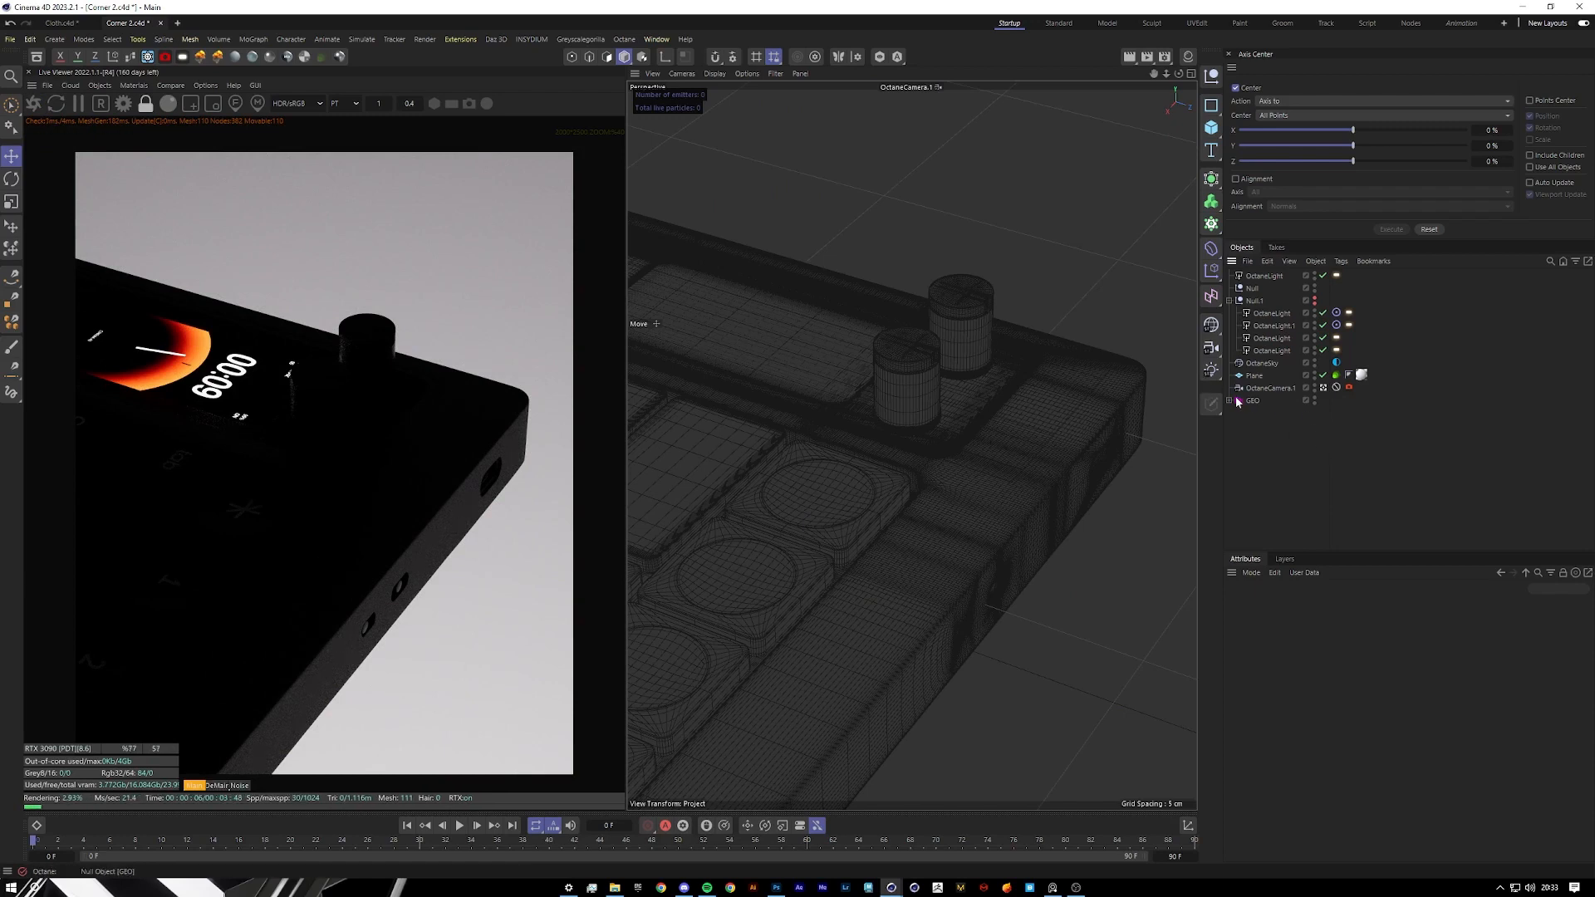
{"action": "mouse_move", "coordinate": [253, 676]}
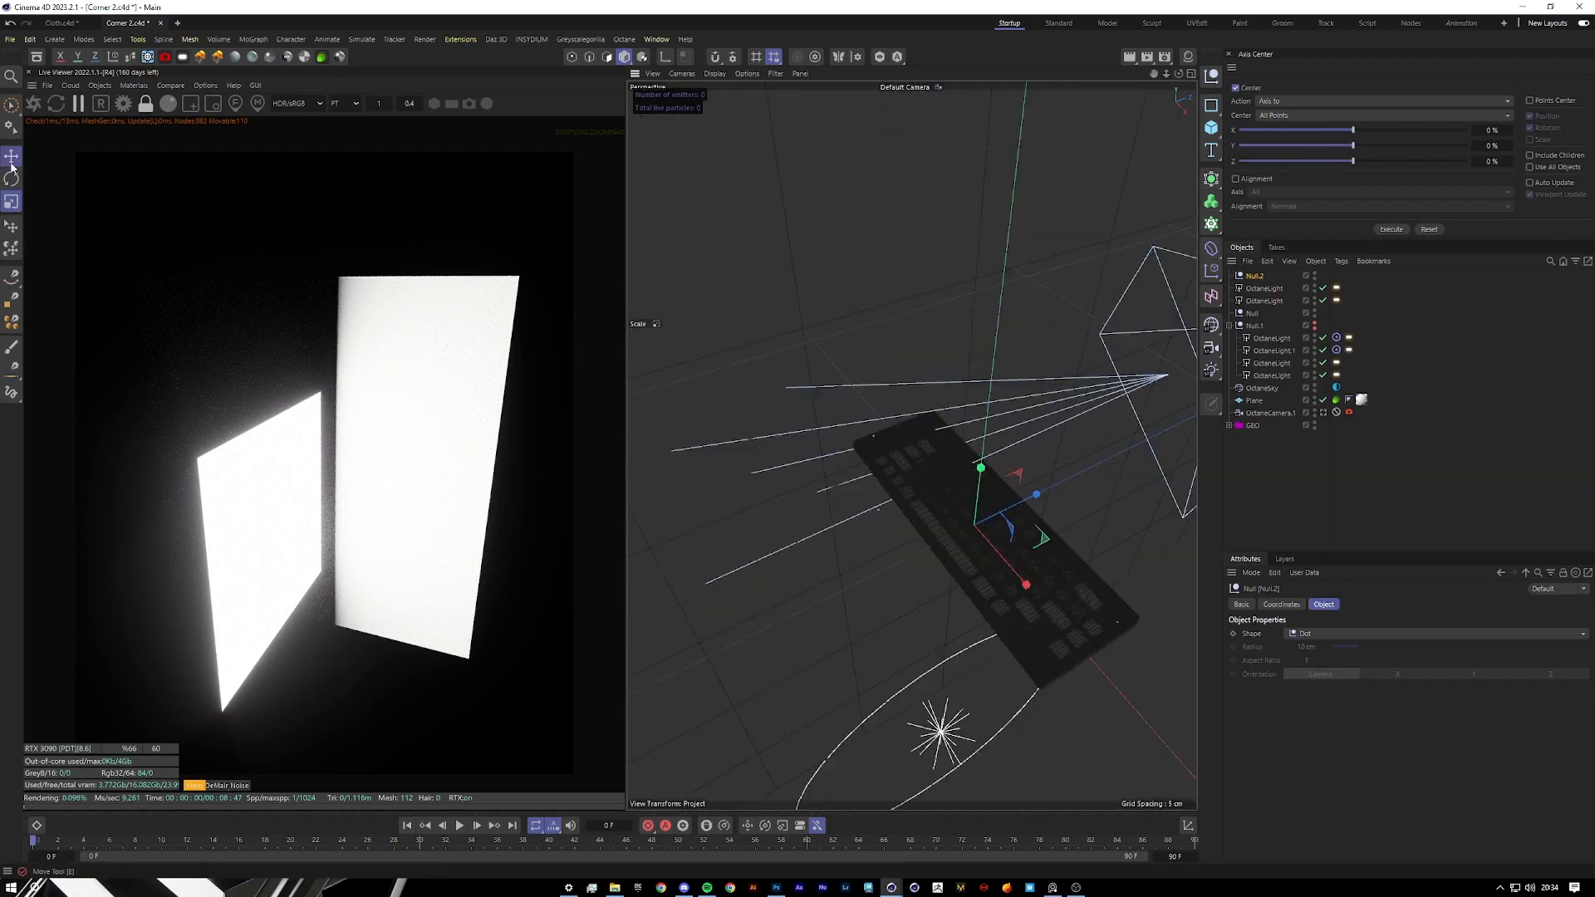
Add a Target tag to the new light aimed at Null.2 and move the null to verify it follows.
{"action": "left_click", "coordinate": [11, 156]}
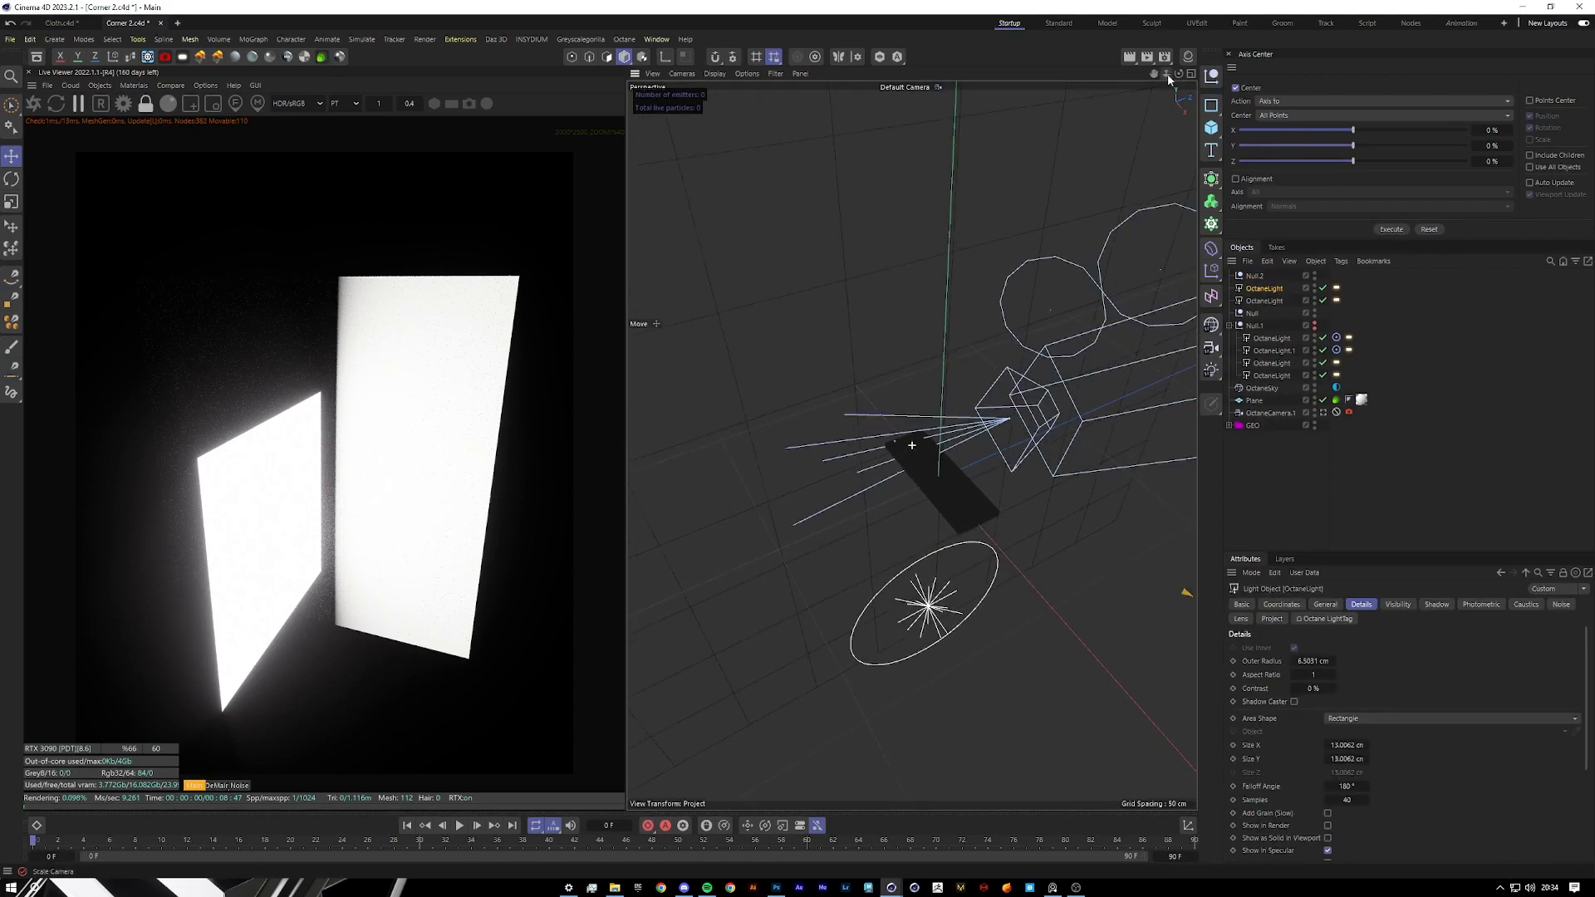
{"action": "right_click", "coordinate": [1263, 288]}
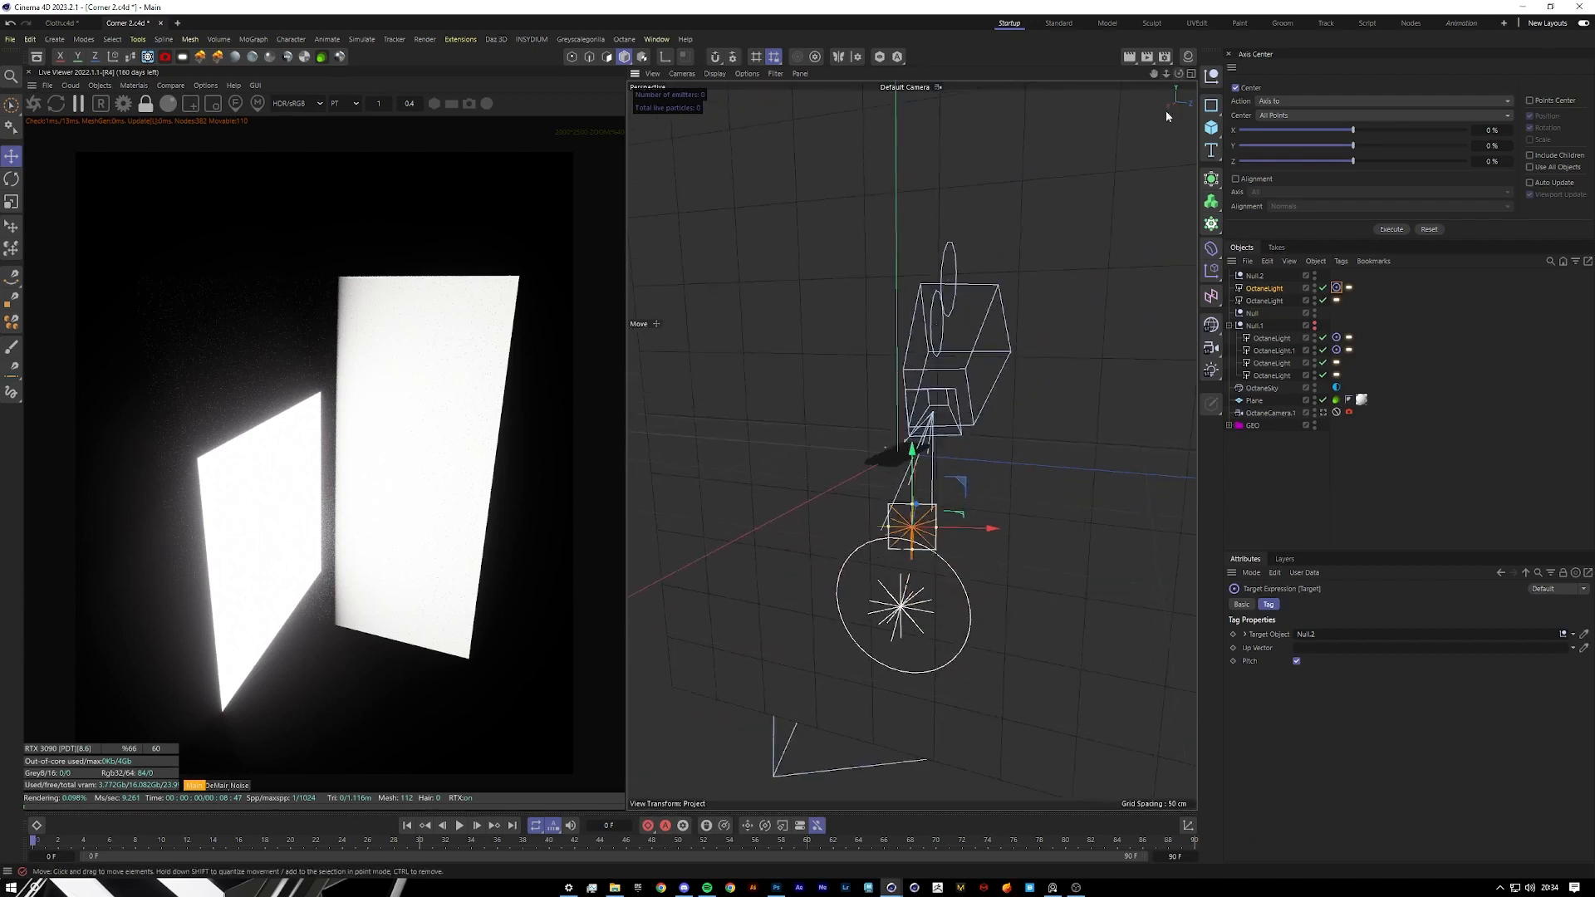
{"action": "left_click_drag", "start_coordinate": [910, 523], "coordinate": [966, 570]}
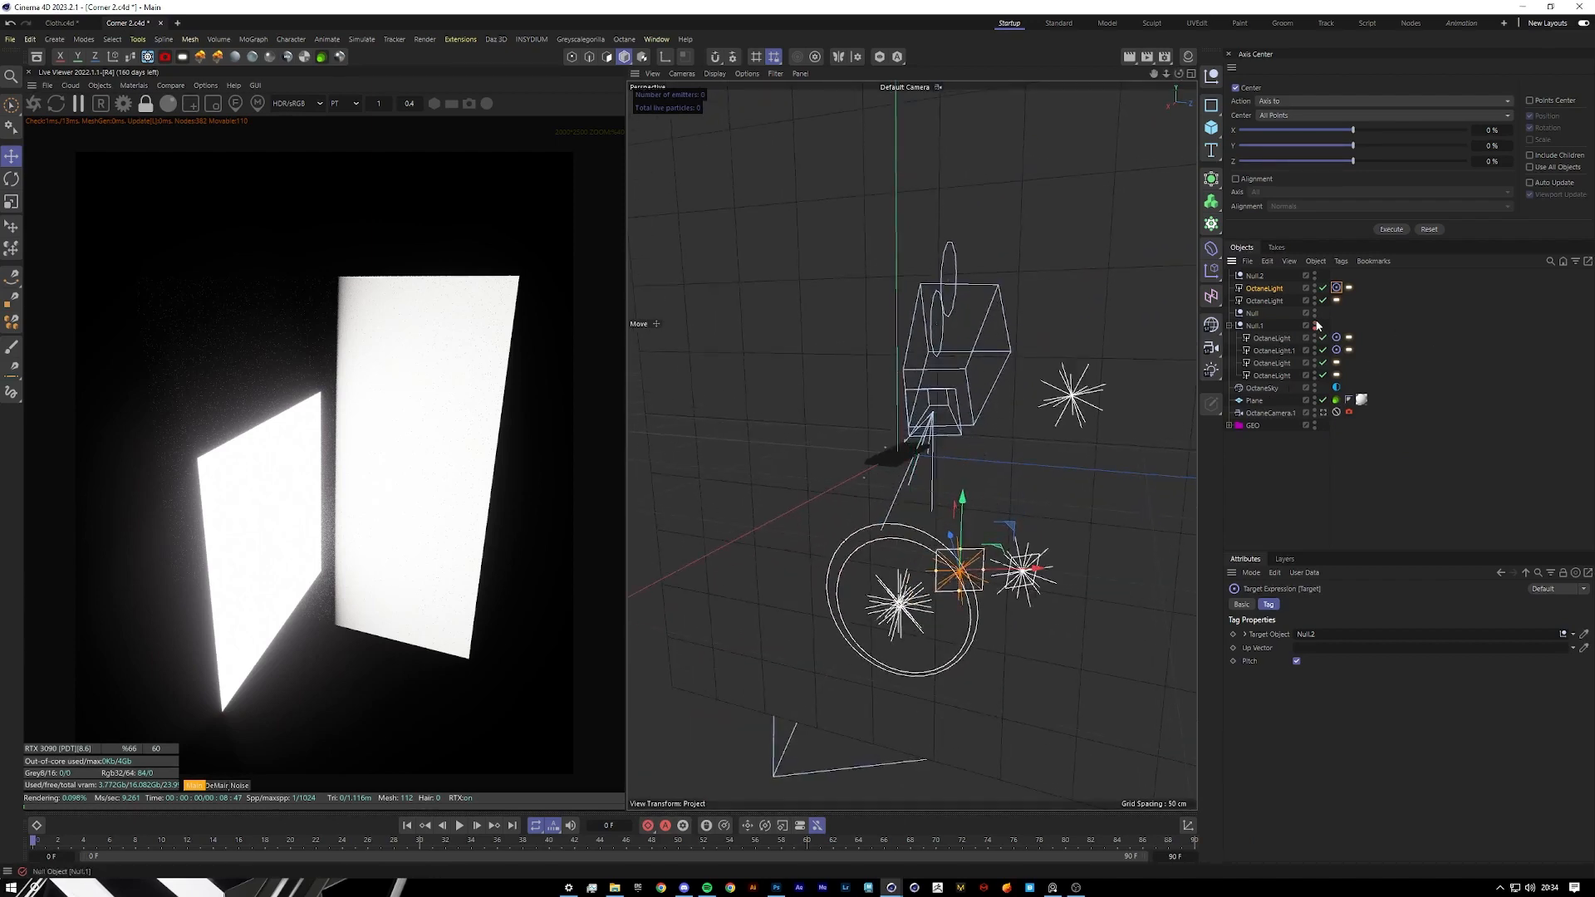
{"action": "left_click_drag", "start_coordinate": [951, 569], "coordinate": [1026, 564]}
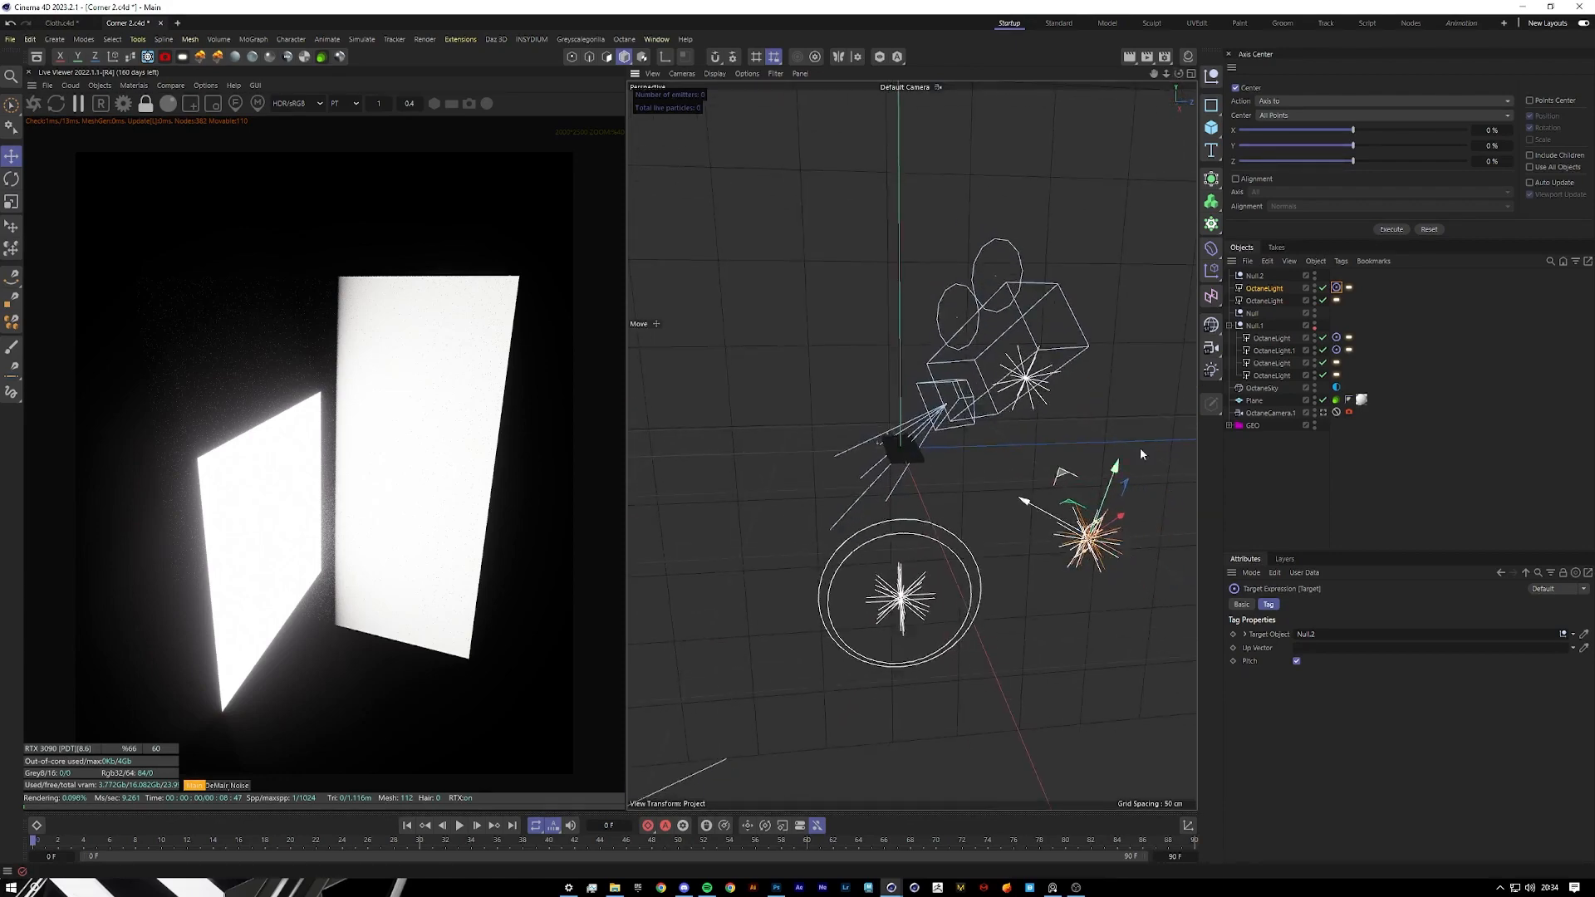
{"action": "left_click", "coordinate": [1271, 364]}
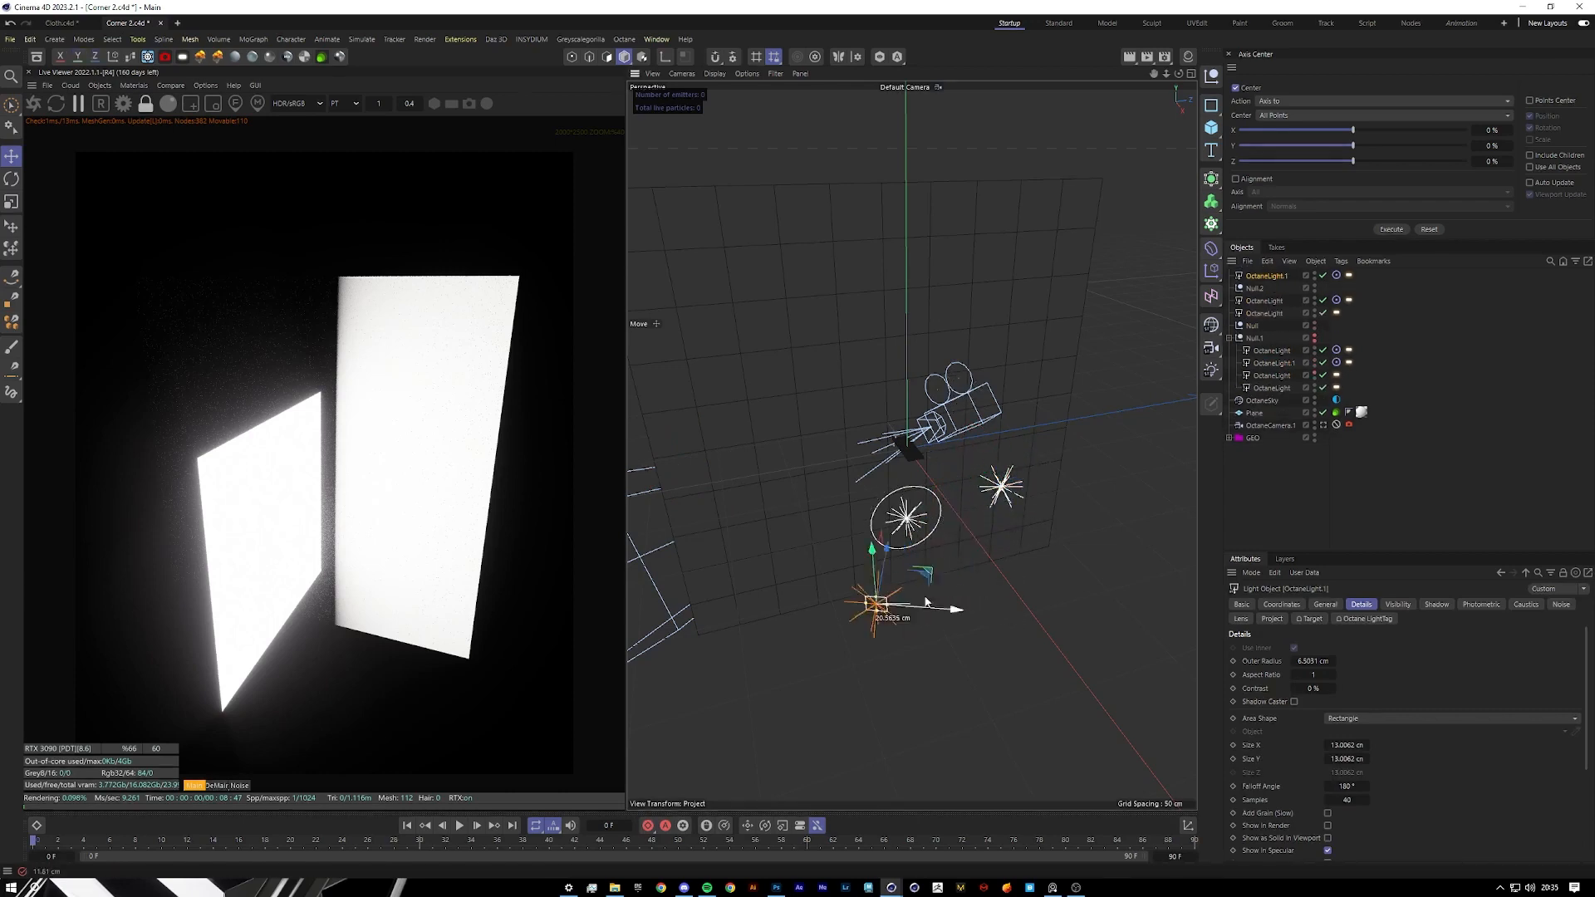
Move the targeted light away from the keyboard and rename the aim null TARGET.
{"action": "left_click_drag", "start_coordinate": [877, 604], "coordinate": [742, 524]}
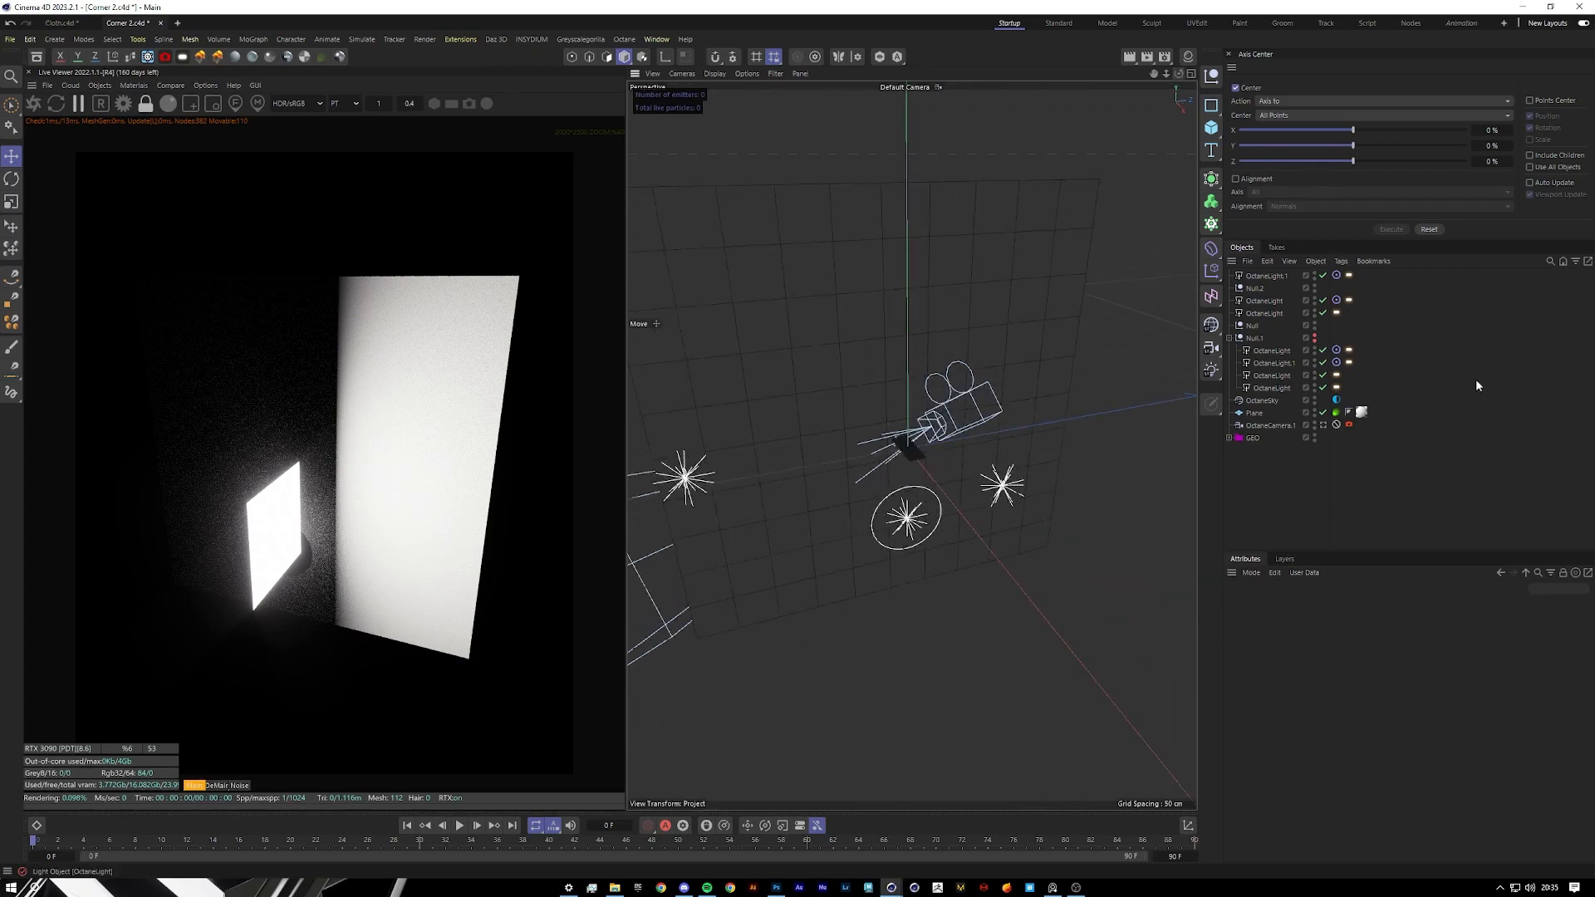
{"action": "left_click", "coordinate": [1256, 276]}
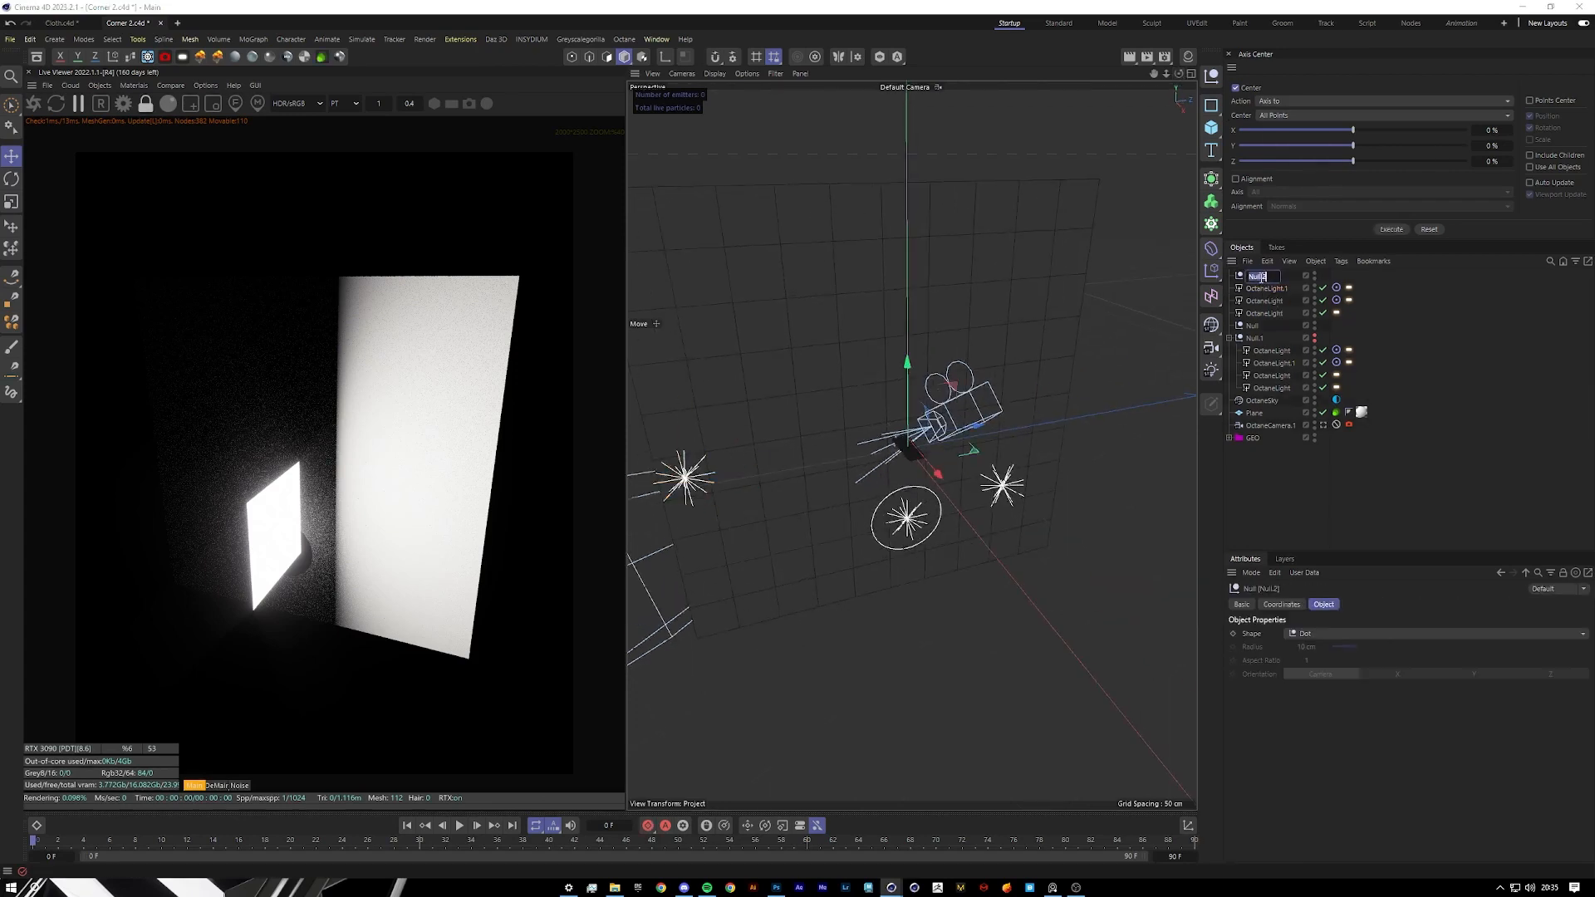
{"action": "type", "text": "TARGET"}
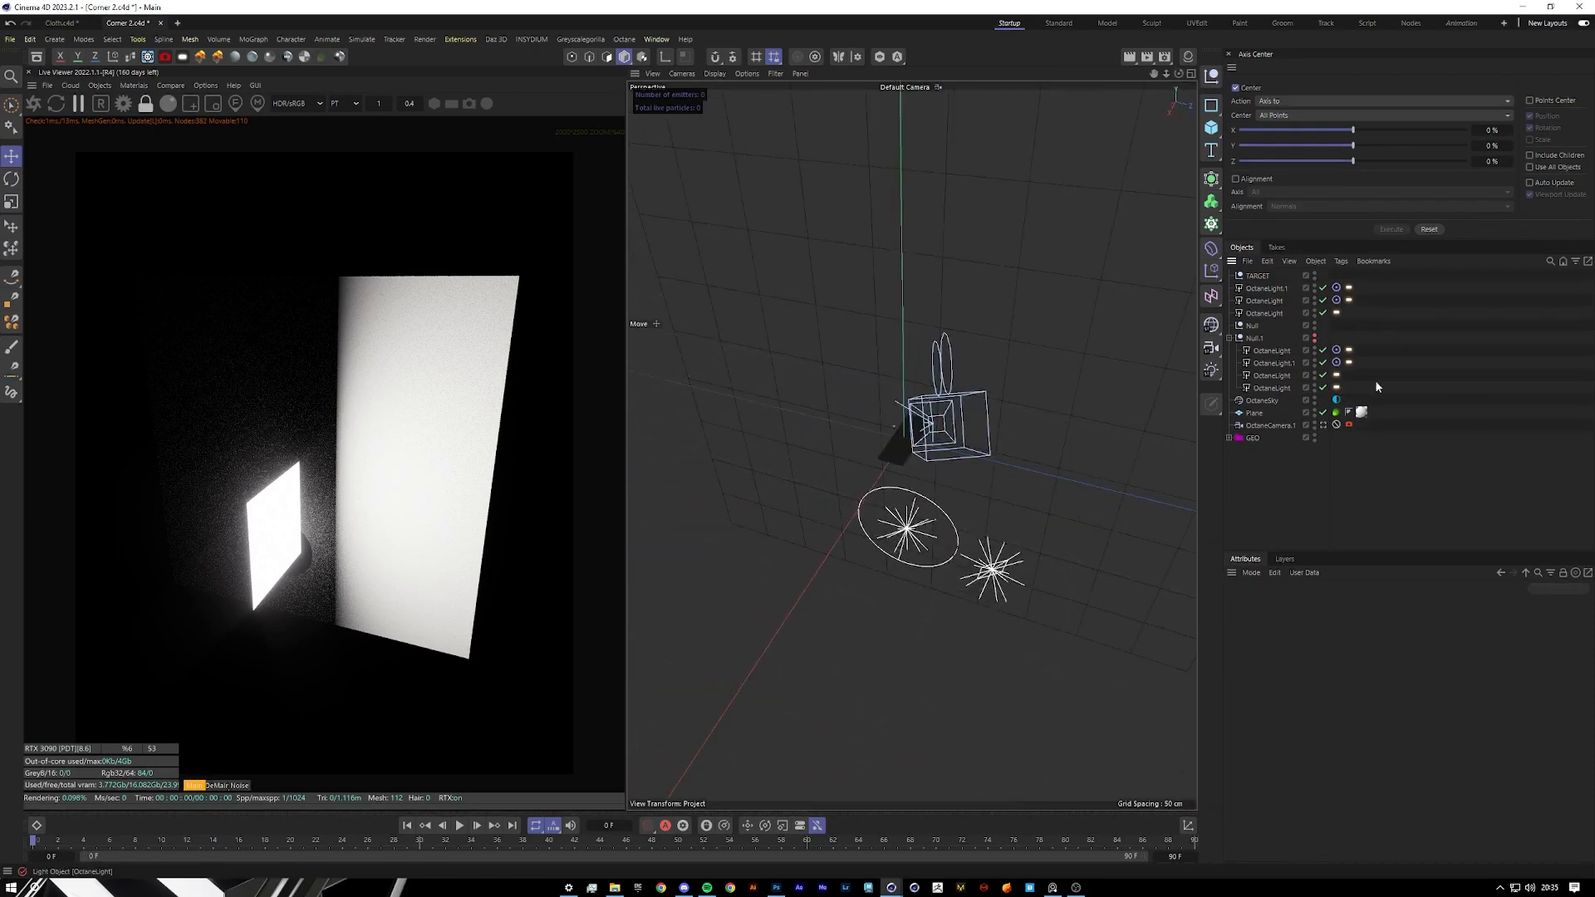
Confirm the TARGET name and show OctaneLight.2's light tag texture settings.
{"action": "left_click", "coordinate": [1255, 337]}
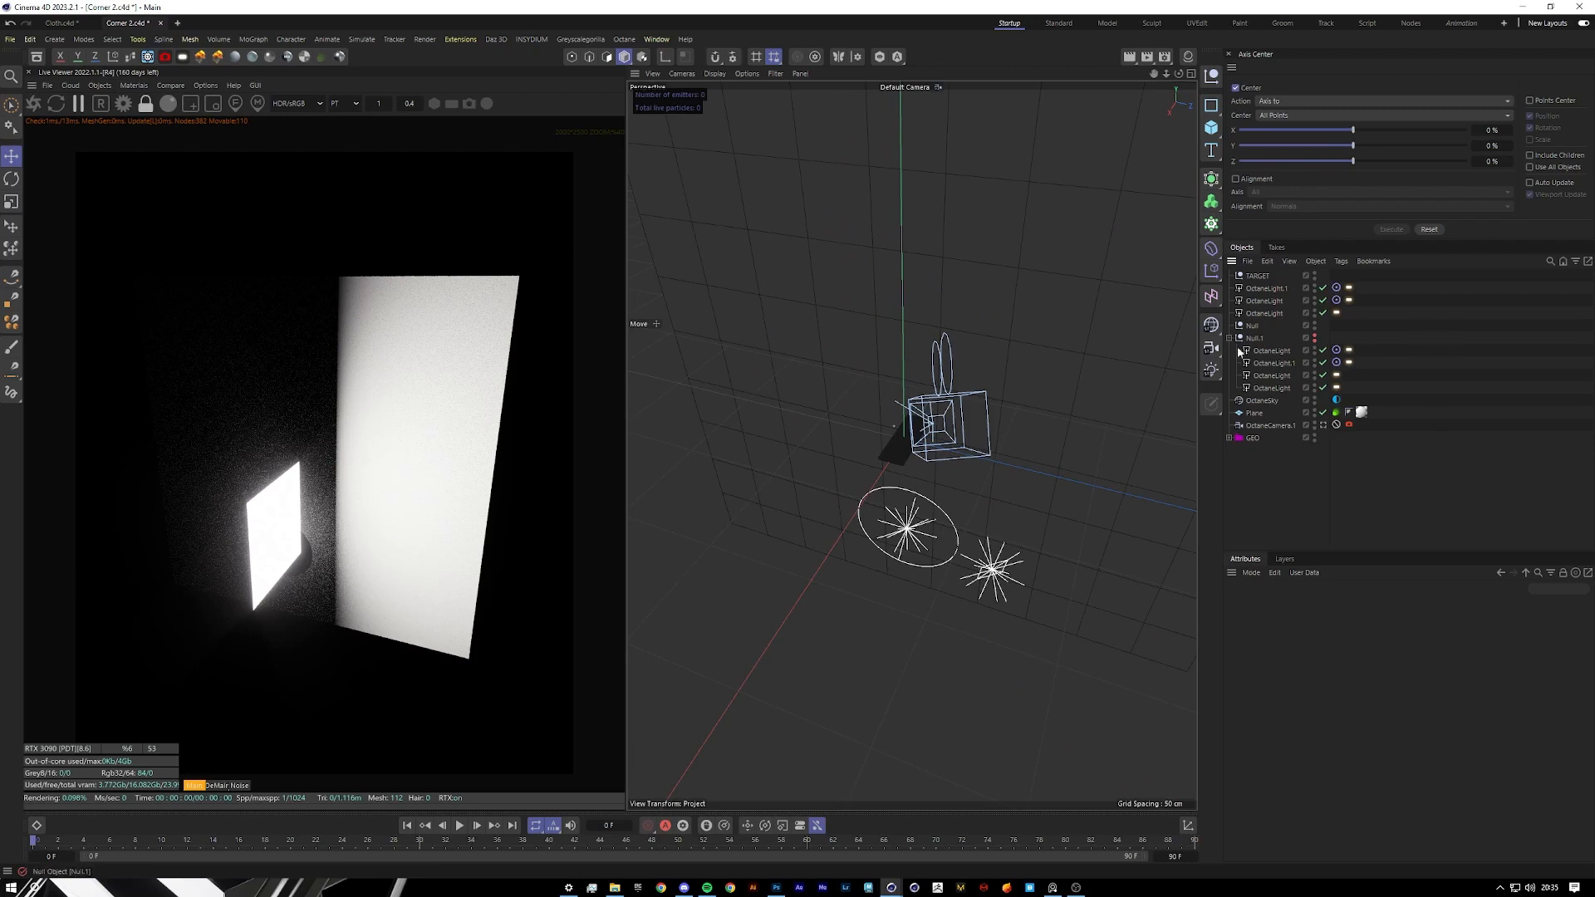
{"action": "left_click", "coordinate": [1266, 287]}
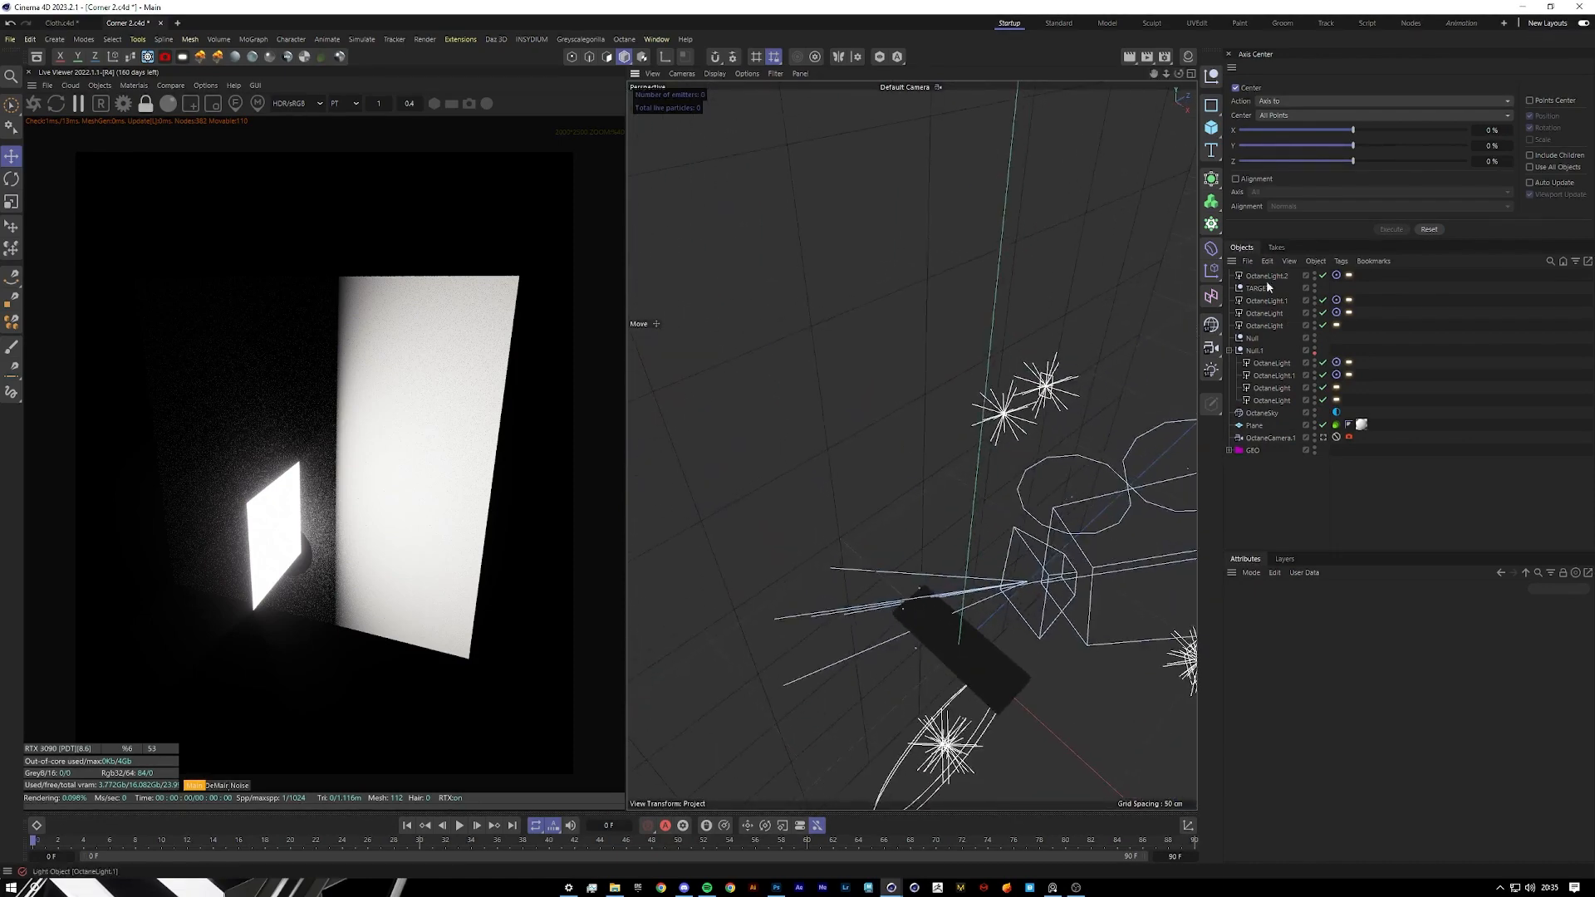
{"action": "left_click", "coordinate": [1266, 276]}
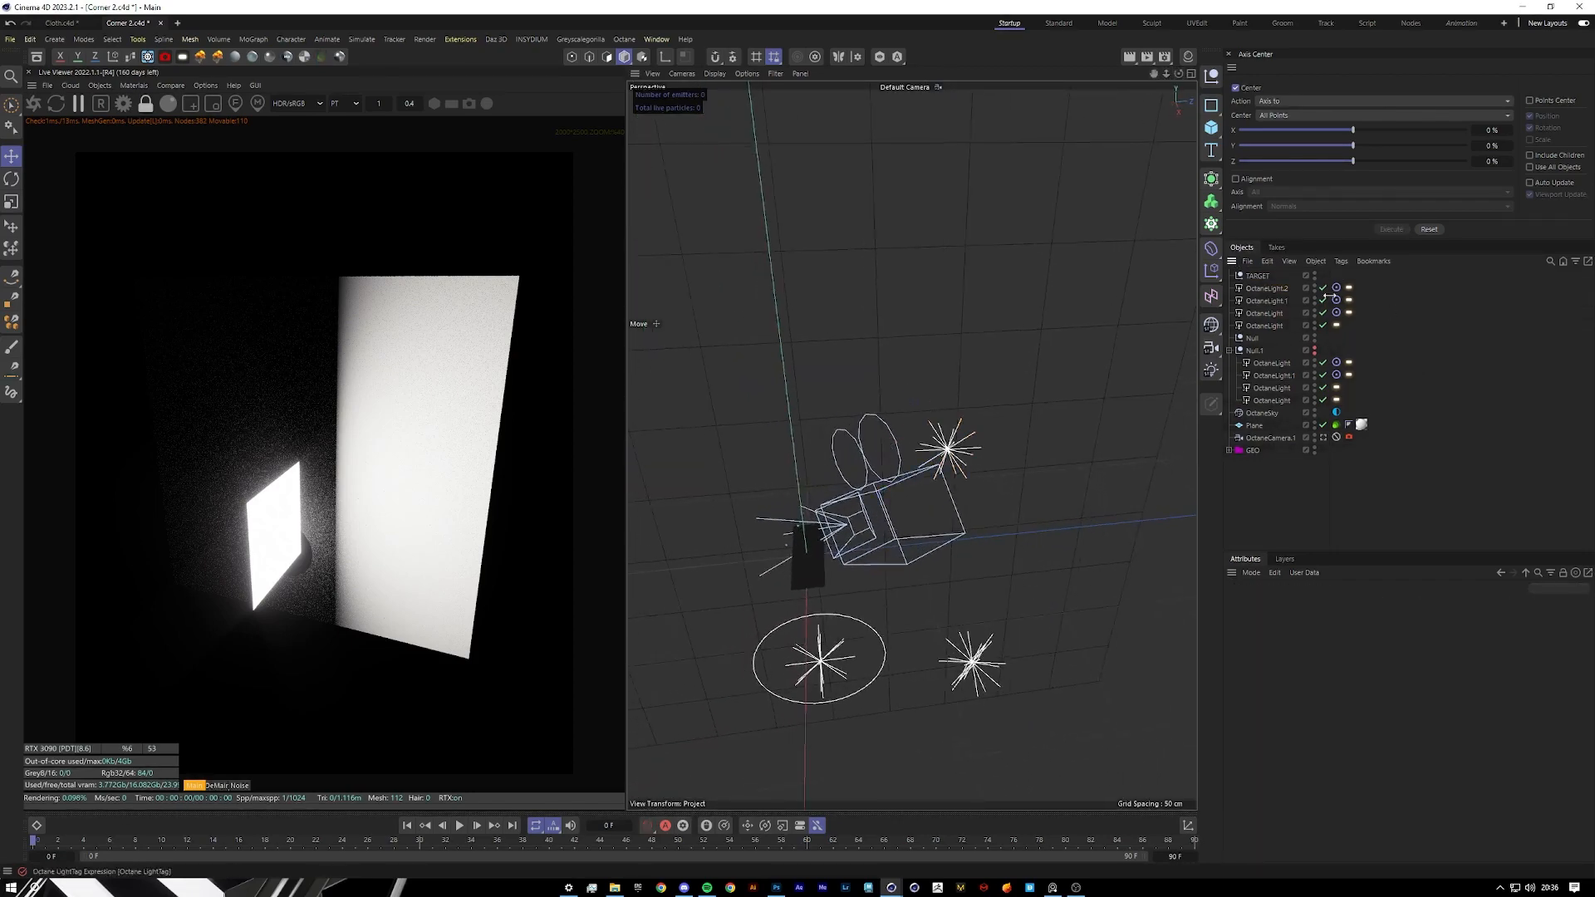
{"action": "left_click", "coordinate": [1267, 288]}
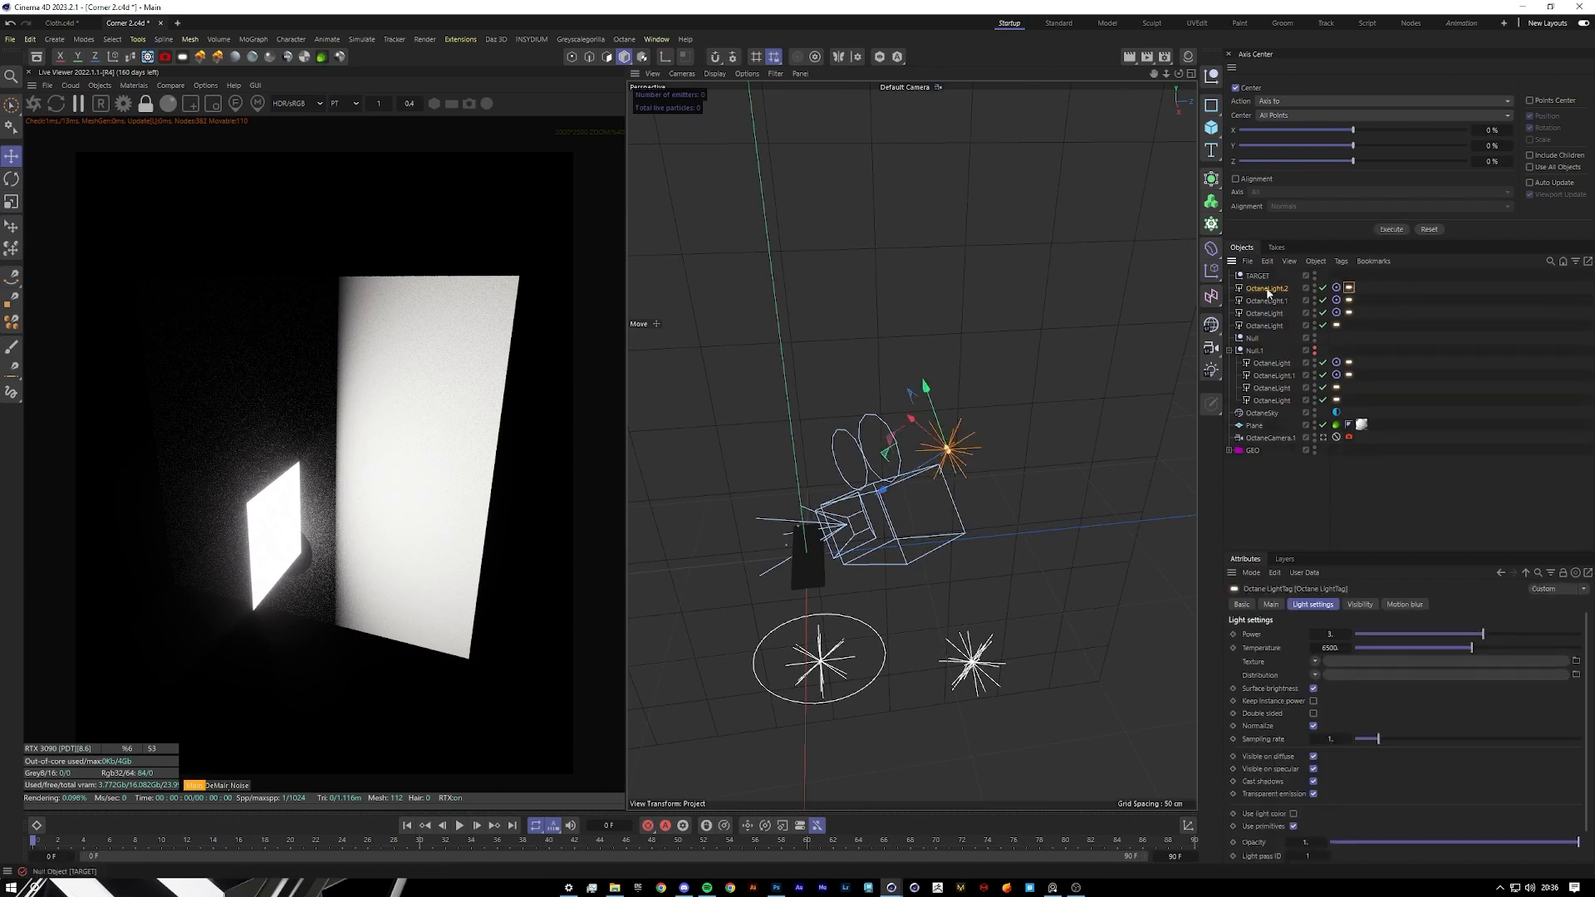
{"action": "left_click", "coordinate": [1315, 661]}
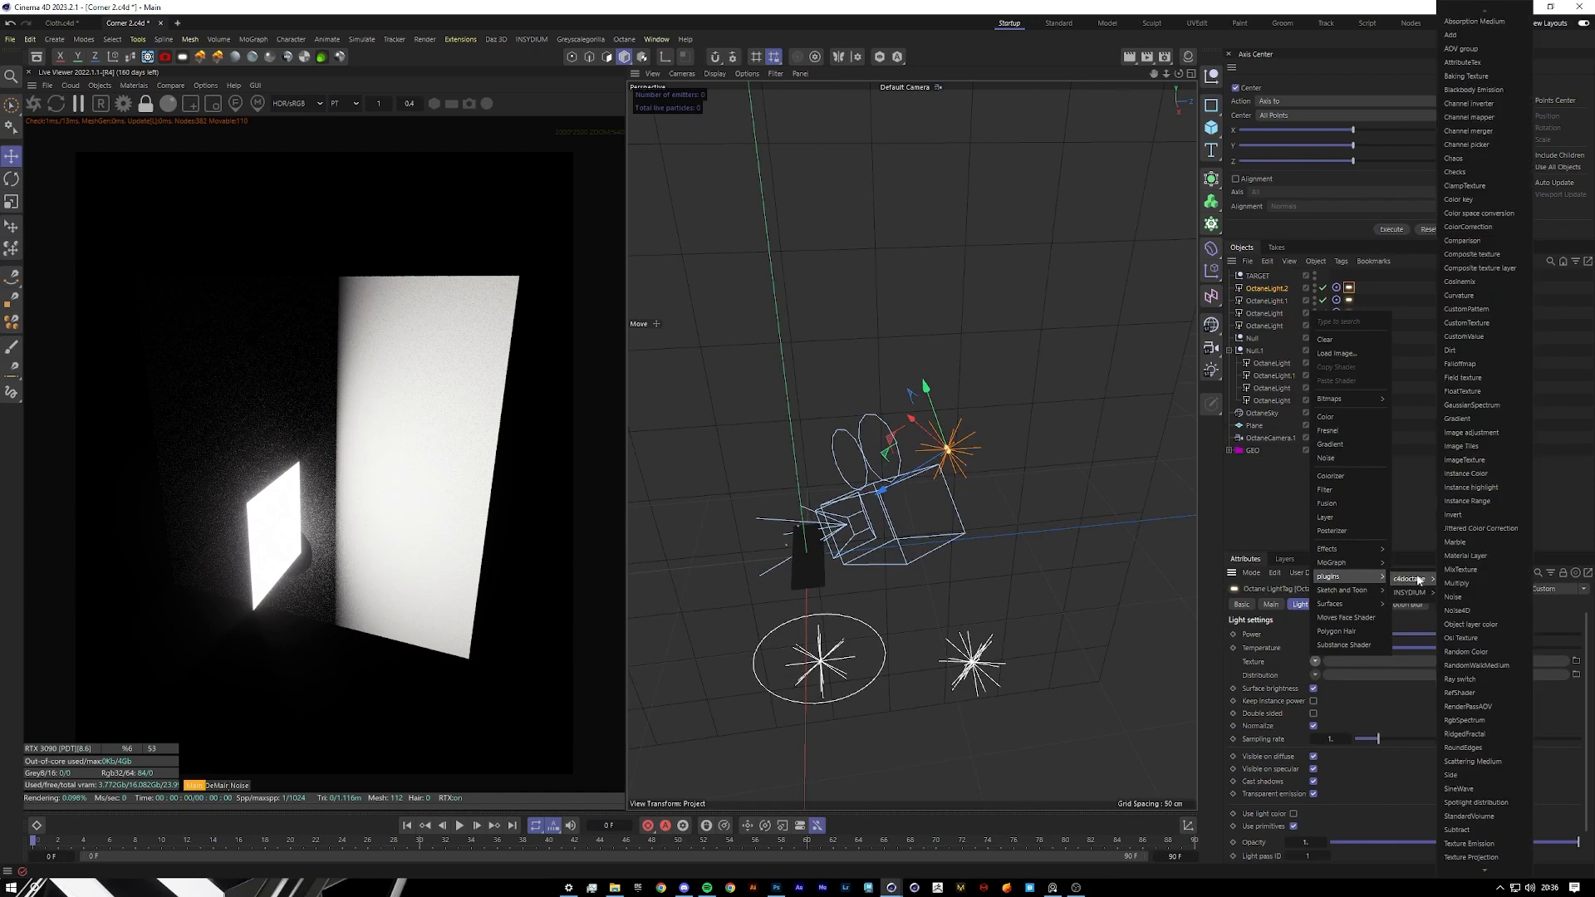
{"action": "mouse_move", "coordinate": [1490, 719]}
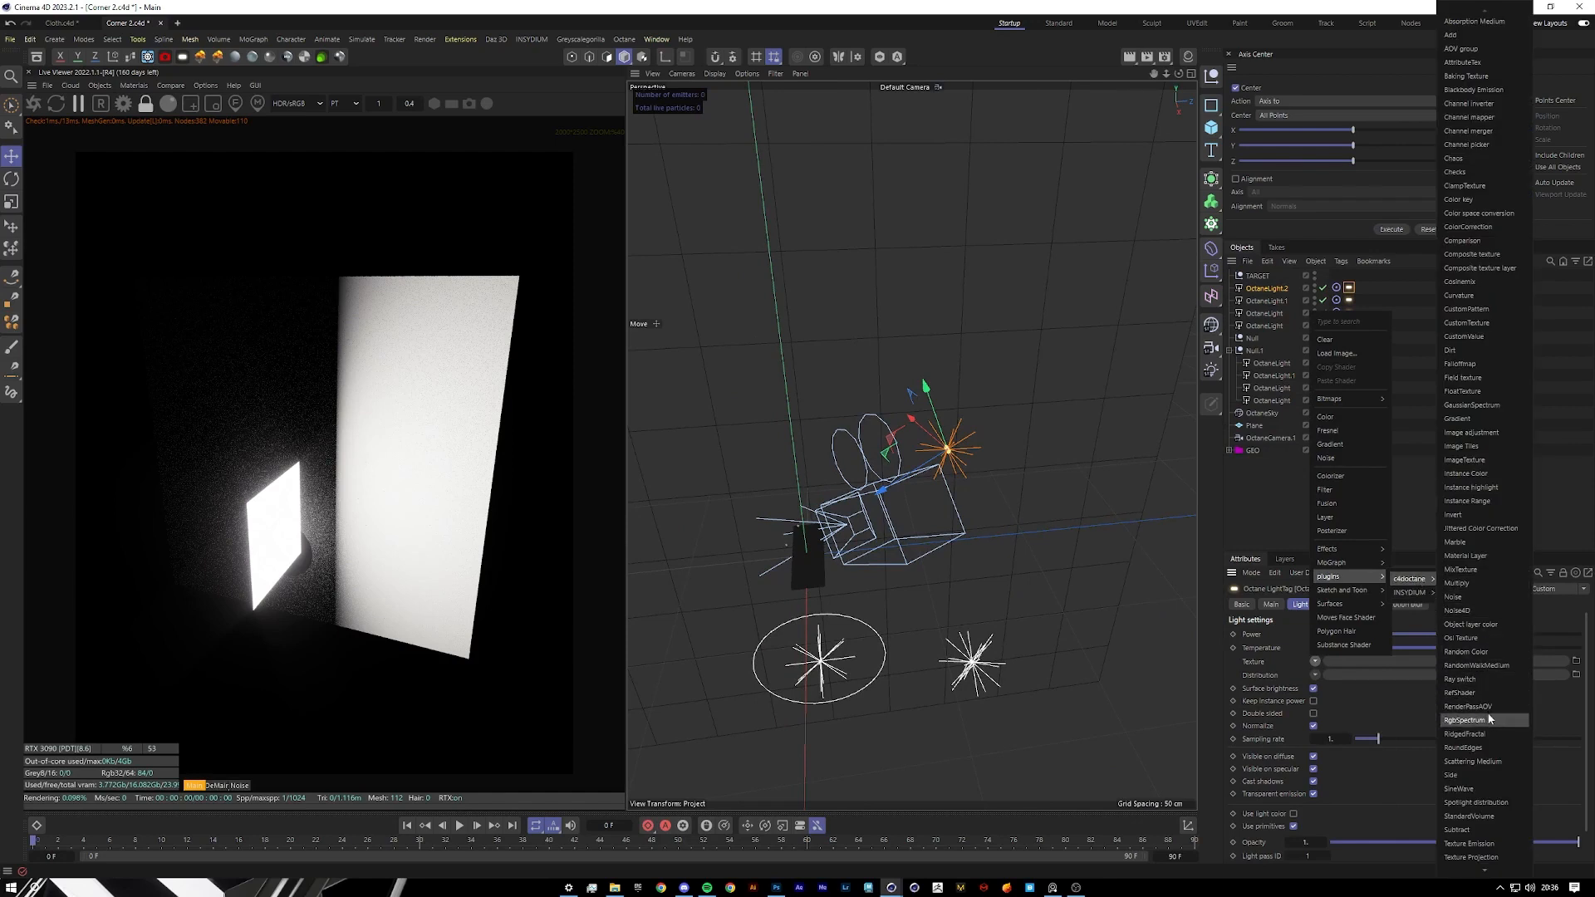
Set the light's texture to an RgbSpectrum with an orange colour.
{"action": "left_click", "coordinate": [1465, 719]}
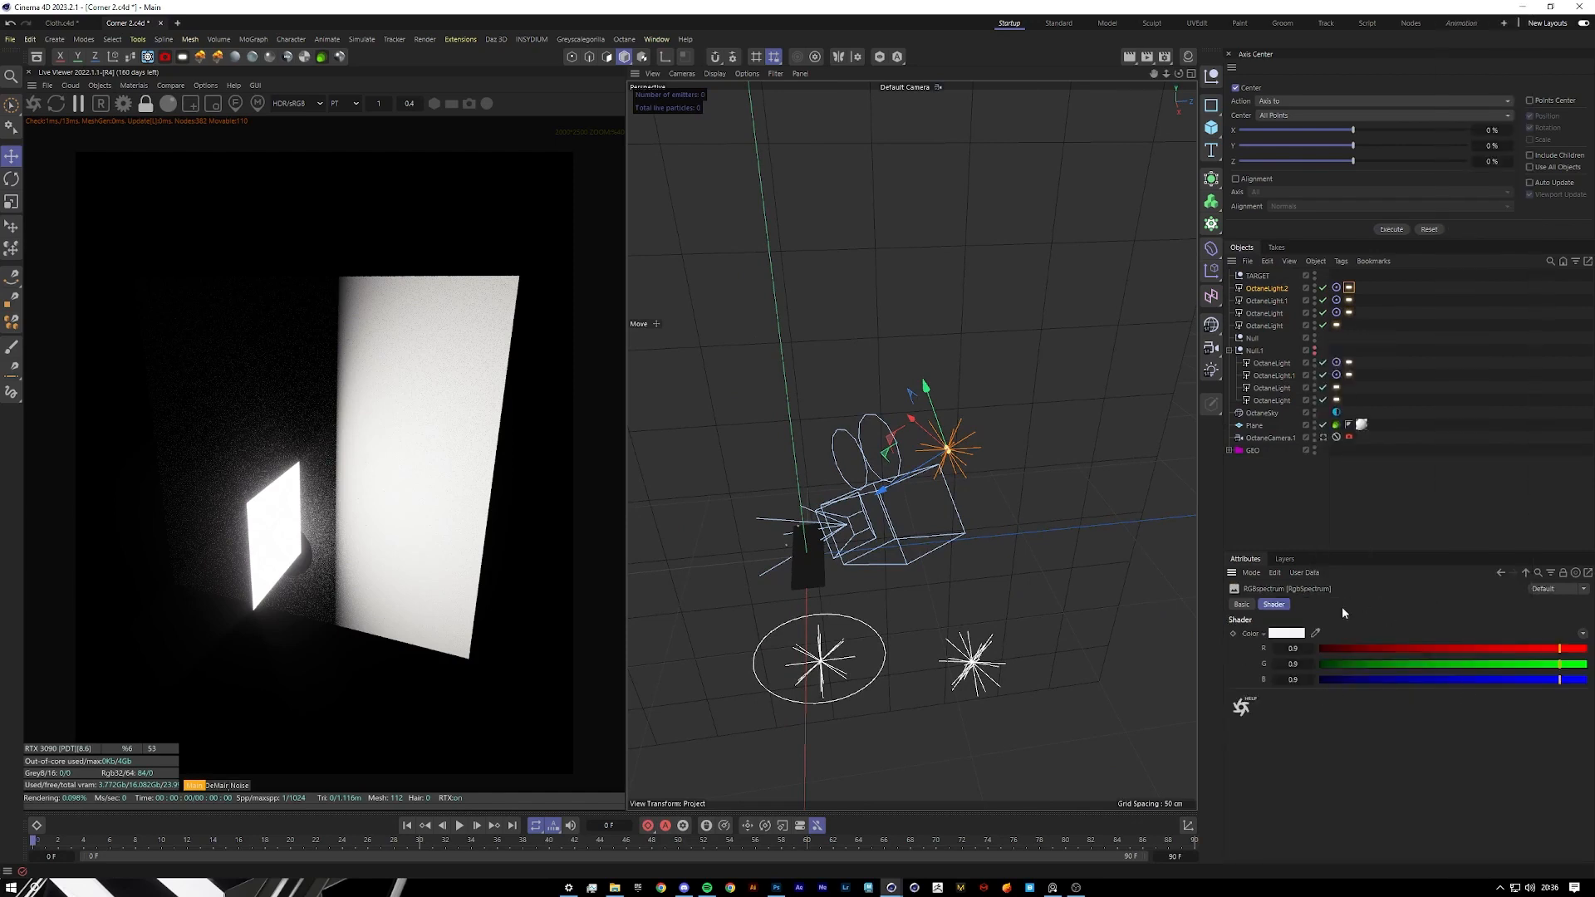
{"action": "left_click", "coordinate": [1284, 633]}
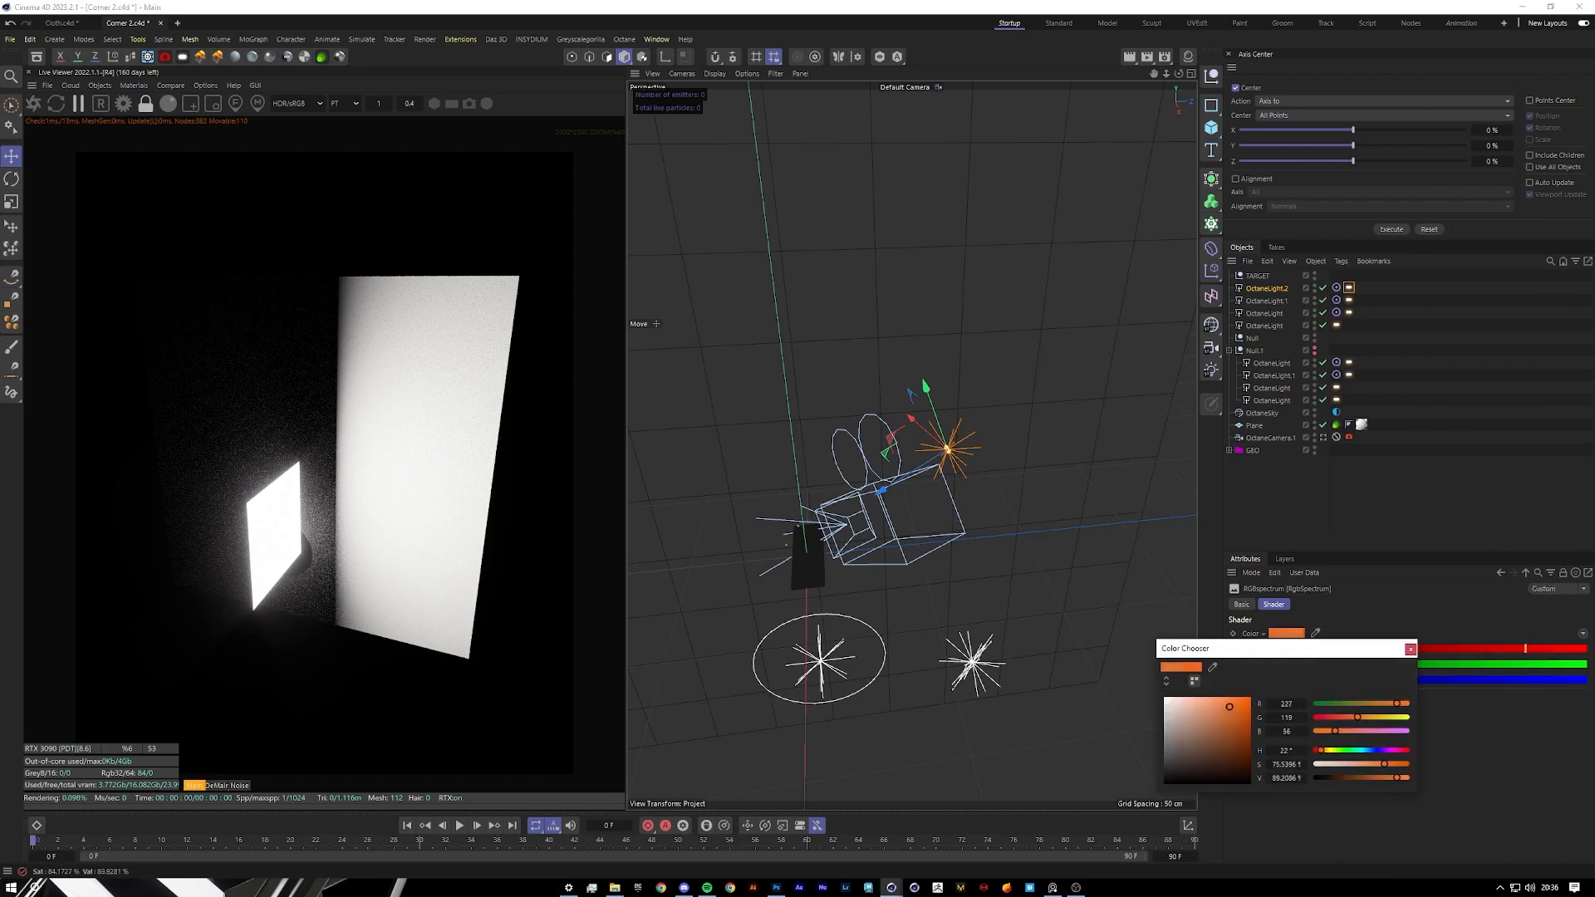
{"action": "left_click", "coordinate": [1410, 649]}
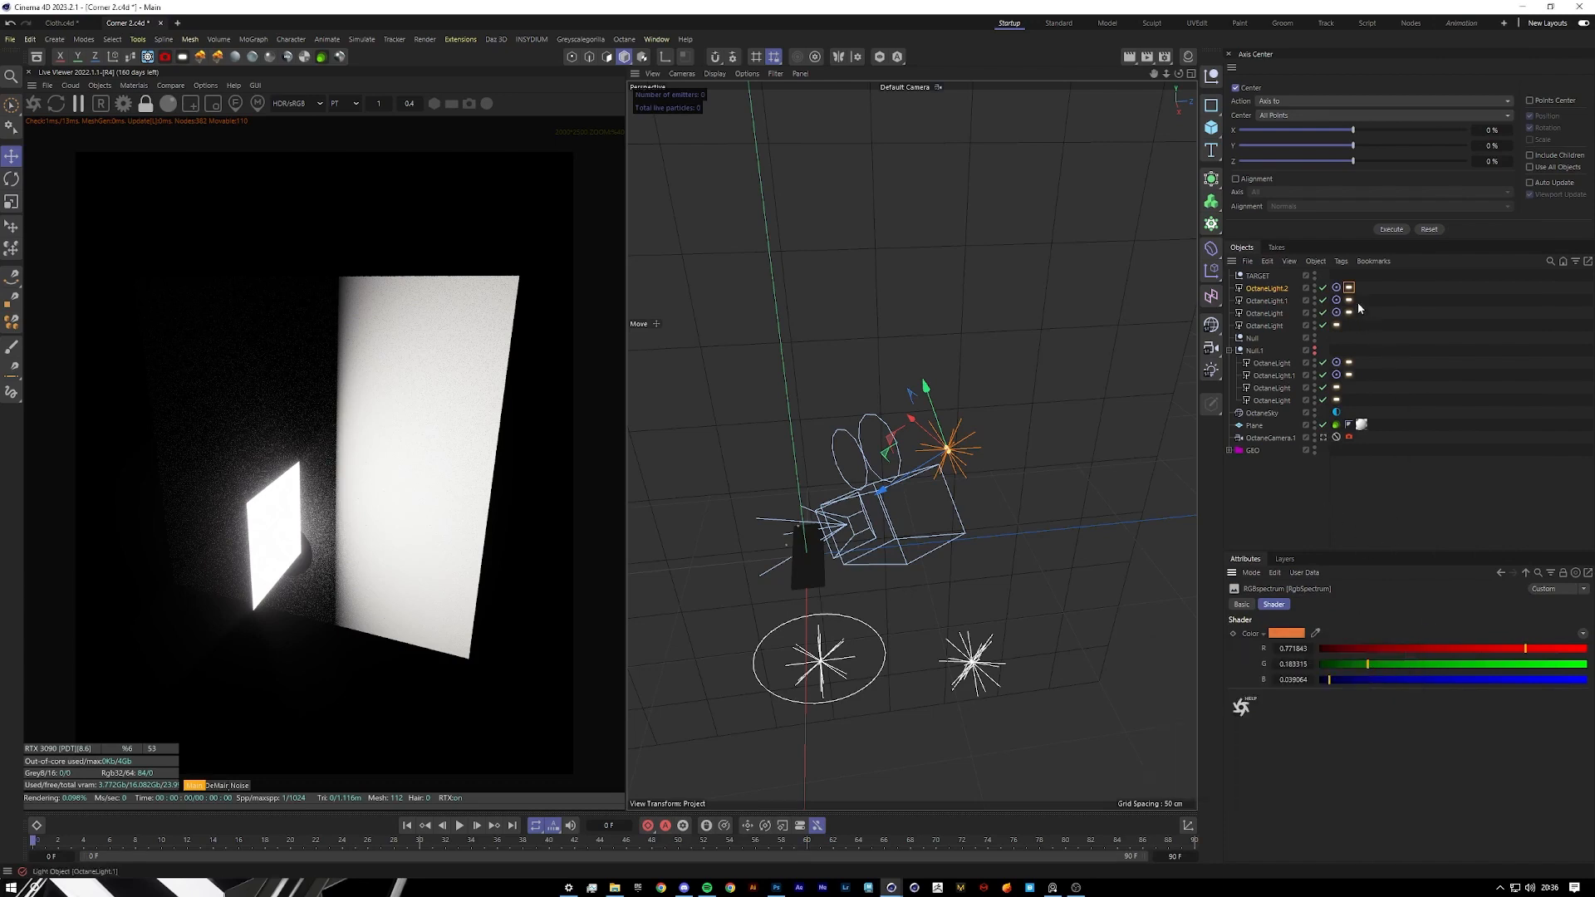
{"action": "left_click", "coordinate": [1256, 350]}
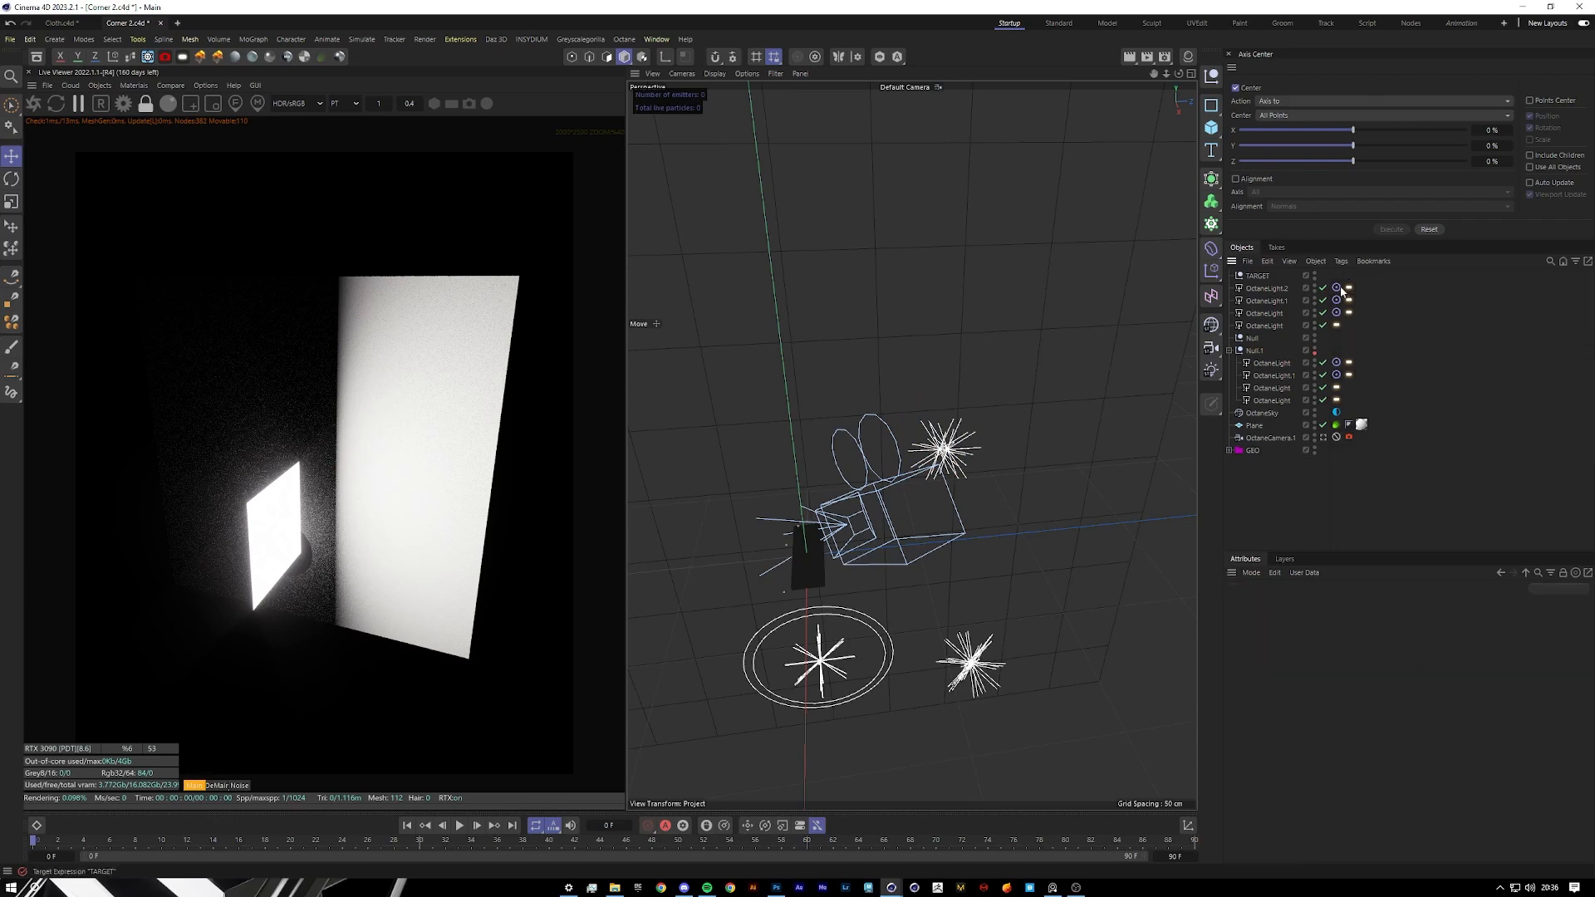
Set the second light's Distribution slot to an ImageTexture and load the gobo image.
{"action": "left_click", "coordinate": [1348, 288]}
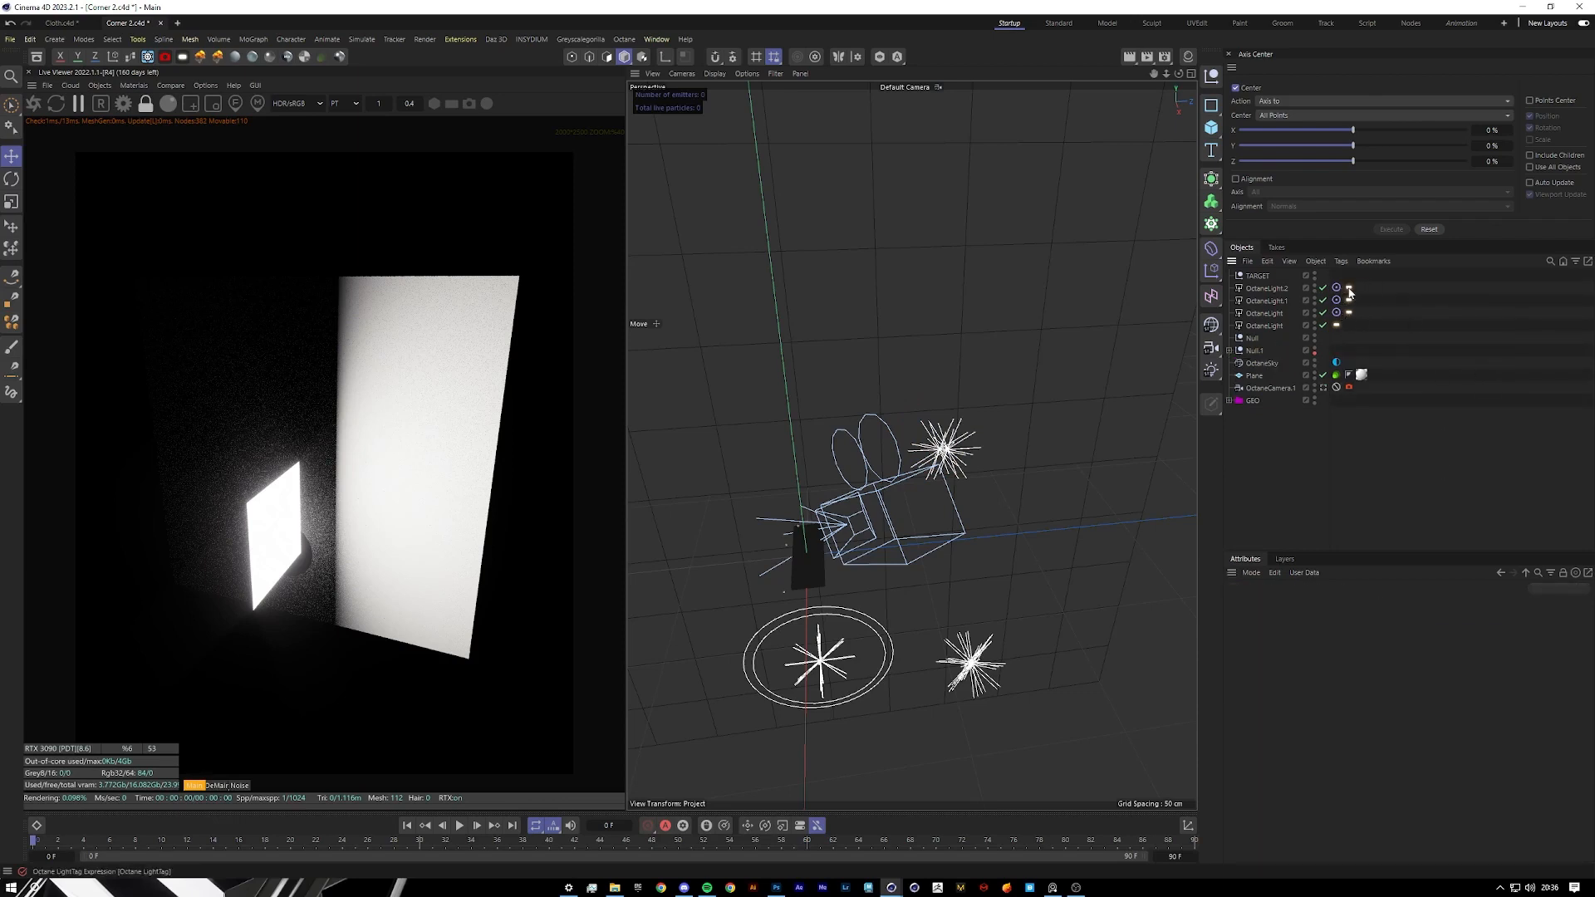
{"action": "left_click", "coordinate": [1349, 288]}
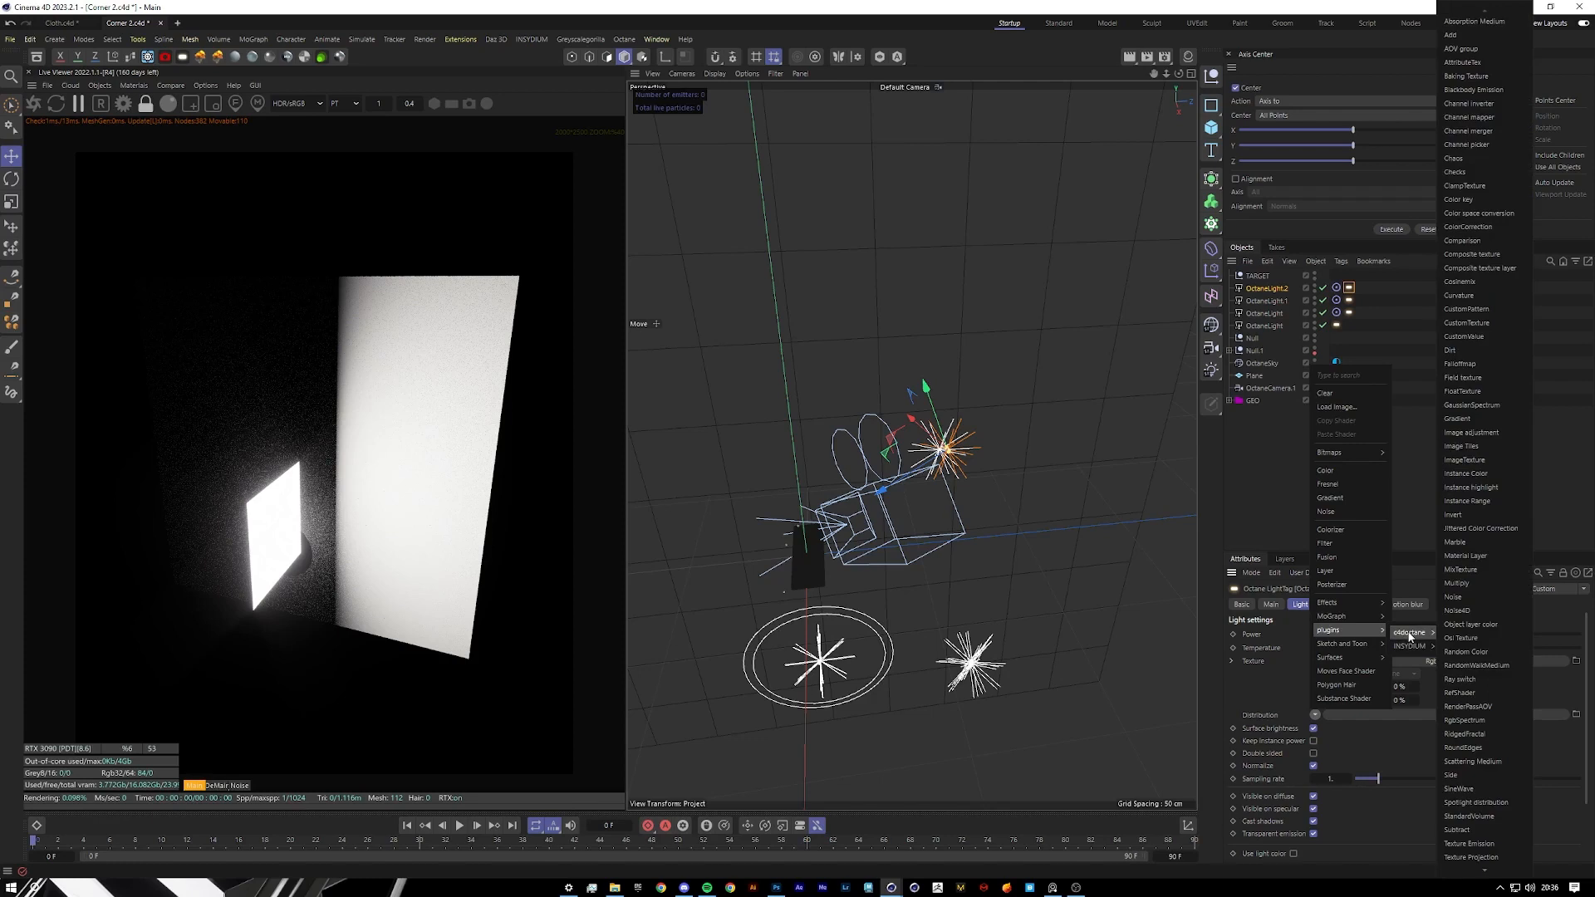
{"action": "mouse_move", "coordinate": [1473, 460]}
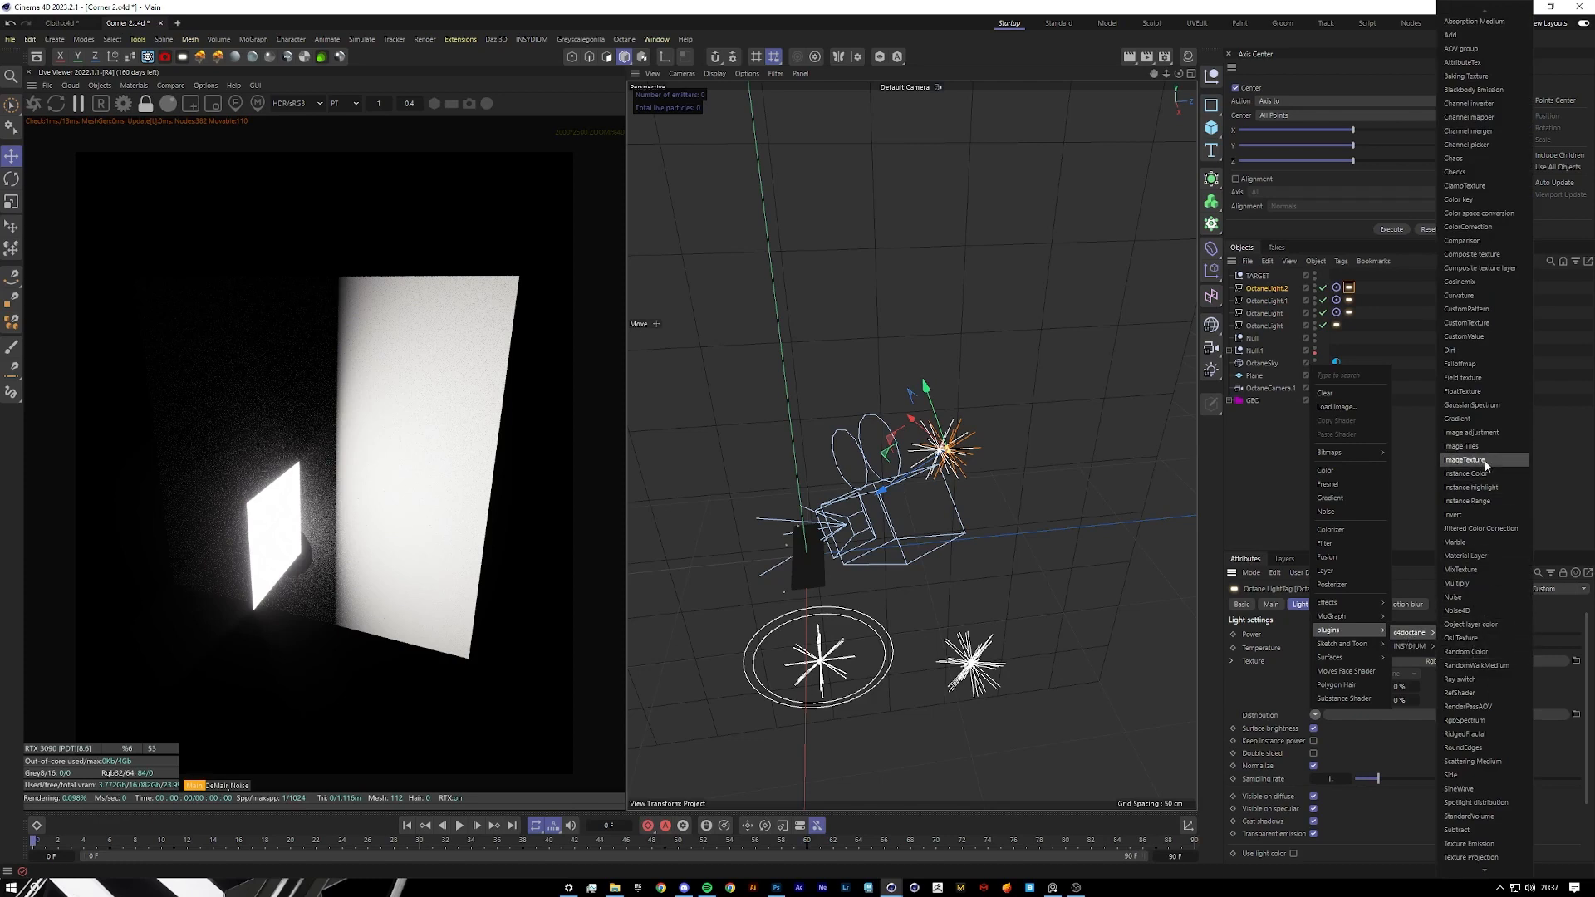
{"action": "left_click", "coordinate": [1462, 460]}
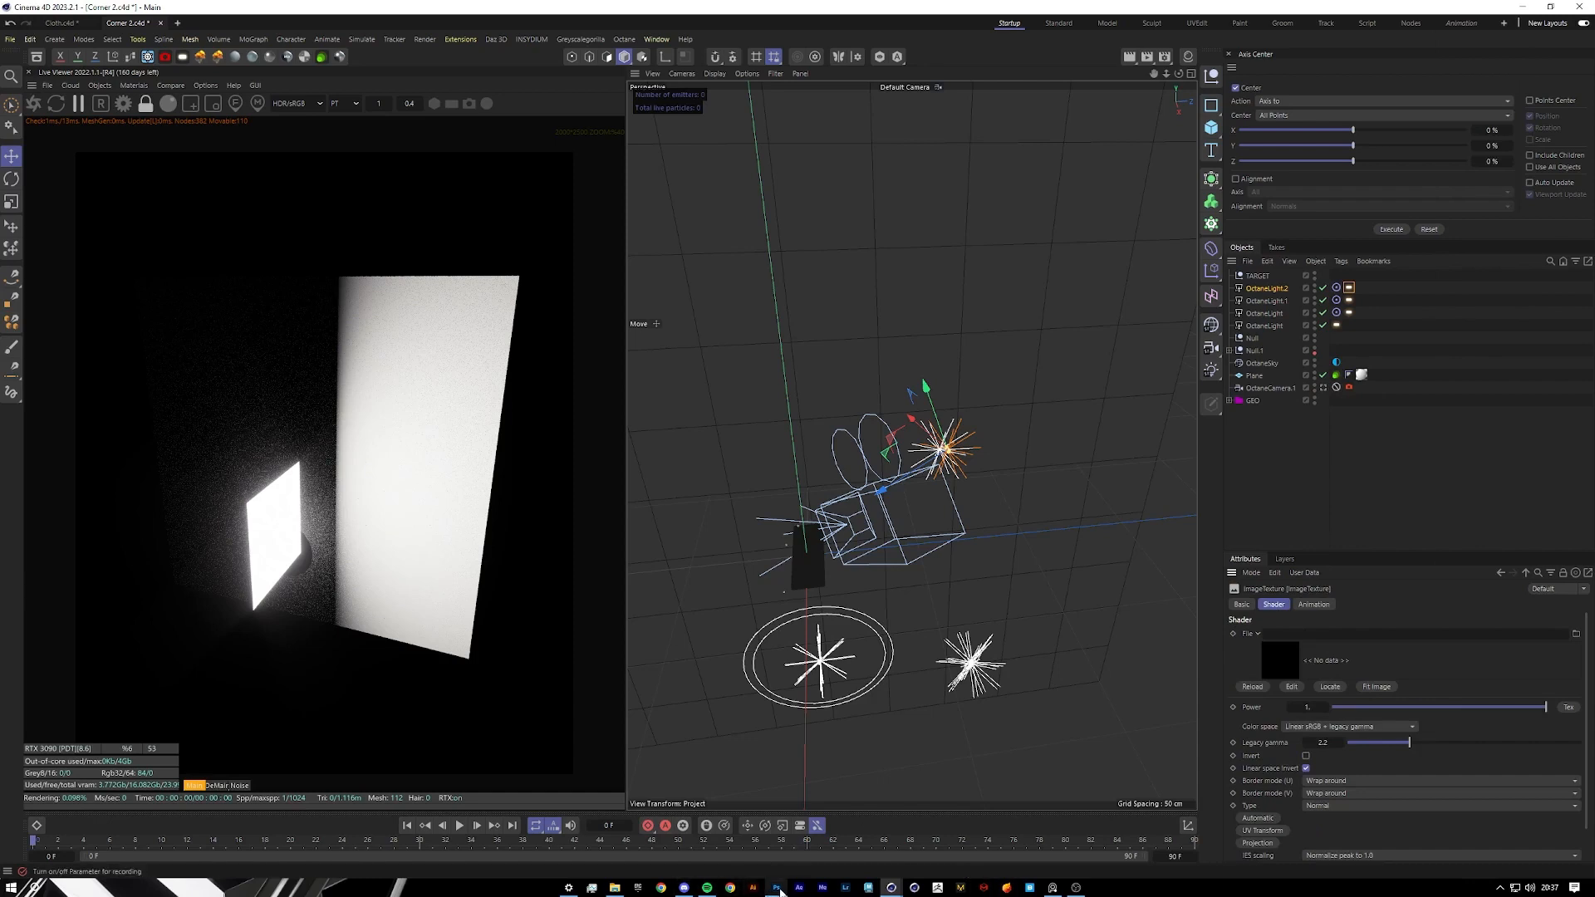
{"action": "left_click", "coordinate": [775, 887]}
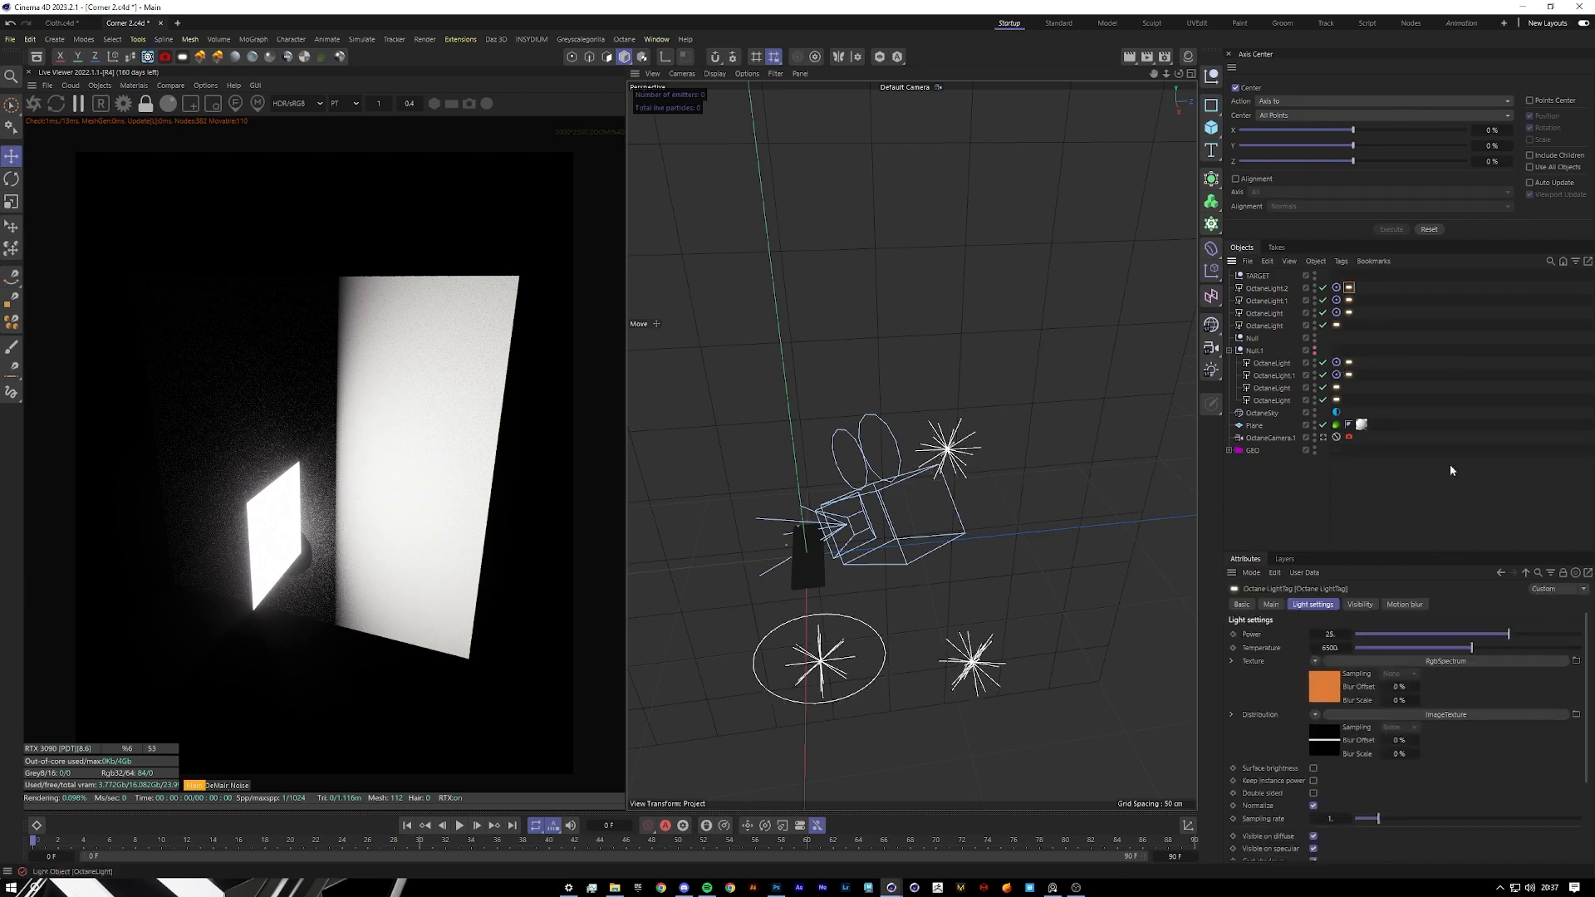
{"action": "mouse_move", "coordinate": [1292, 762]}
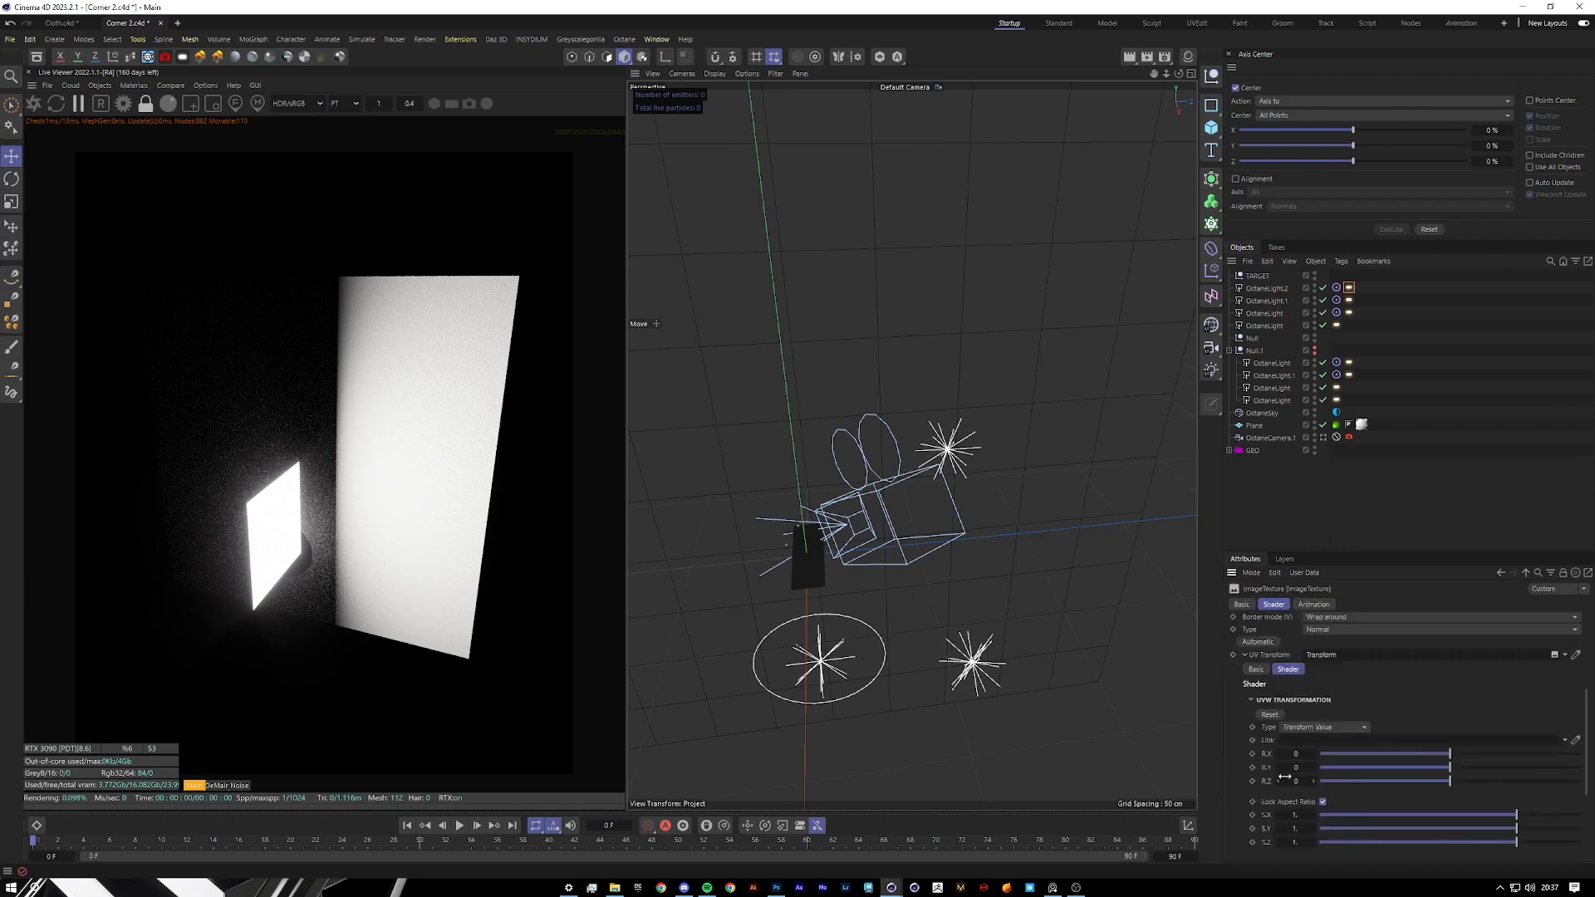
Adjust the ImageTexture projection's internal rotation and scale for the gobo streaks.
{"action": "left_click", "coordinate": [1271, 364]}
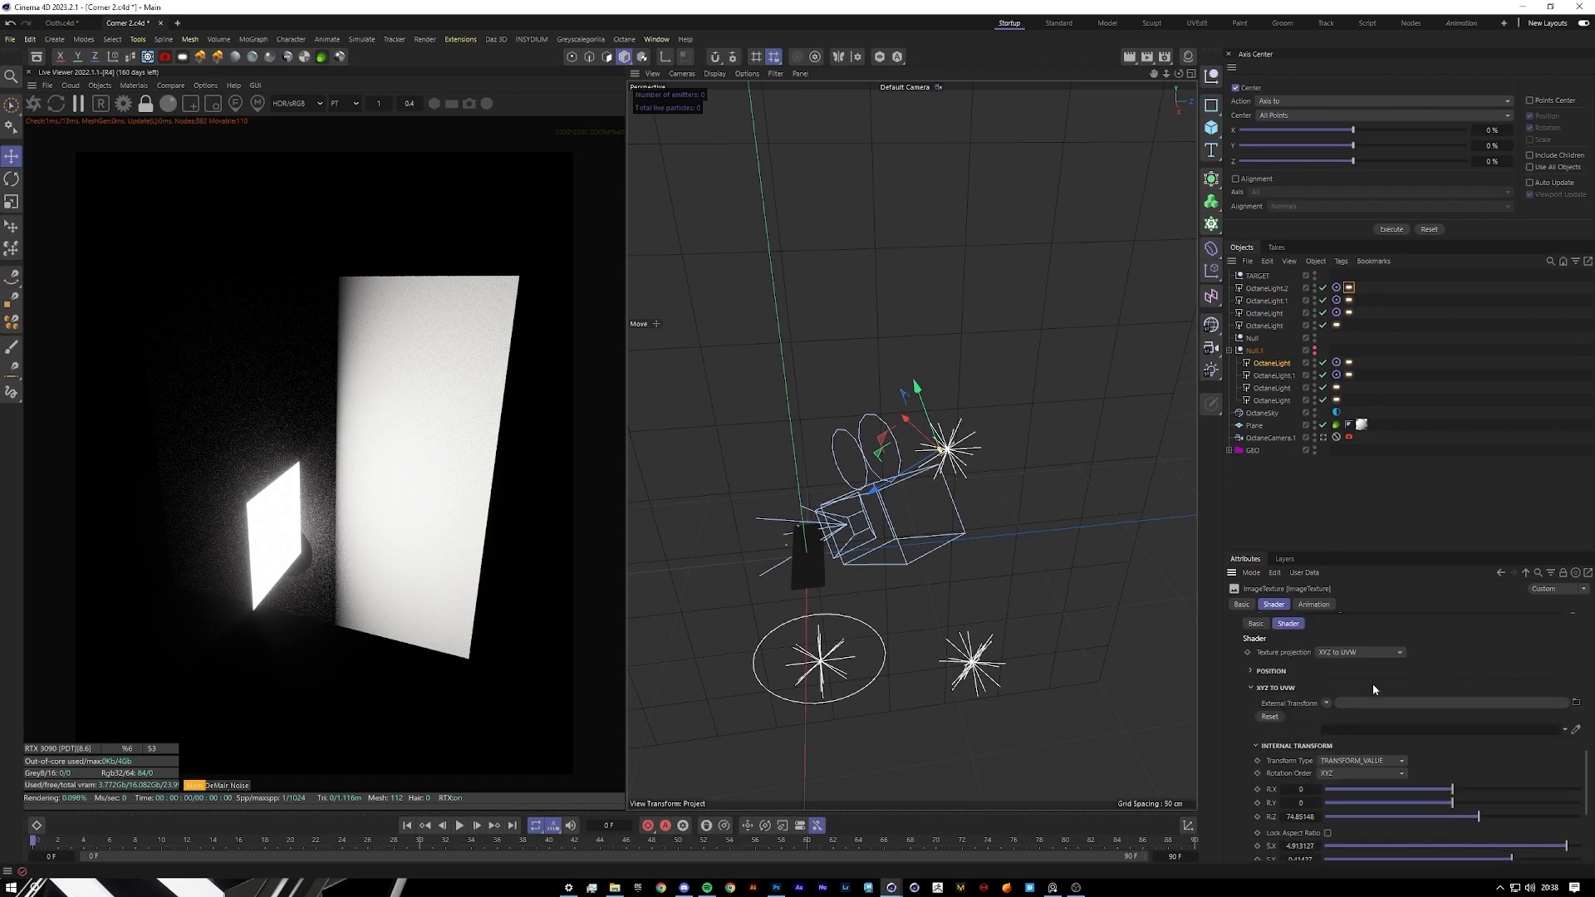
{"action": "mouse_move", "coordinate": [1266, 643]}
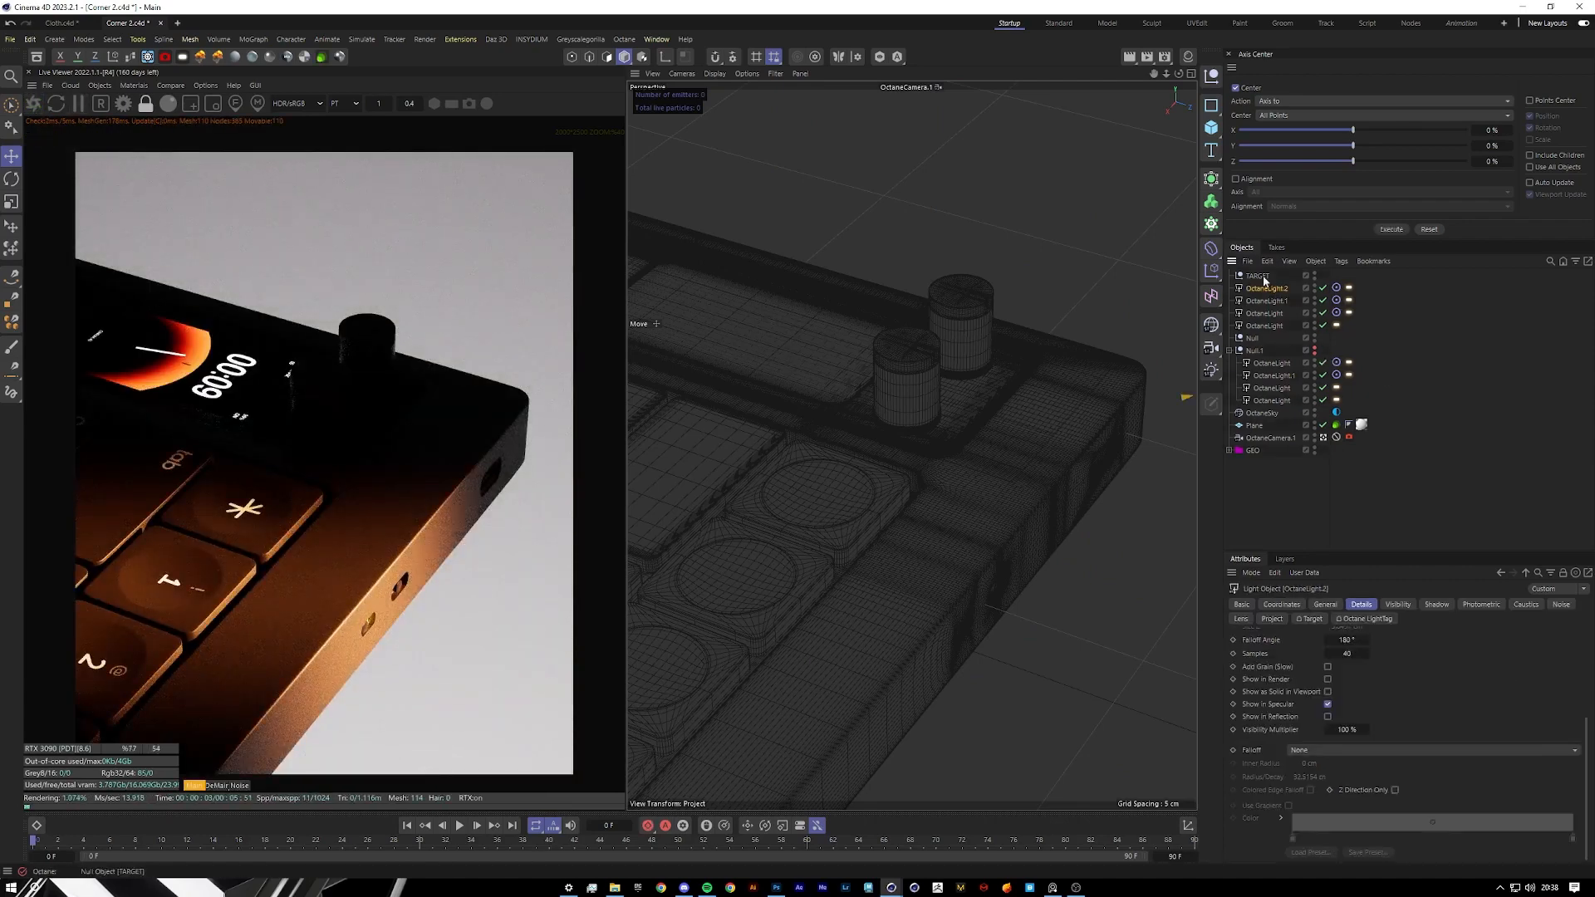
Move the TARGET null to the keyboard's back corner so the streaks fall there, then select the Plane.
{"action": "left_click", "coordinate": [1257, 276]}
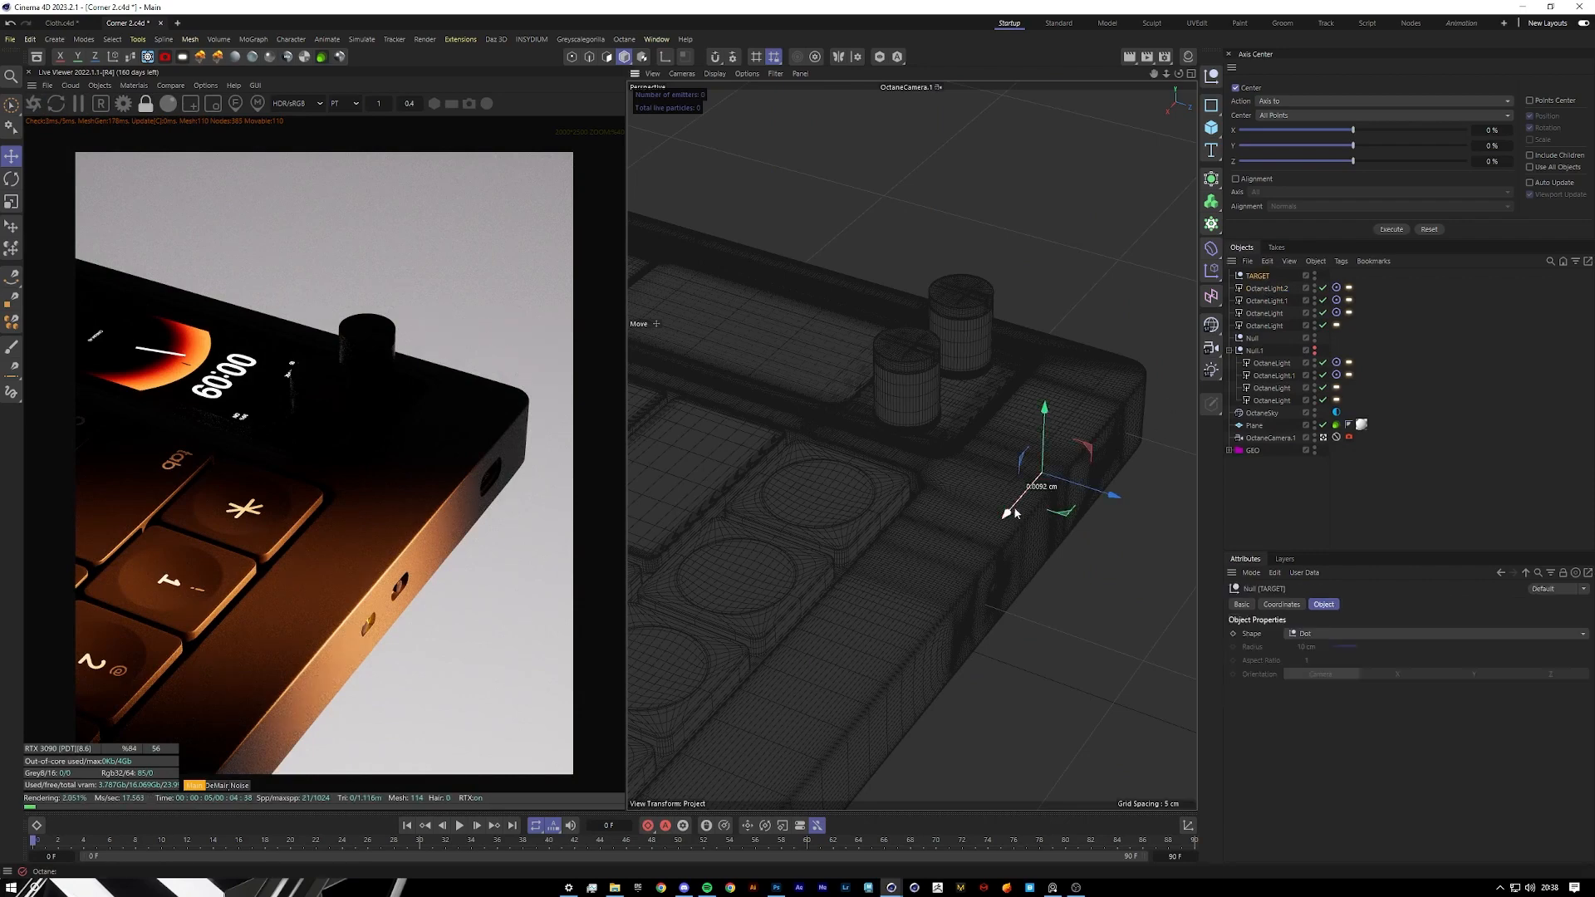
{"action": "left_click_drag", "start_coordinate": [1017, 512], "coordinate": [1054, 464]}
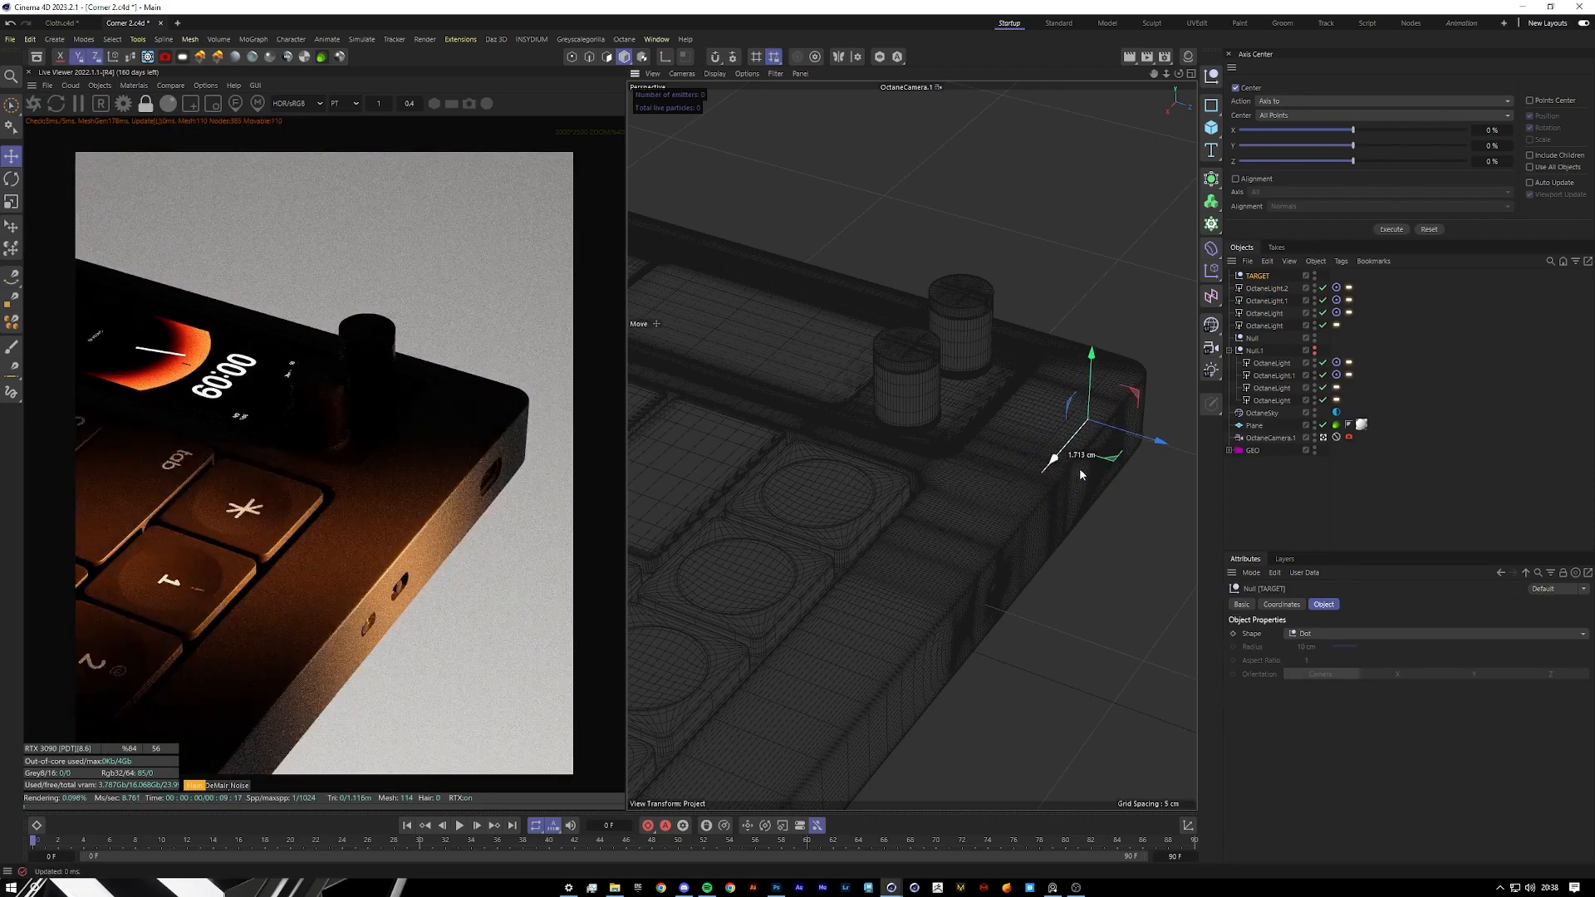
{"action": "left_click_drag", "start_coordinate": [1053, 463], "coordinate": [1093, 417]}
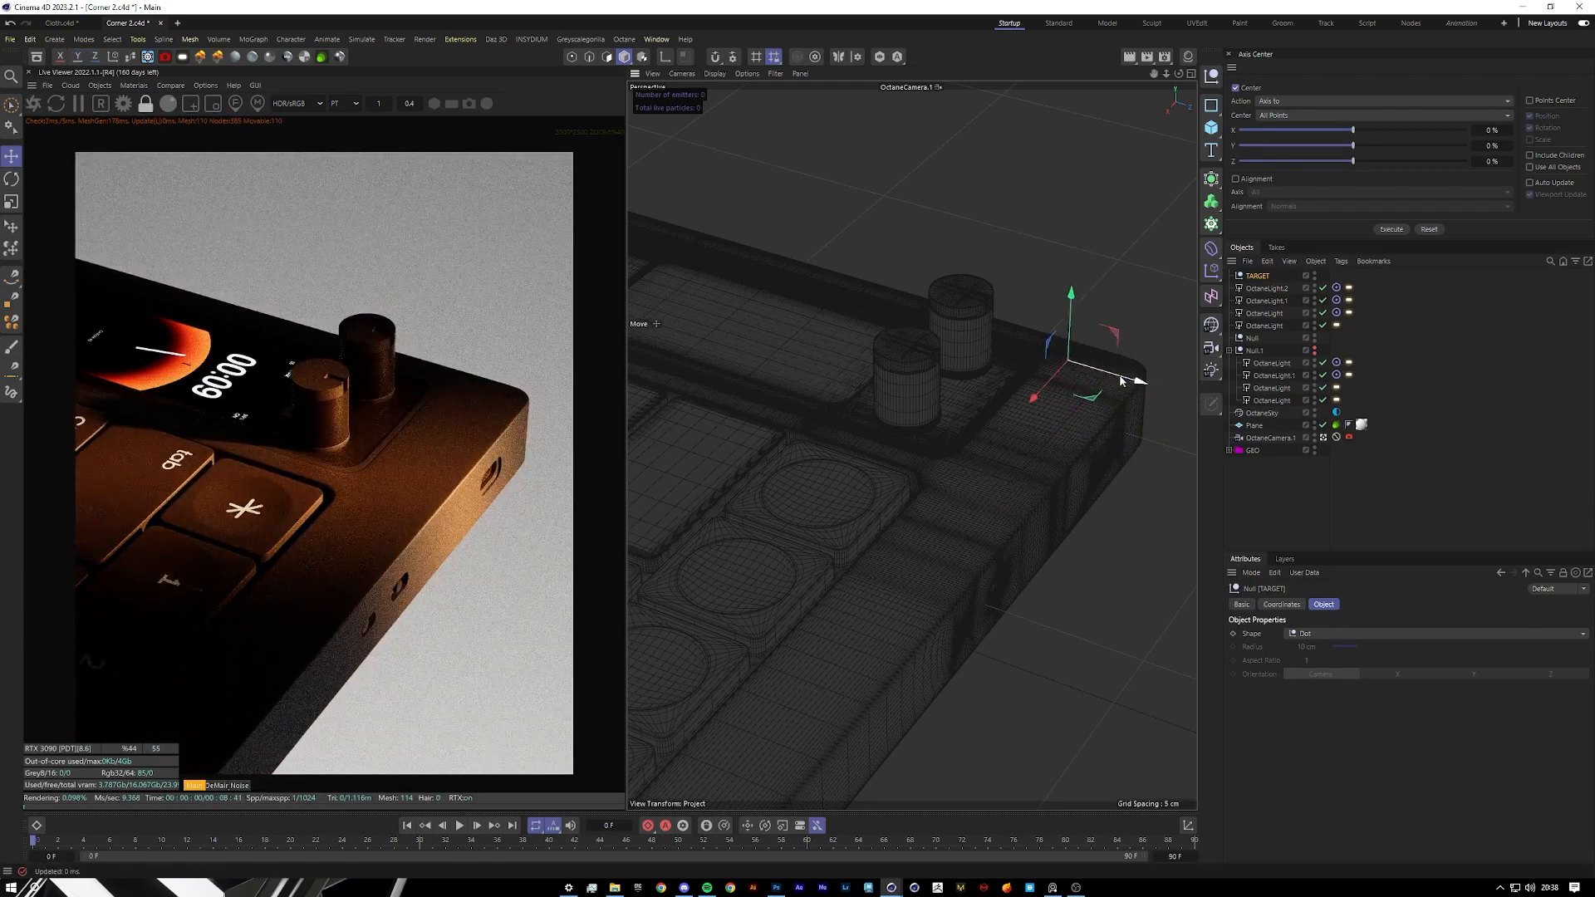
{"action": "left_click", "coordinate": [1266, 314]}
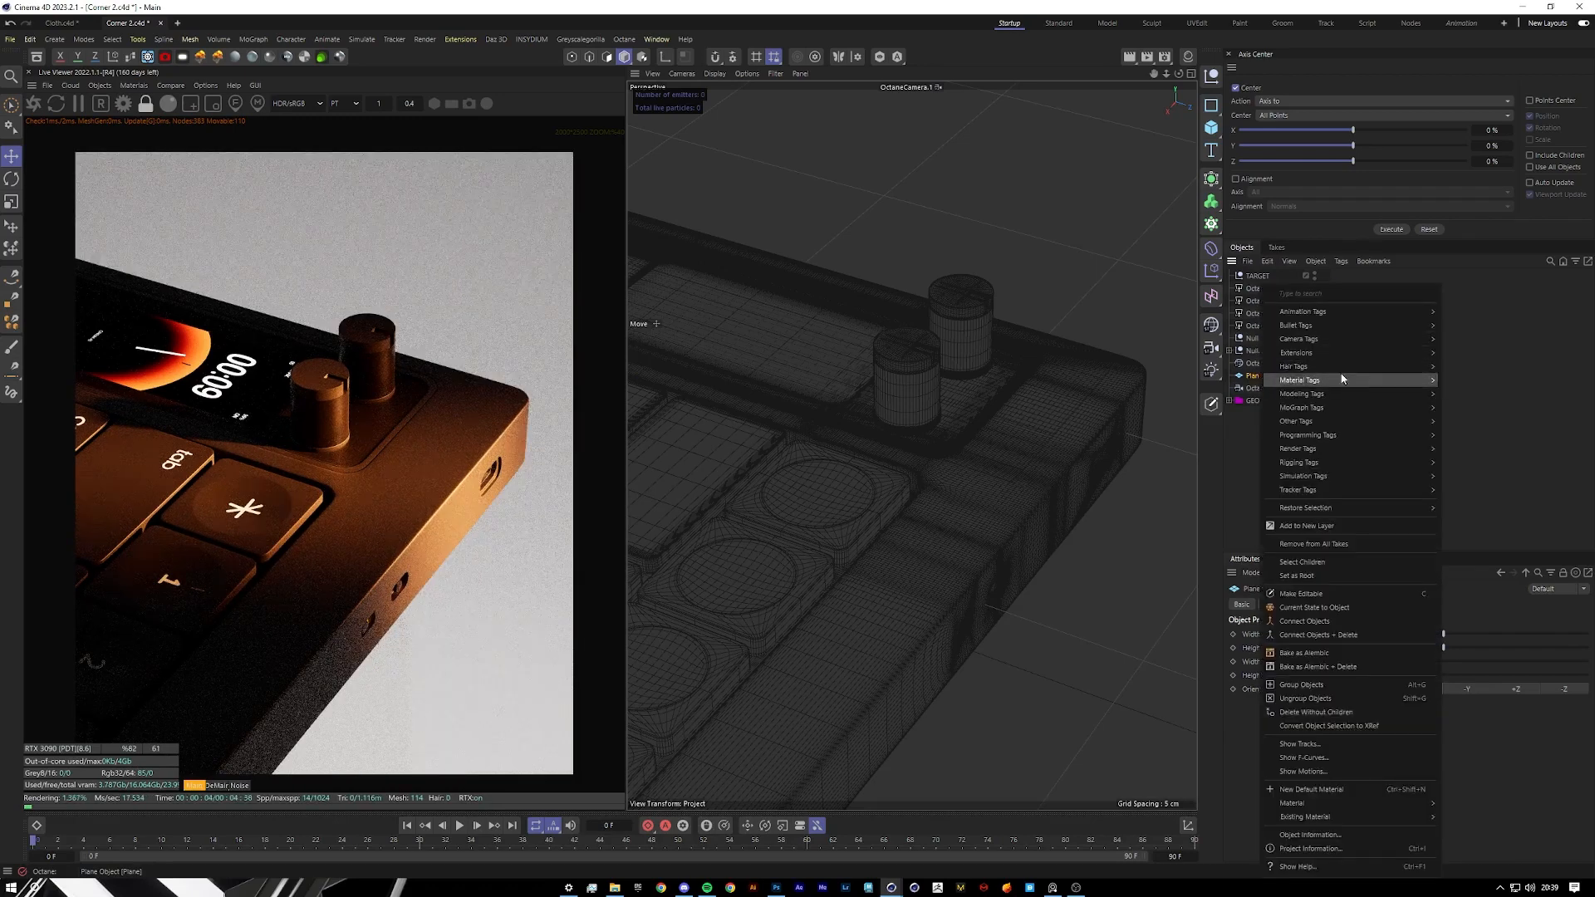
{"action": "mouse_move", "coordinate": [1297, 366]}
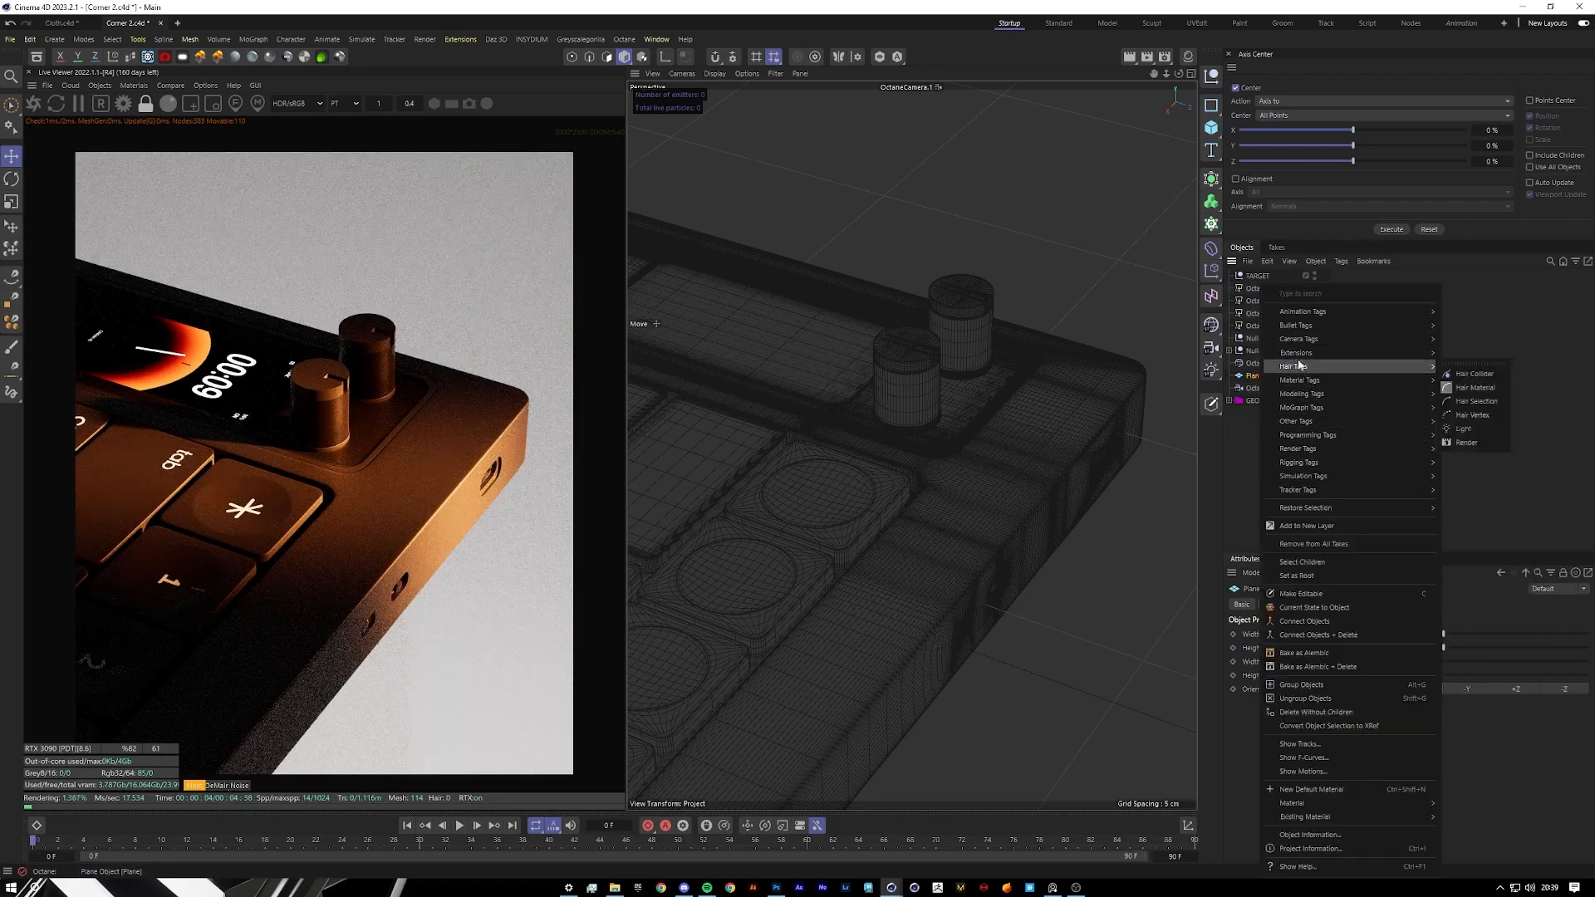
{"action": "mouse_move", "coordinate": [1297, 490]}
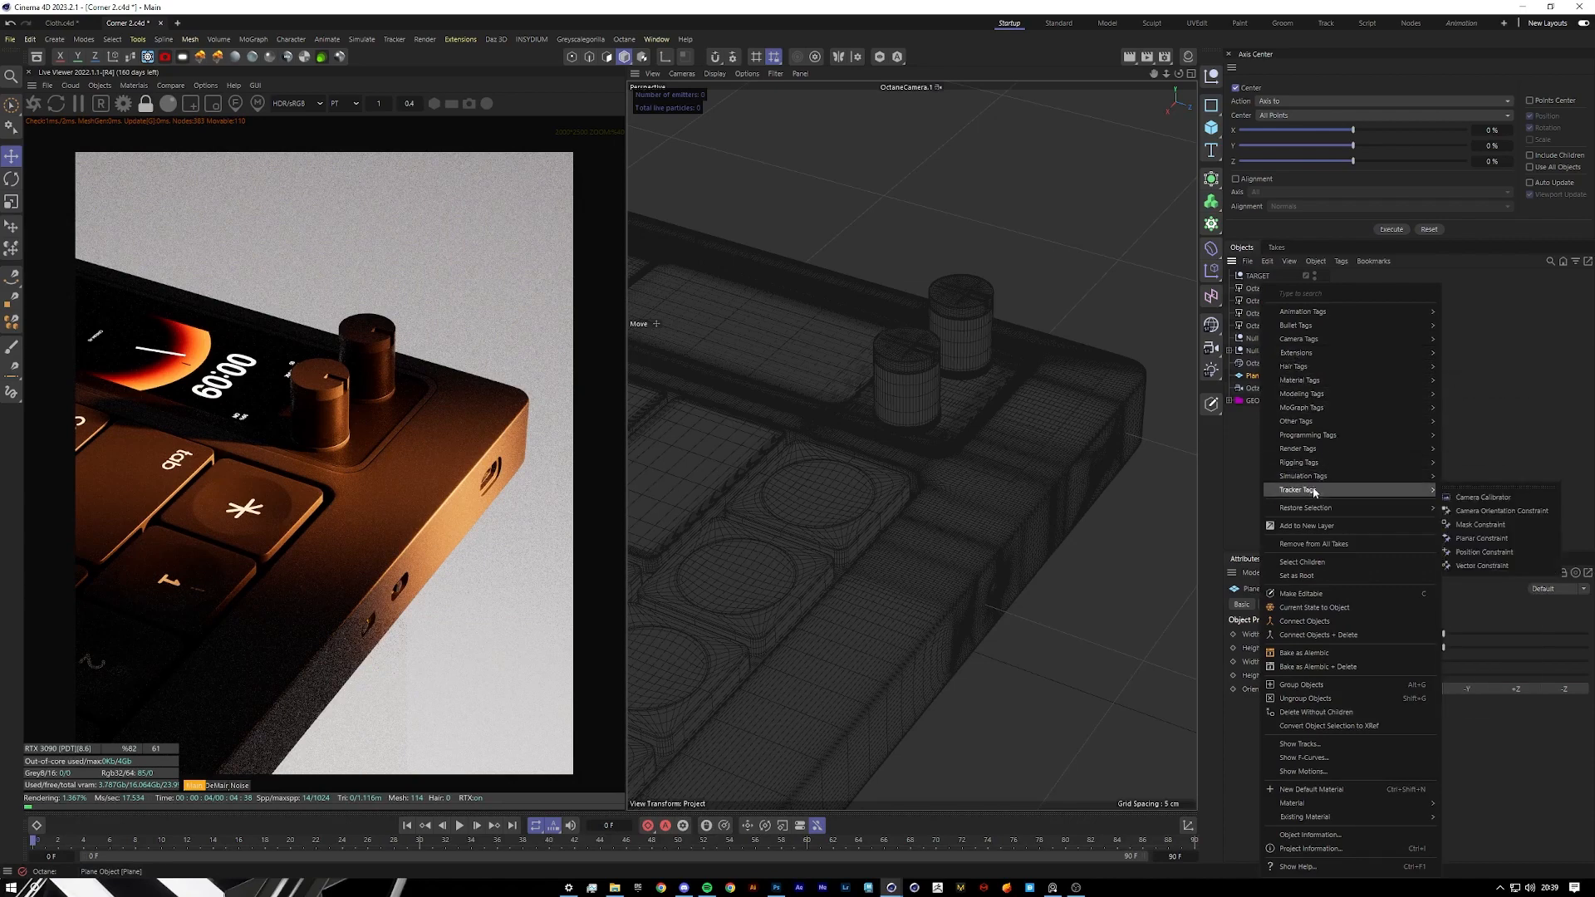
{"action": "mouse_move", "coordinate": [1295, 352]}
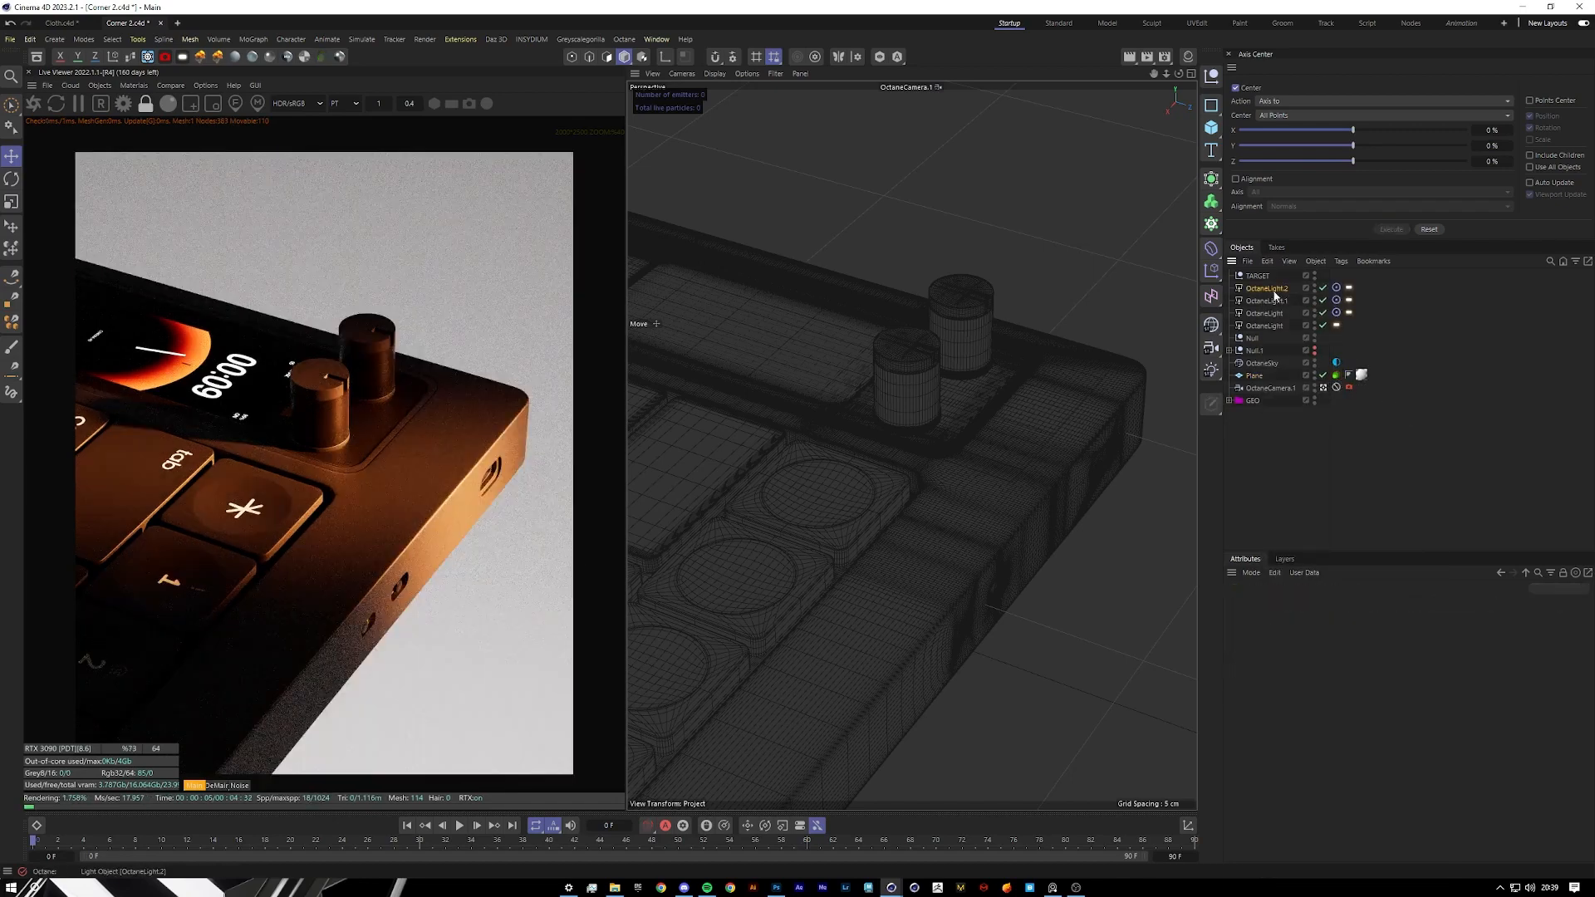
Scrub the first light's Power value in its Octane light tag.
{"action": "left_click", "coordinate": [1266, 300]}
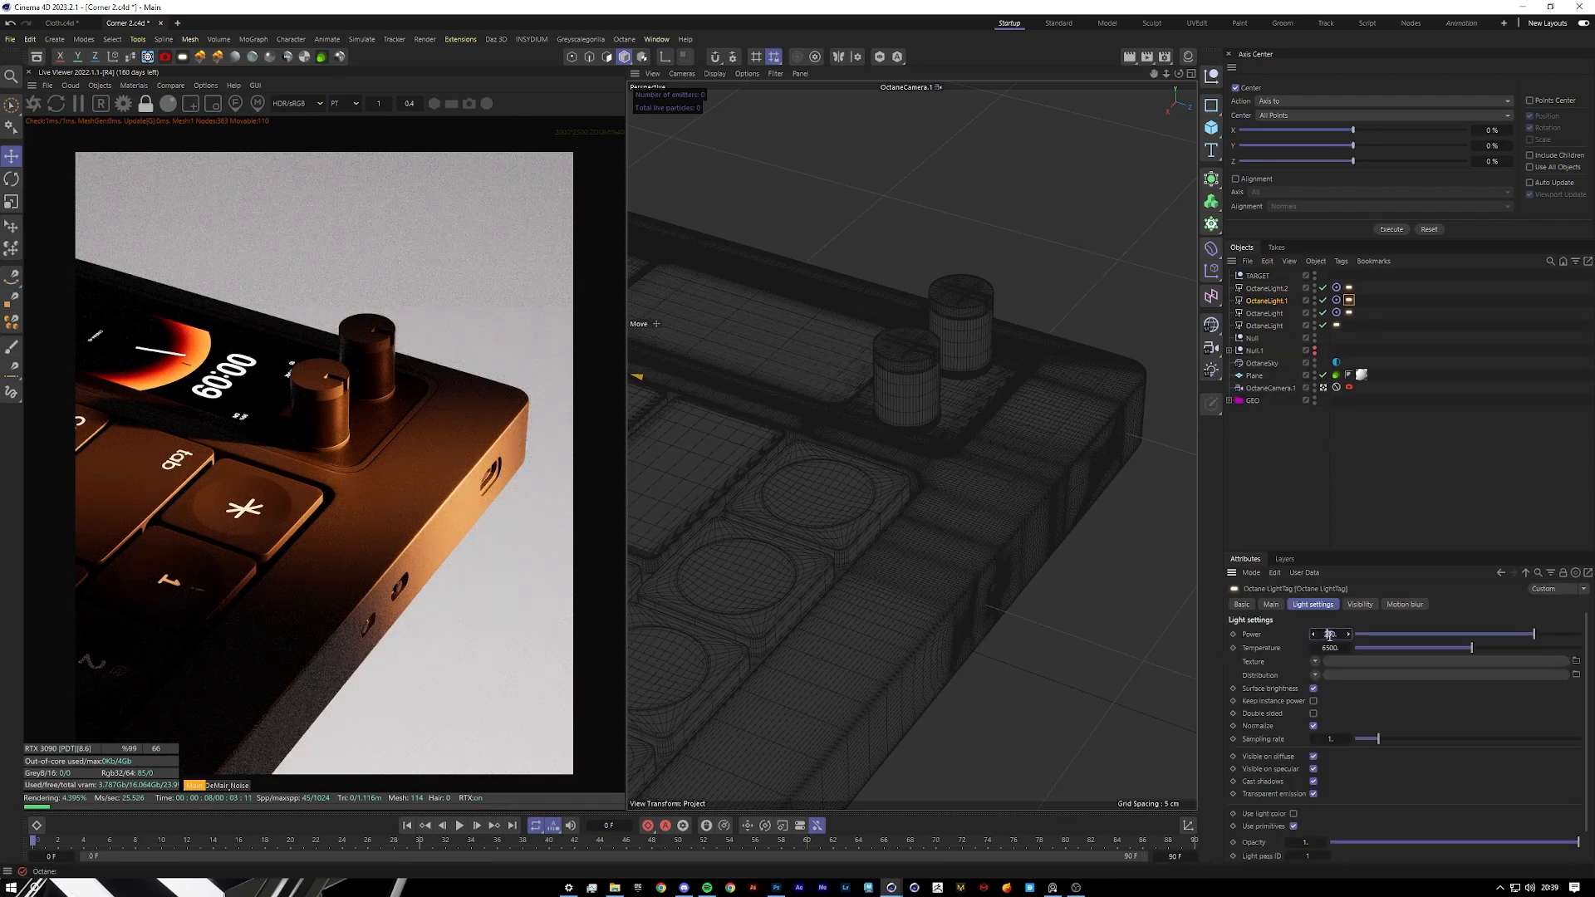
{"action": "left_click_drag", "start_coordinate": [1327, 633], "coordinate": [1347, 633]}
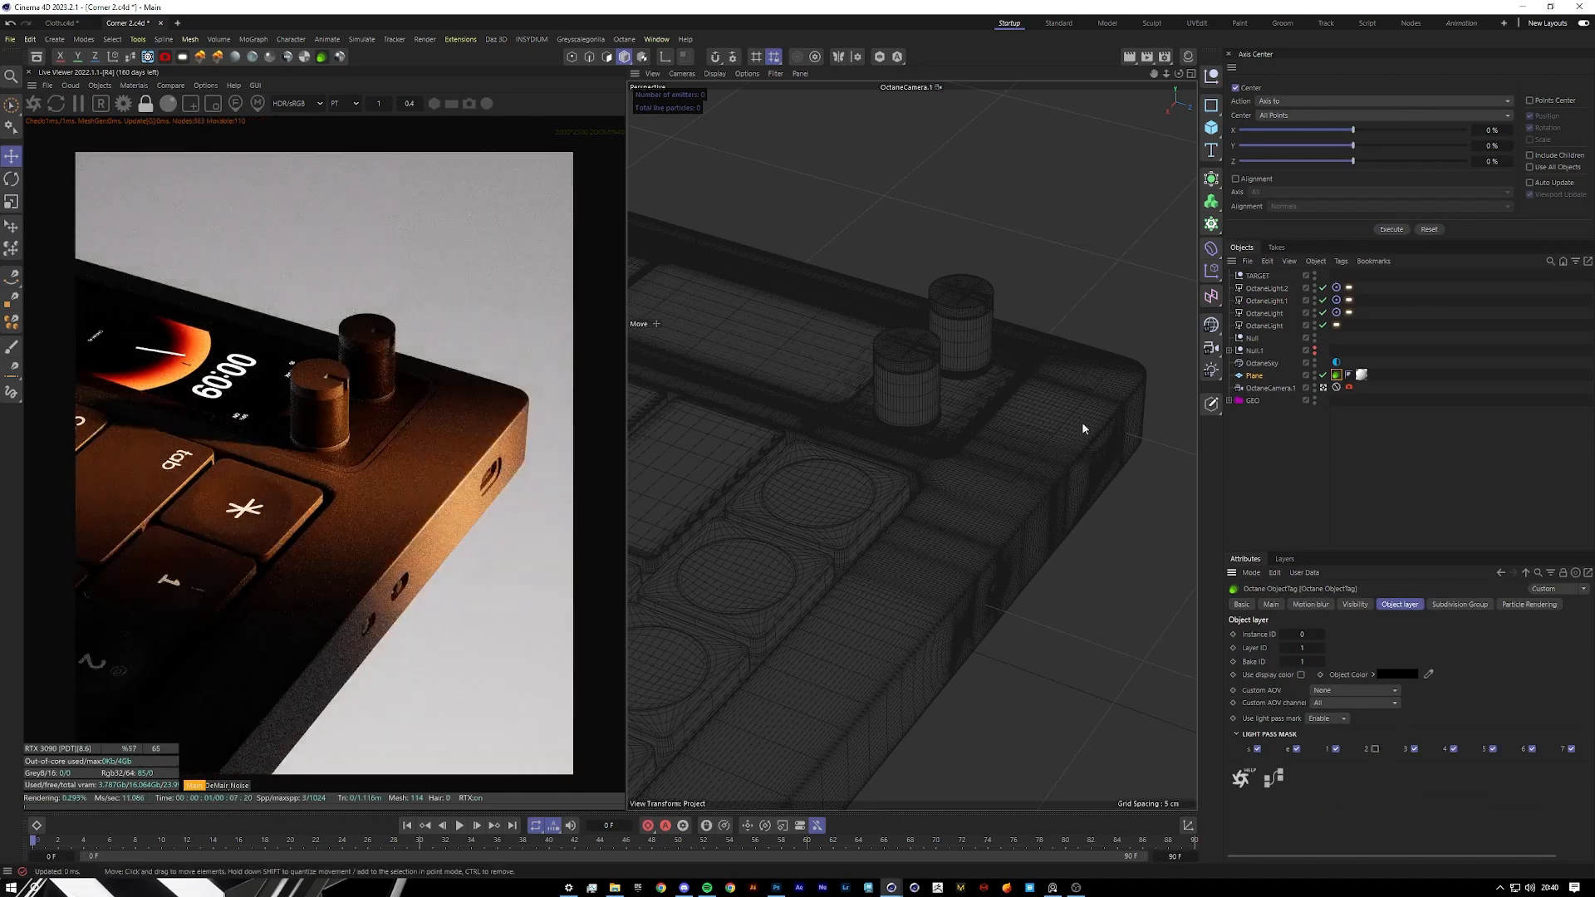
Reopen OctaneLight.1's light settings via its light tag to edit the Power value.
{"action": "left_click", "coordinate": [1266, 300]}
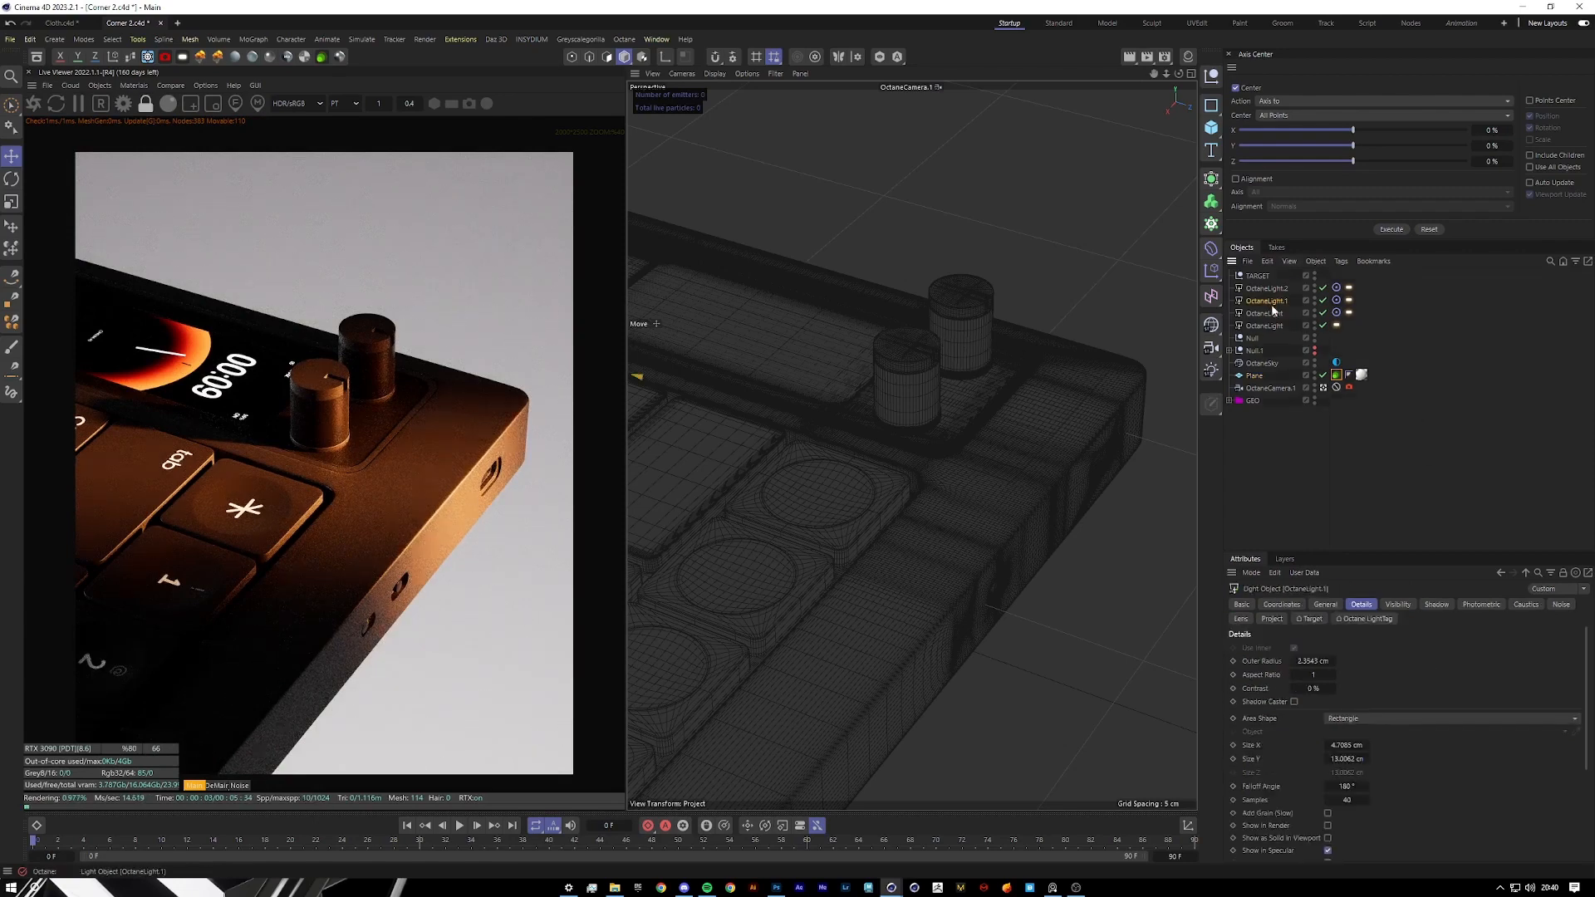
{"action": "left_click", "coordinate": [1254, 376]}
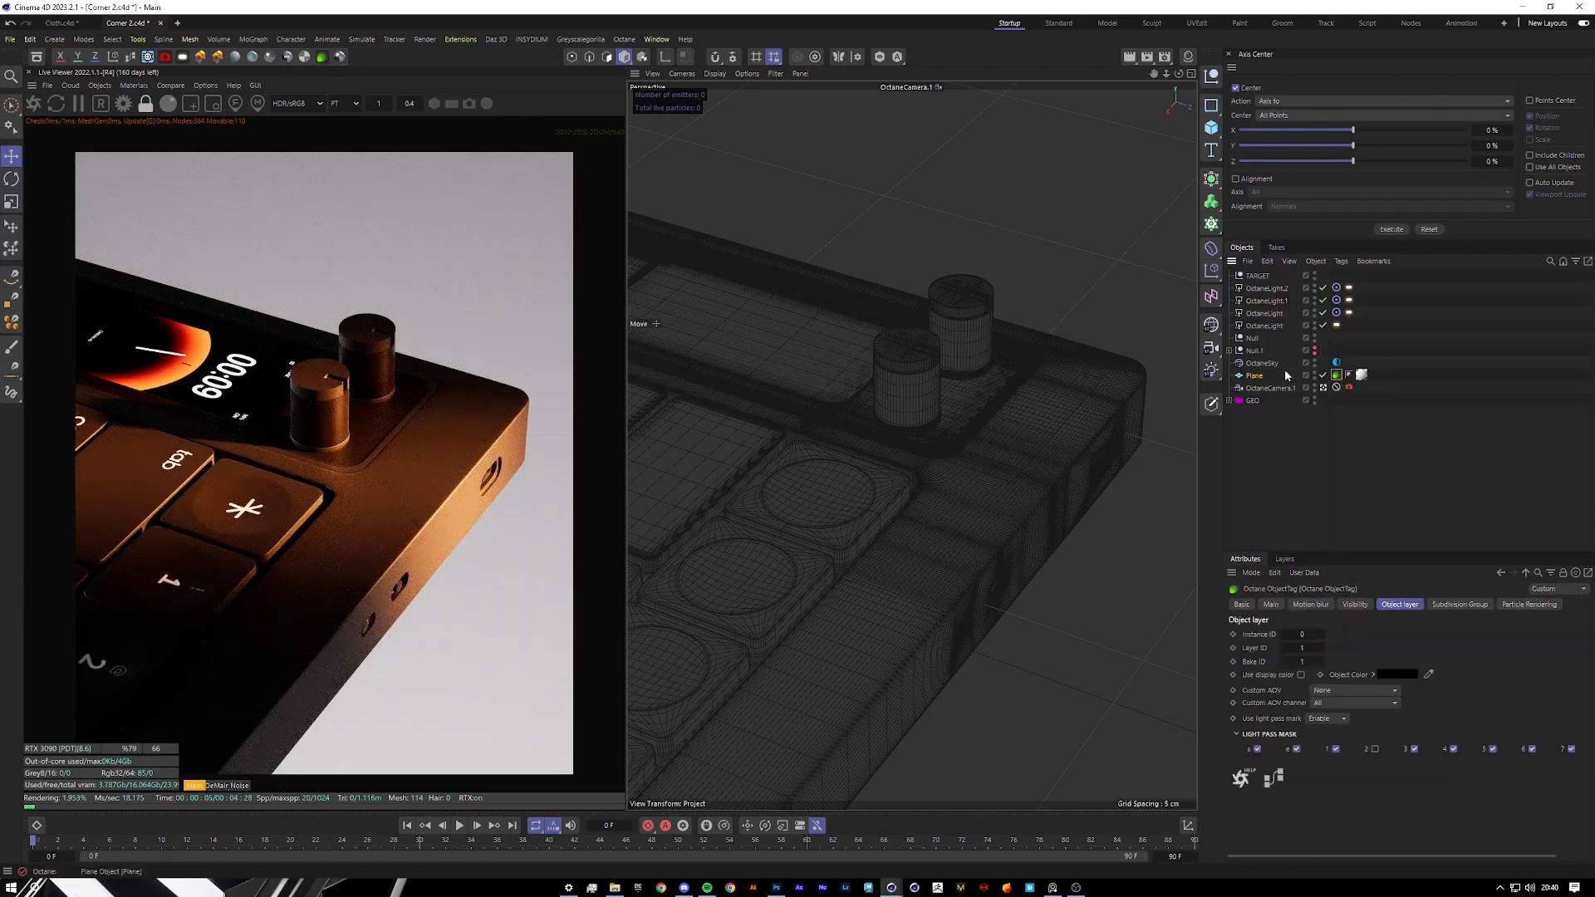
{"action": "left_click", "coordinate": [1266, 301]}
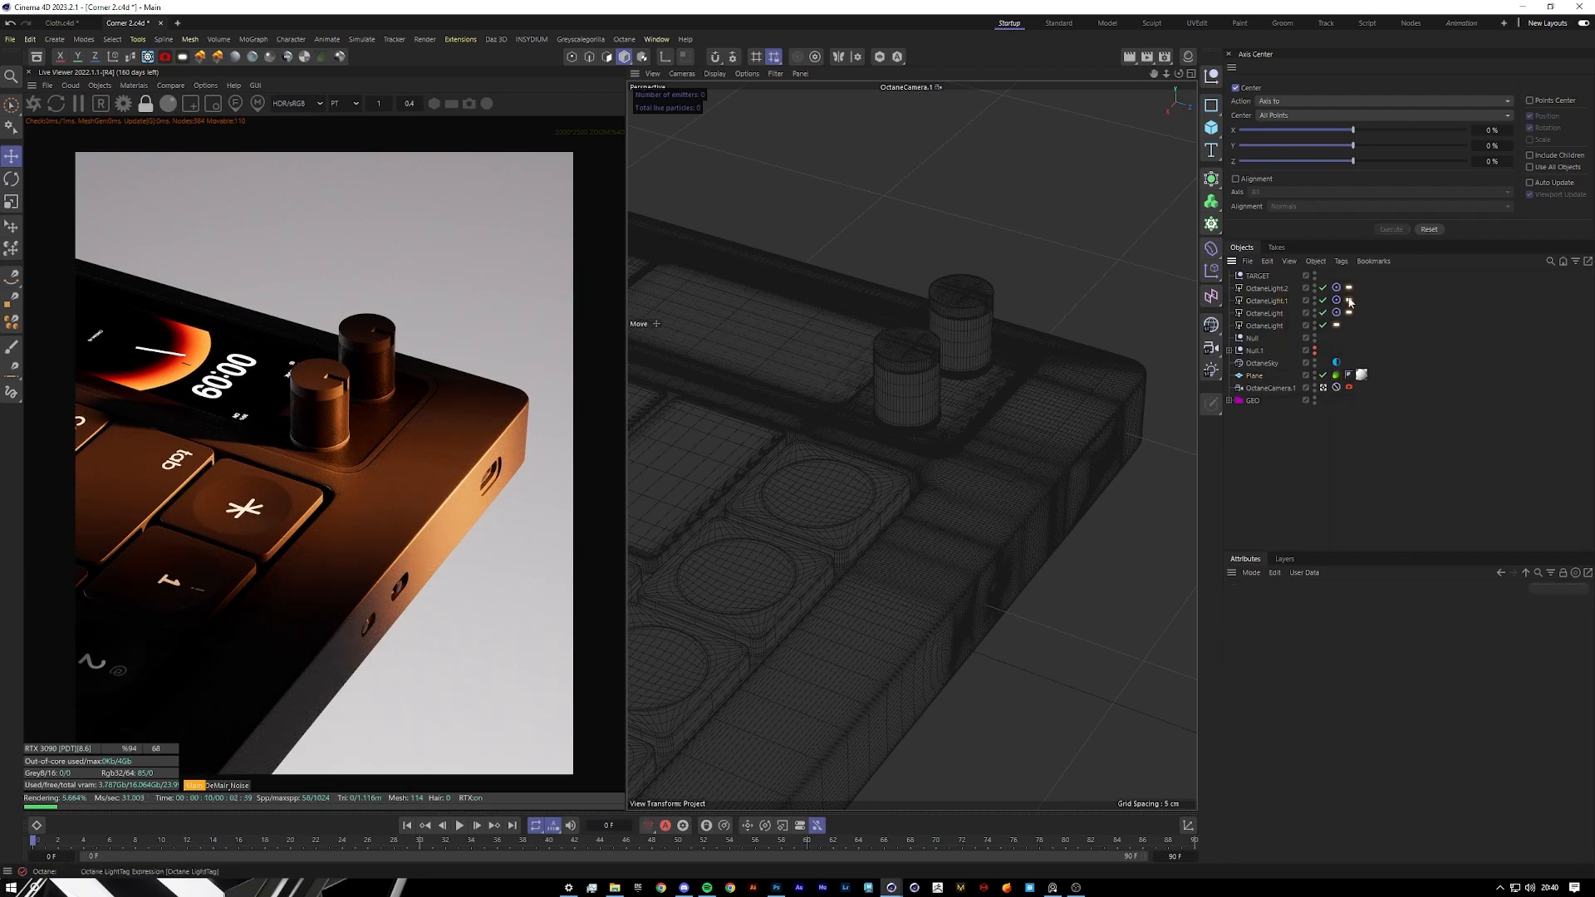
{"action": "left_click", "coordinate": [1349, 301]}
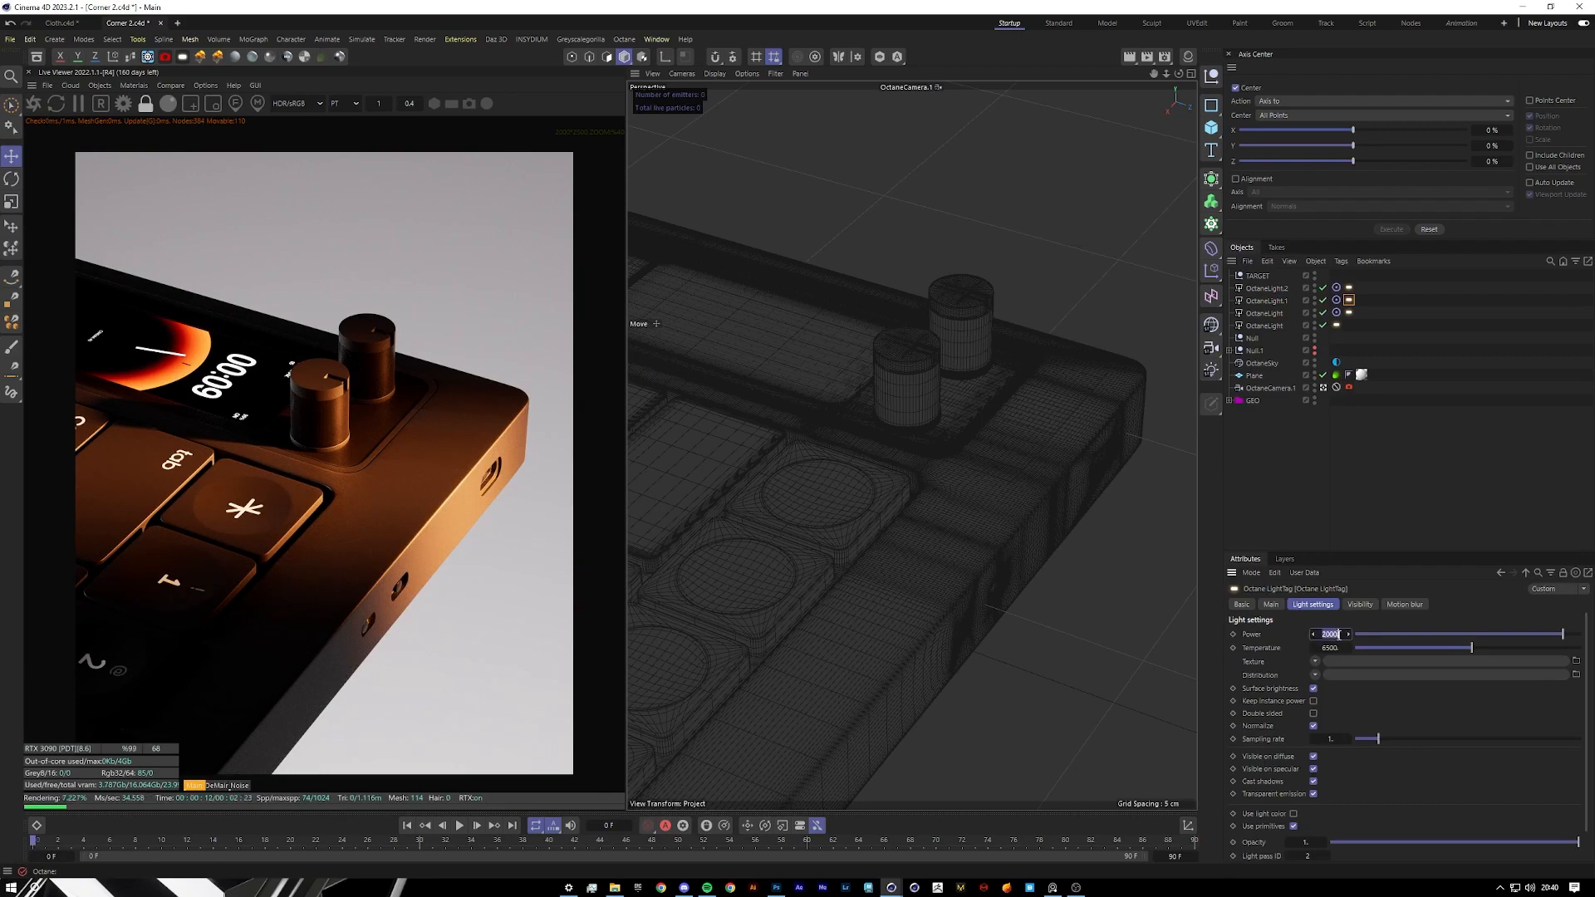